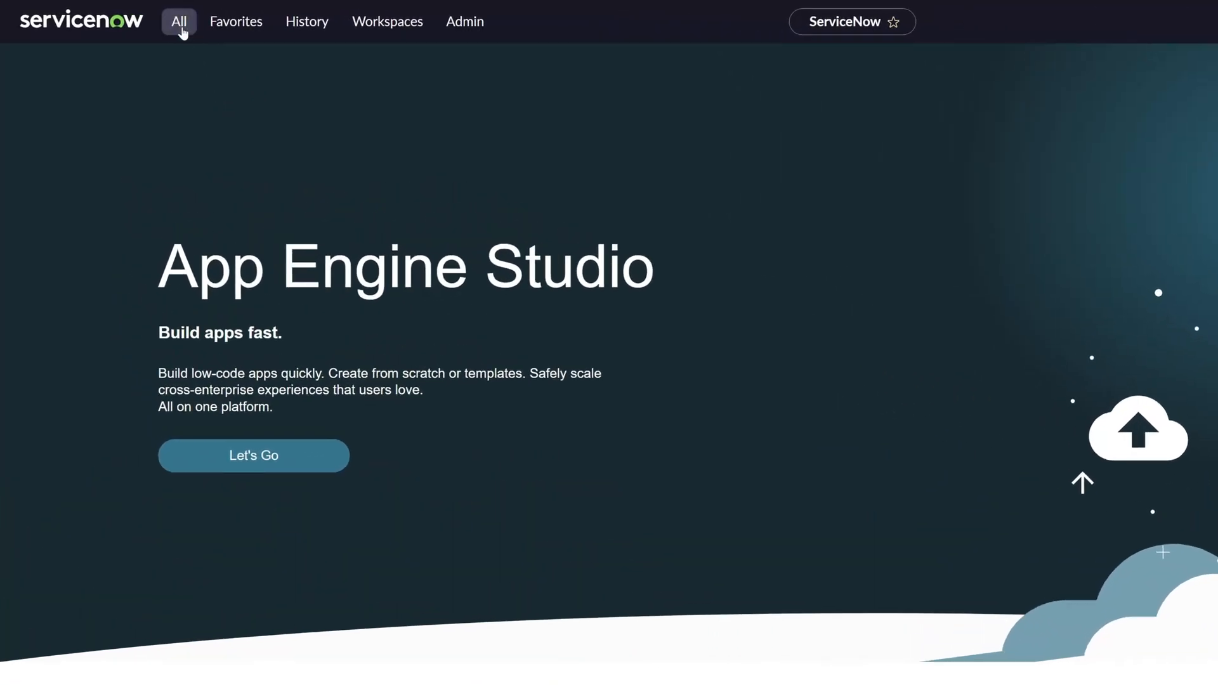
Filter the All menu for 'reports' and start Reports > Create New
{"action": "left_click", "coordinate": [178, 21]}
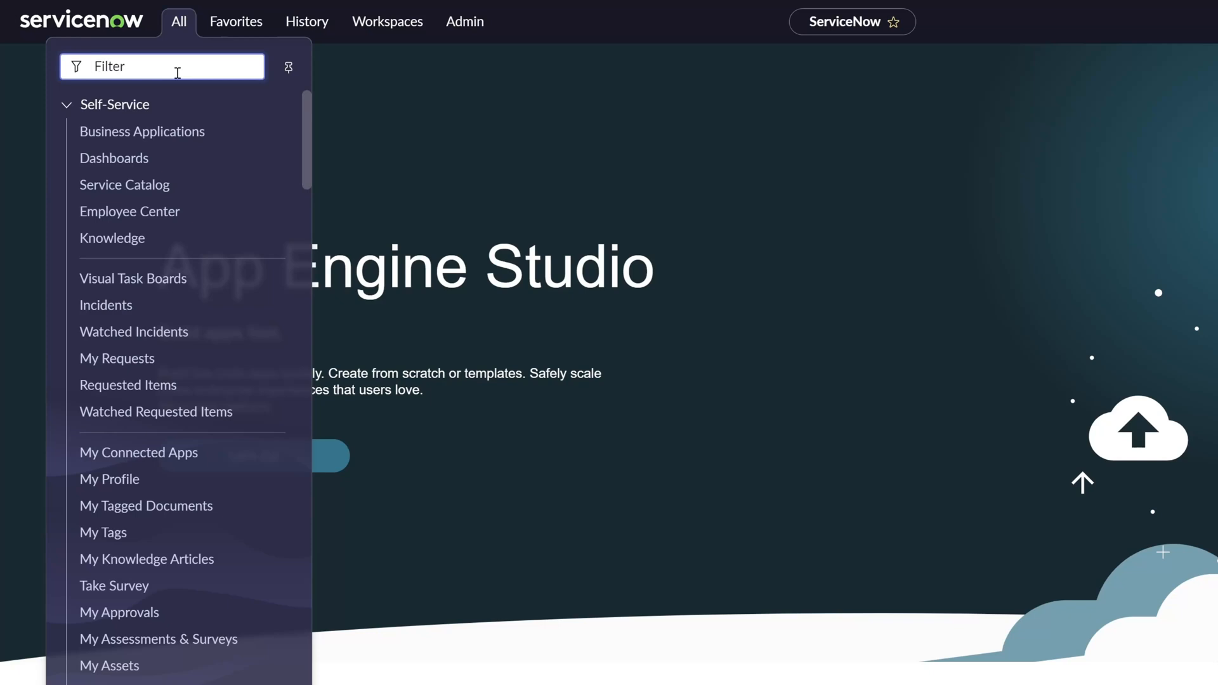
{"action": "type", "text": "r"}
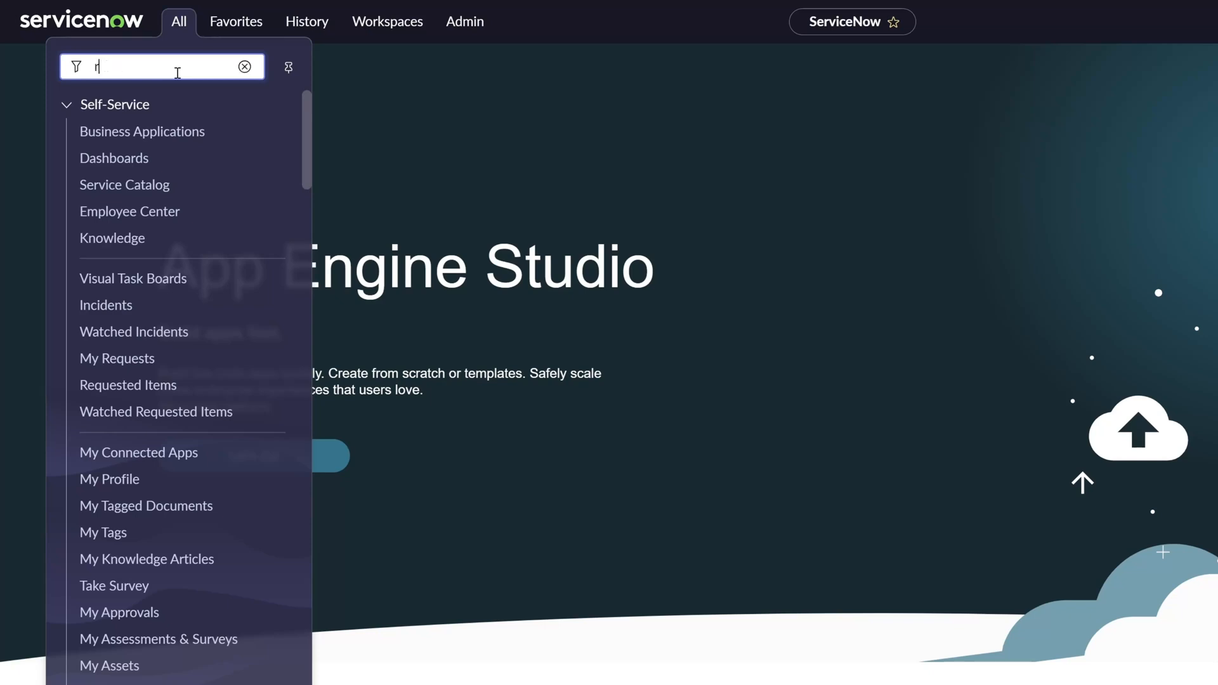
{"action": "type", "text": "eports"}
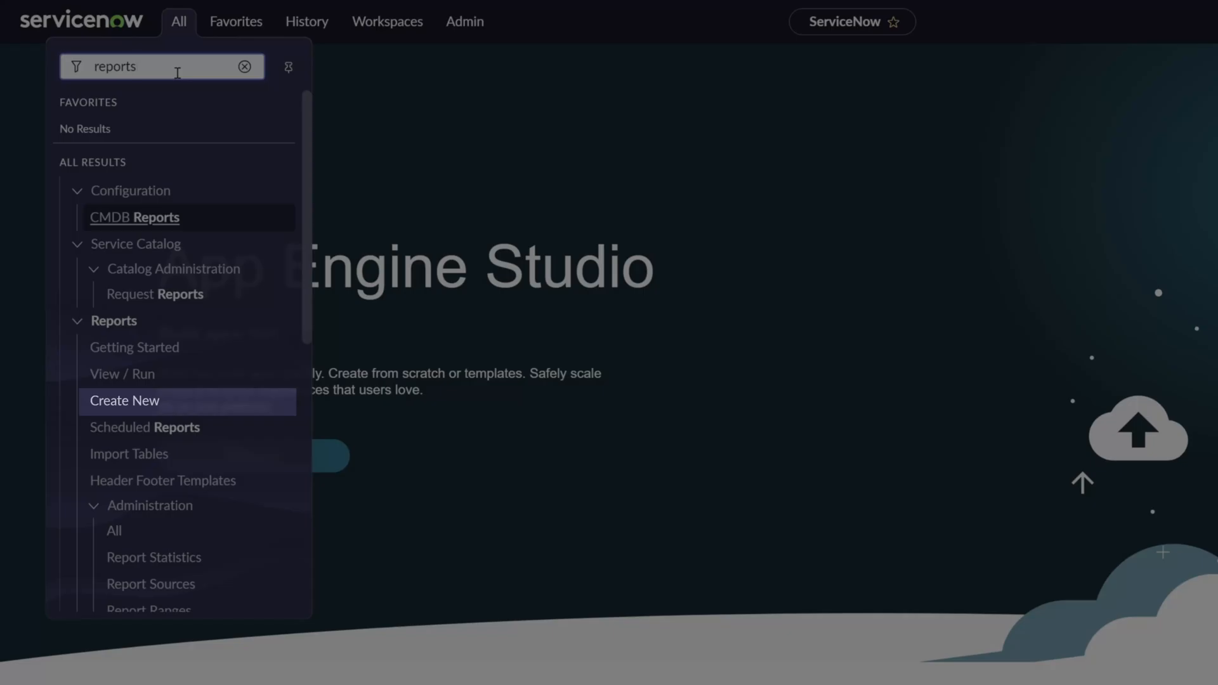
{"action": "mouse_move", "coordinate": [125, 399]}
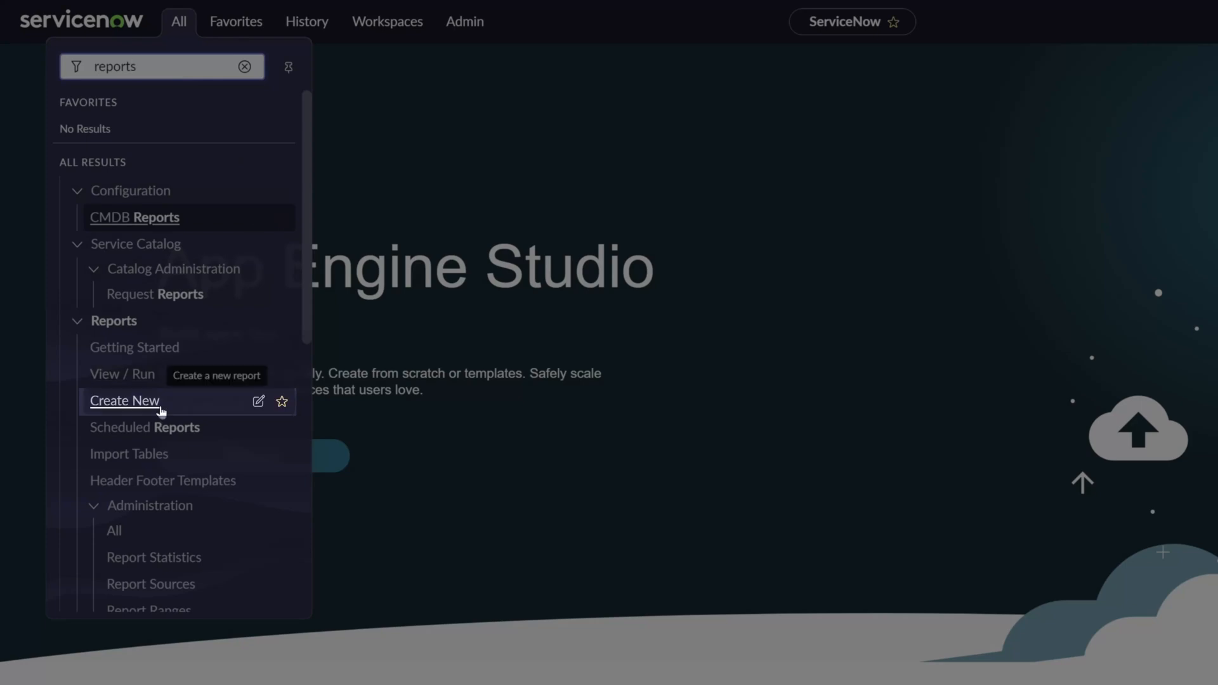
{"action": "left_click", "coordinate": [124, 400]}
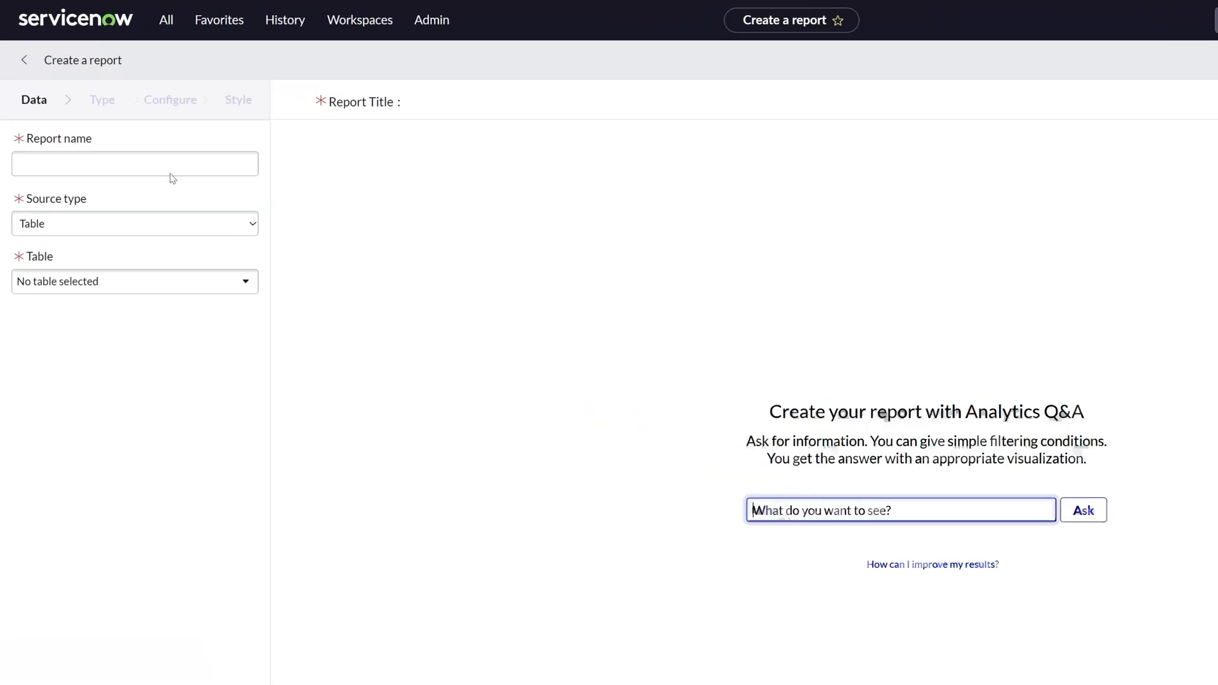
Name the report 'Incident Aging Report - Lui' and set its source table to Incident [incident]
{"action": "type", "text": "Incident Aging Report - Lui"}
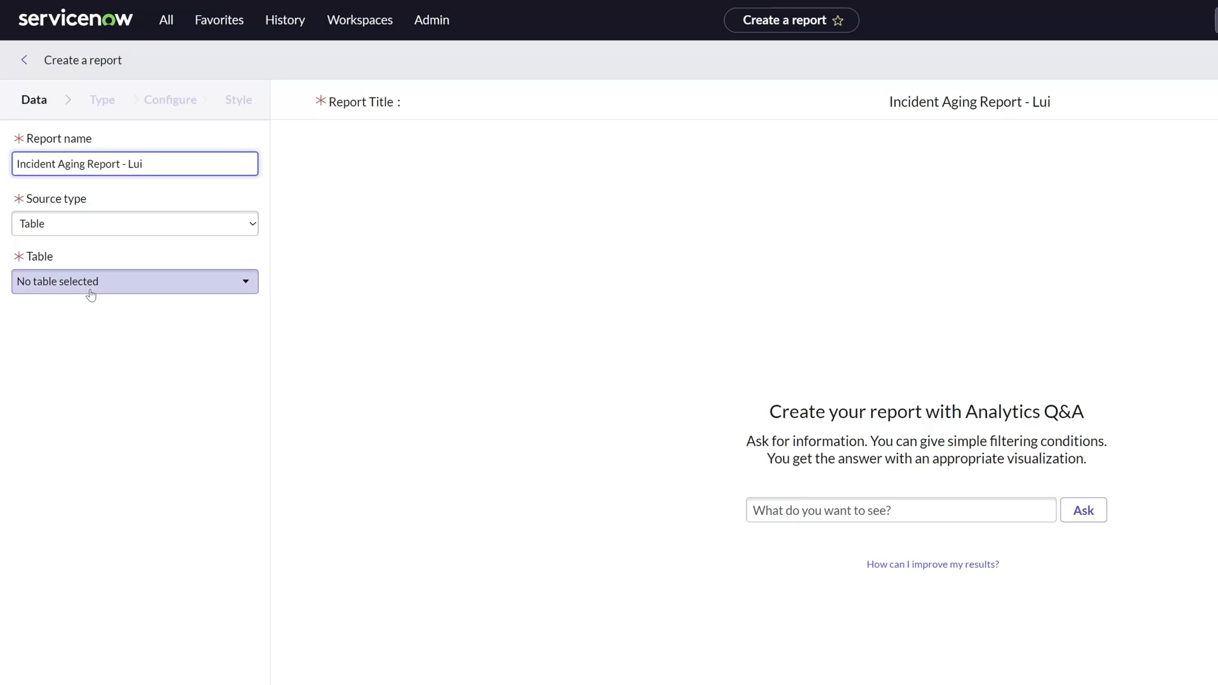
{"action": "left_click", "coordinate": [134, 282]}
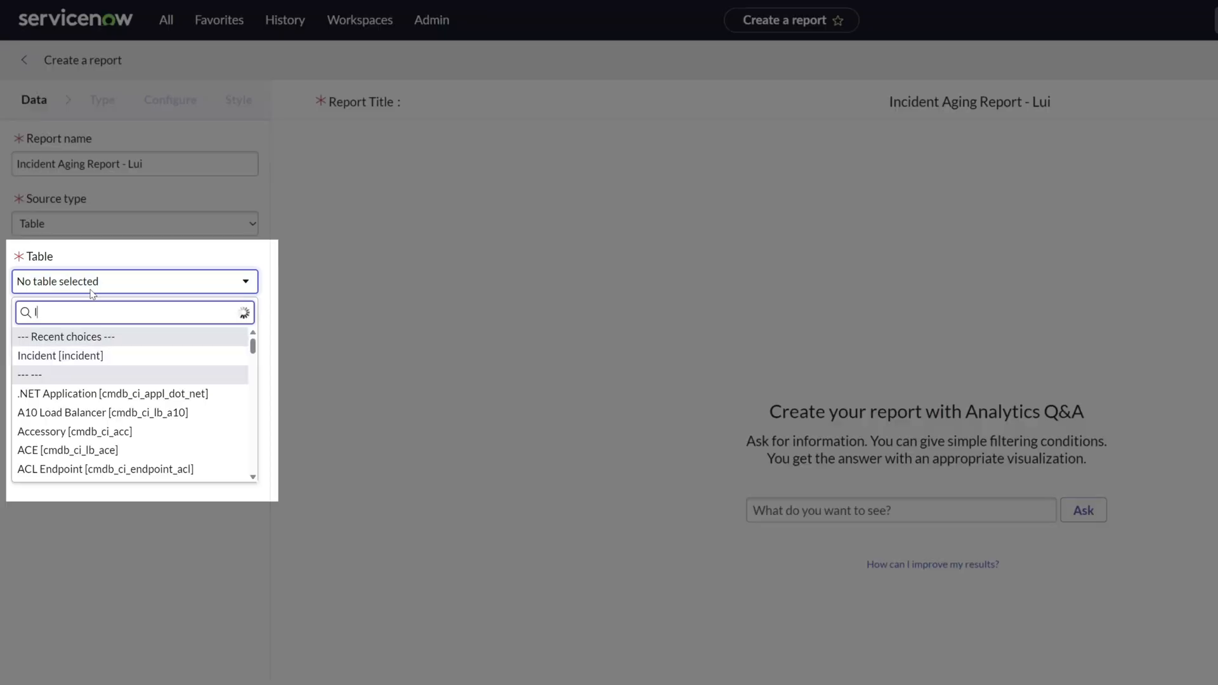
{"action": "type", "text": "Incident"}
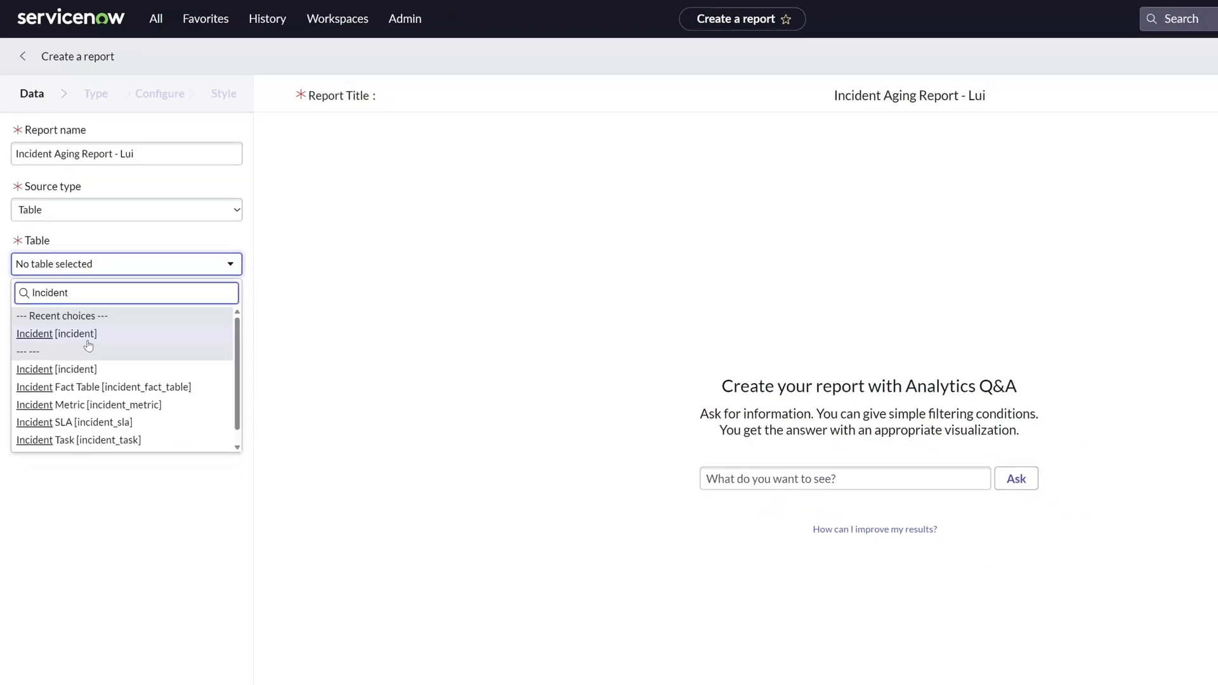
{"action": "left_click", "coordinate": [34, 333]}
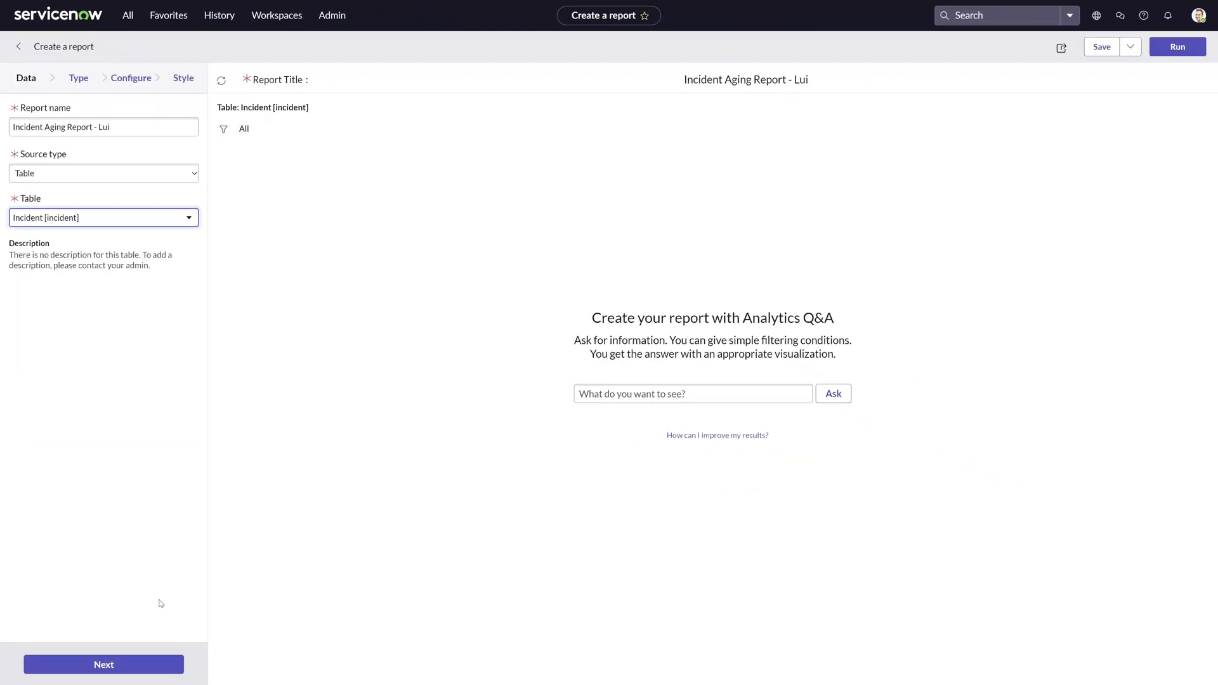
Choose the Bar chart visualization and proceed to the Configure settings
{"action": "left_click", "coordinate": [103, 664]}
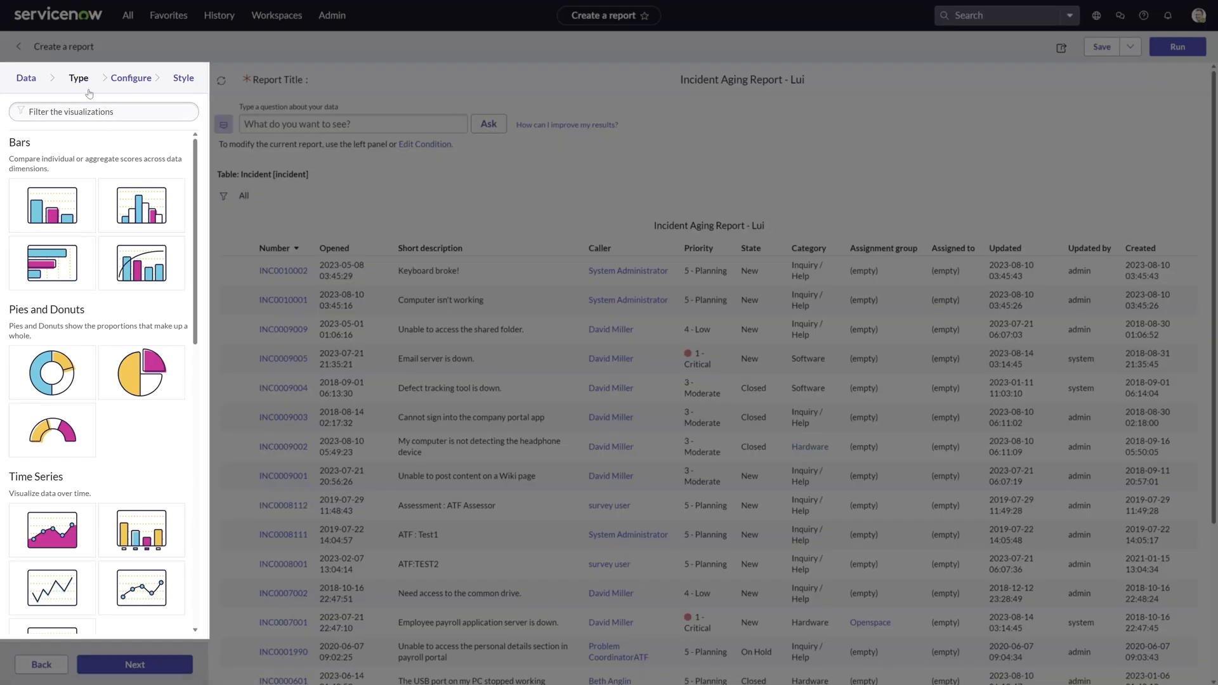
{"action": "mouse_move", "coordinate": [130, 143]}
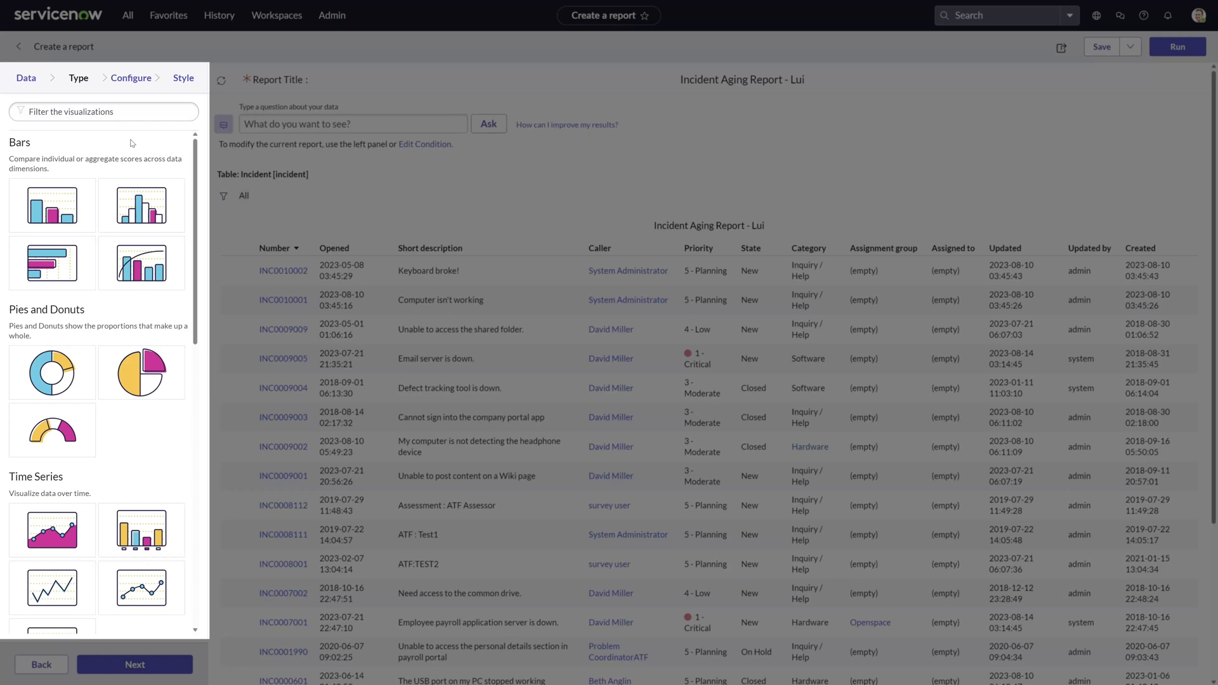
{"action": "mouse_move", "coordinate": [52, 204]}
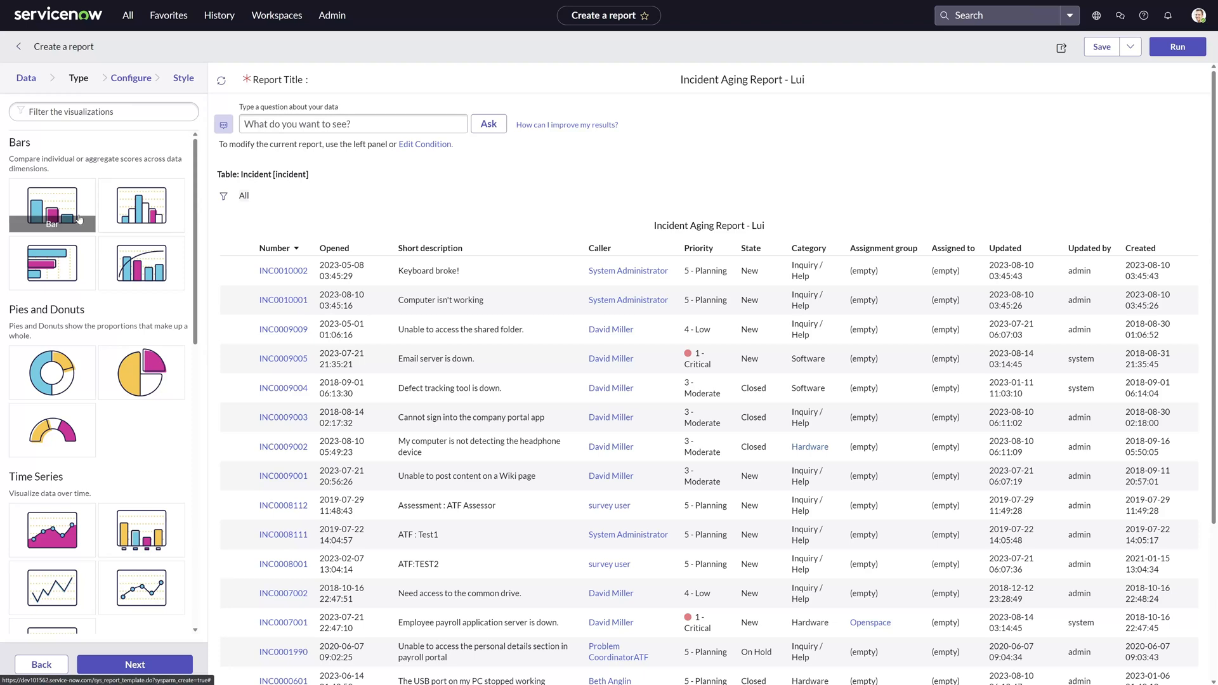
{"action": "mouse_move", "coordinate": [51, 205]}
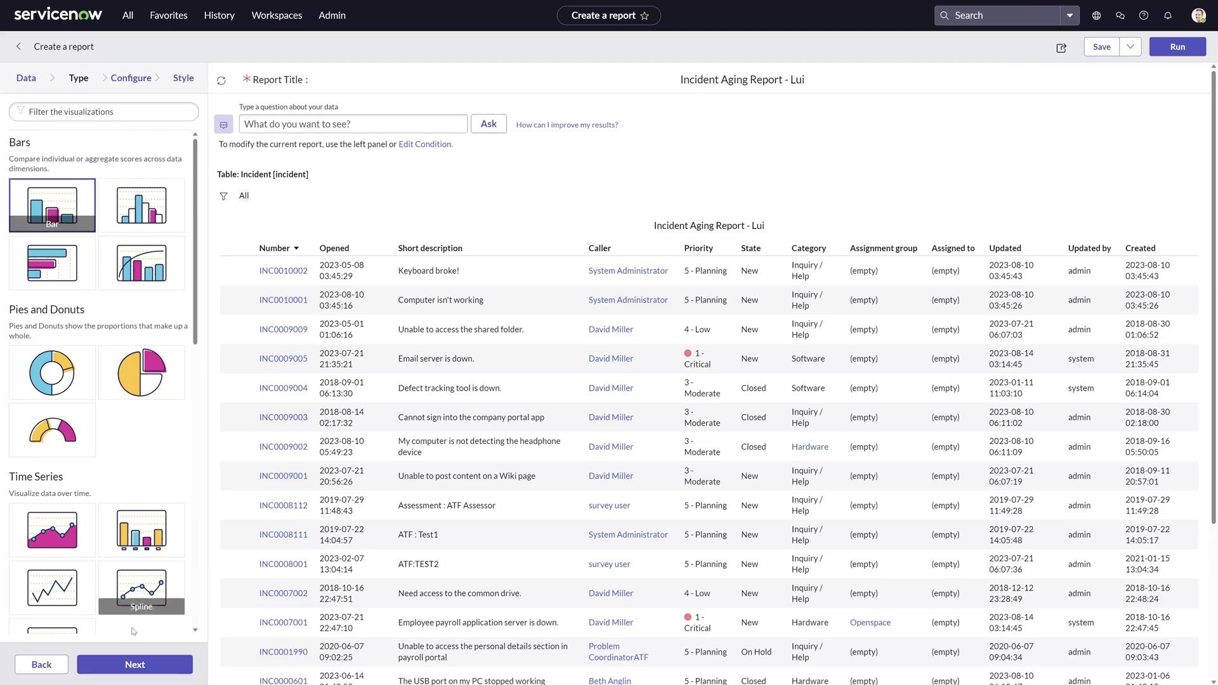
{"action": "left_click", "coordinate": [135, 664]}
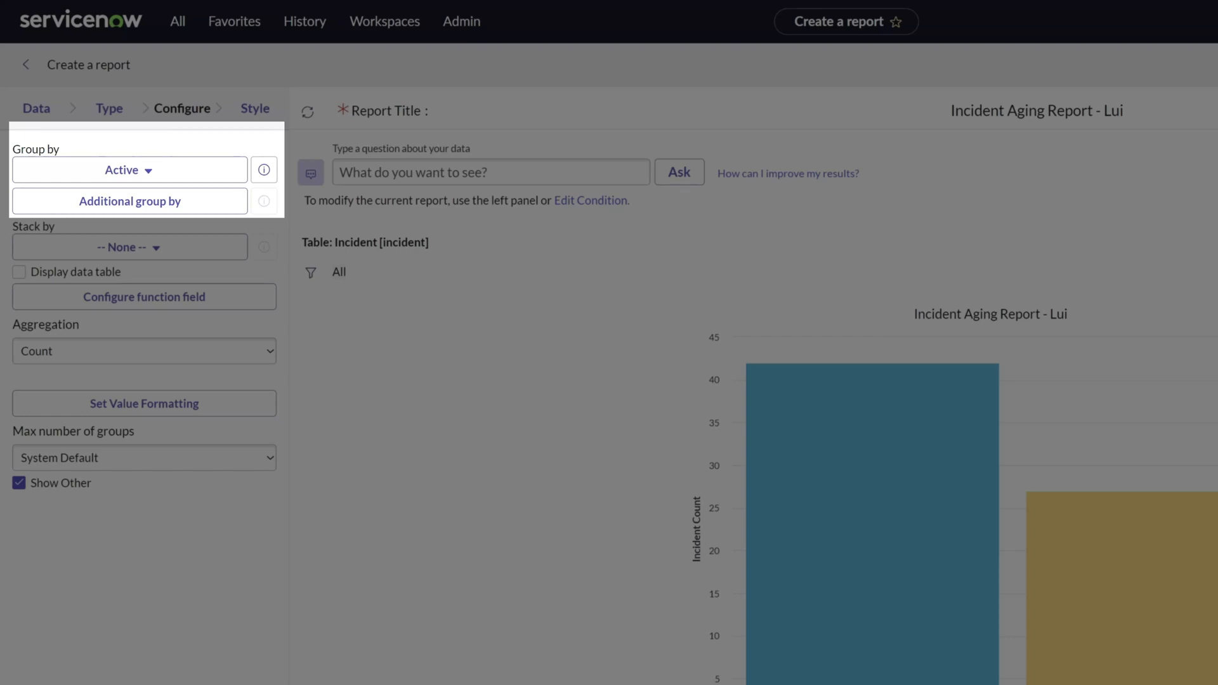
{"action": "mouse_move", "coordinate": [129, 169]}
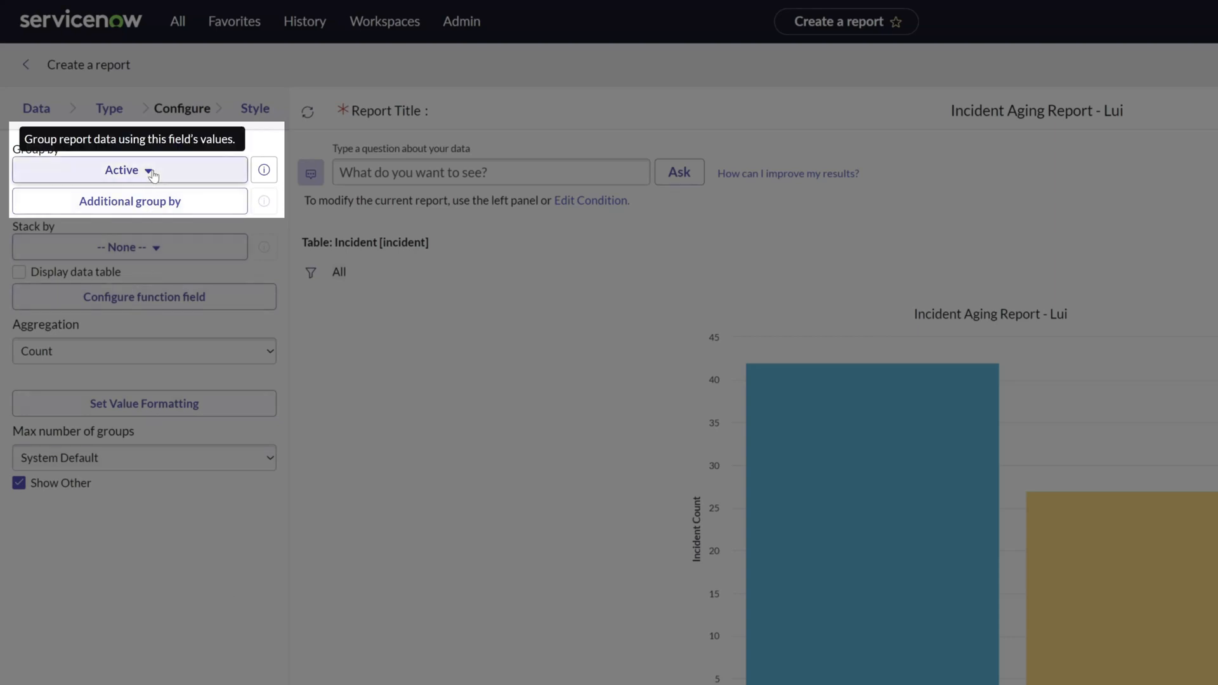
Group the bar chart by Created date and run the report
{"action": "left_click", "coordinate": [130, 170]}
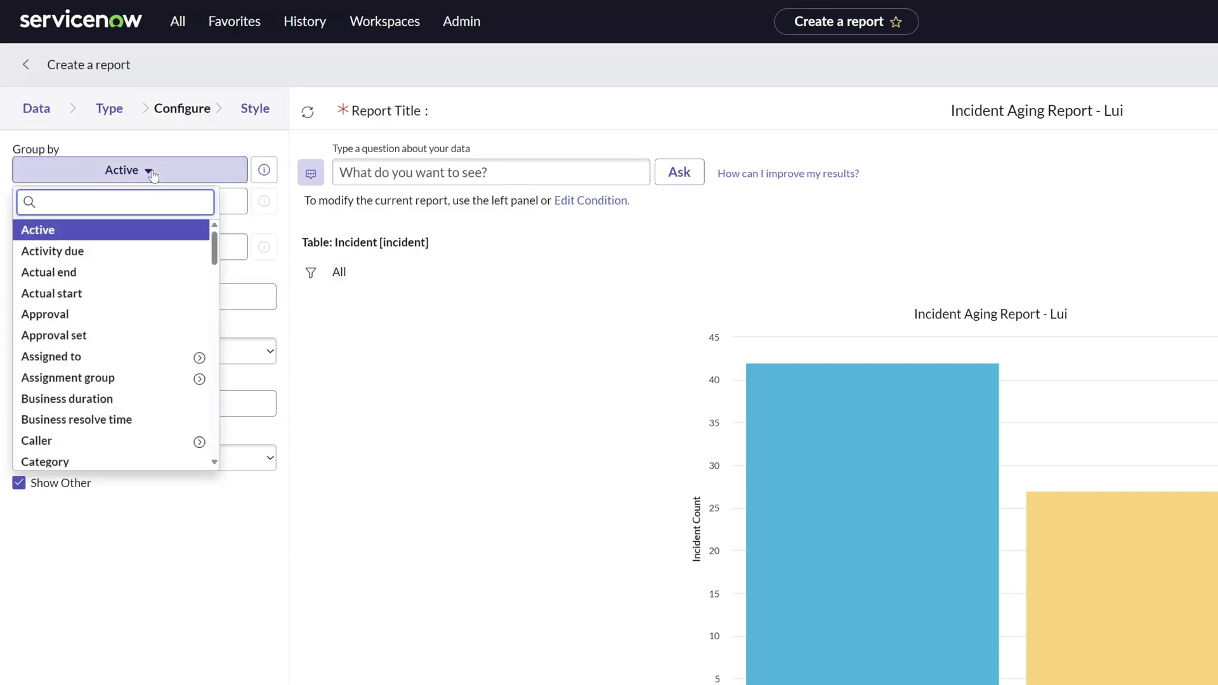
{"action": "left_click", "coordinate": [115, 202]}
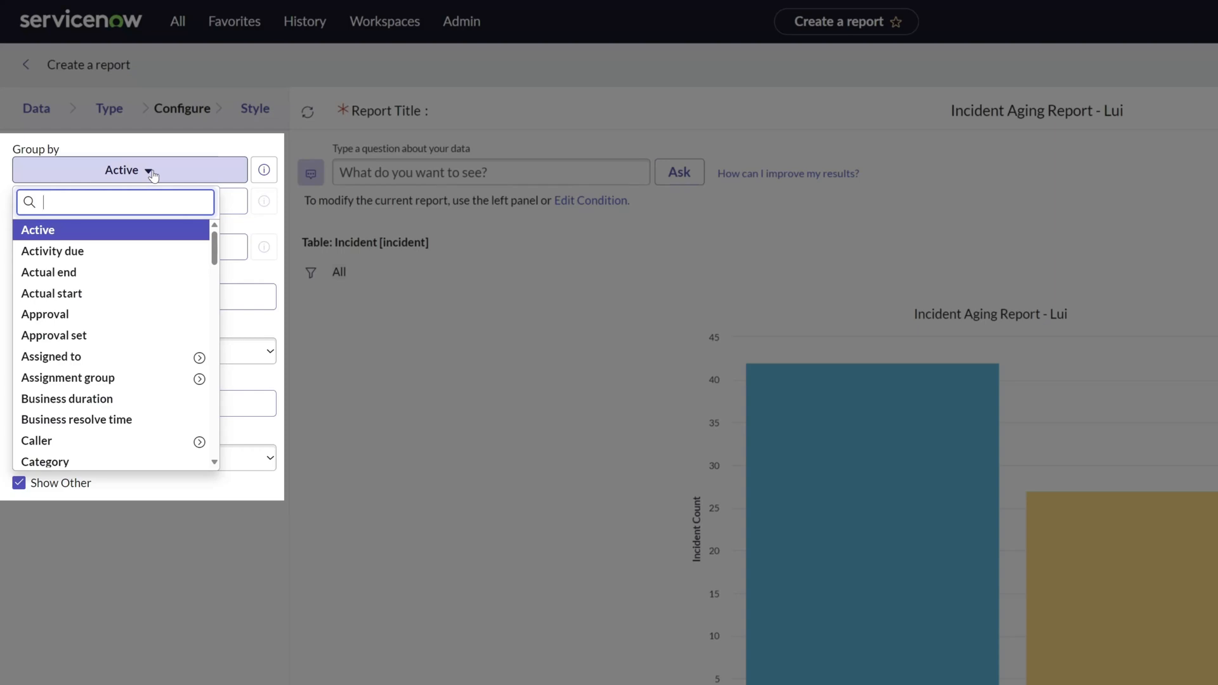
{"action": "type", "text": "create"}
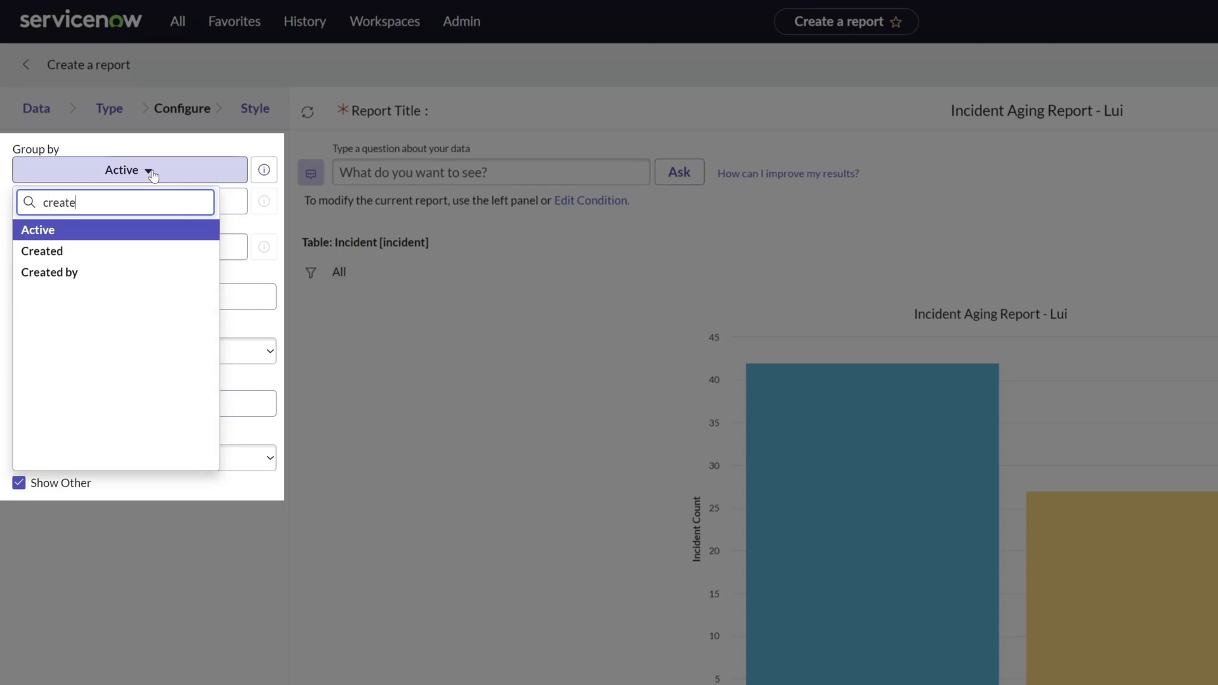
{"action": "mouse_move", "coordinate": [184, 175]}
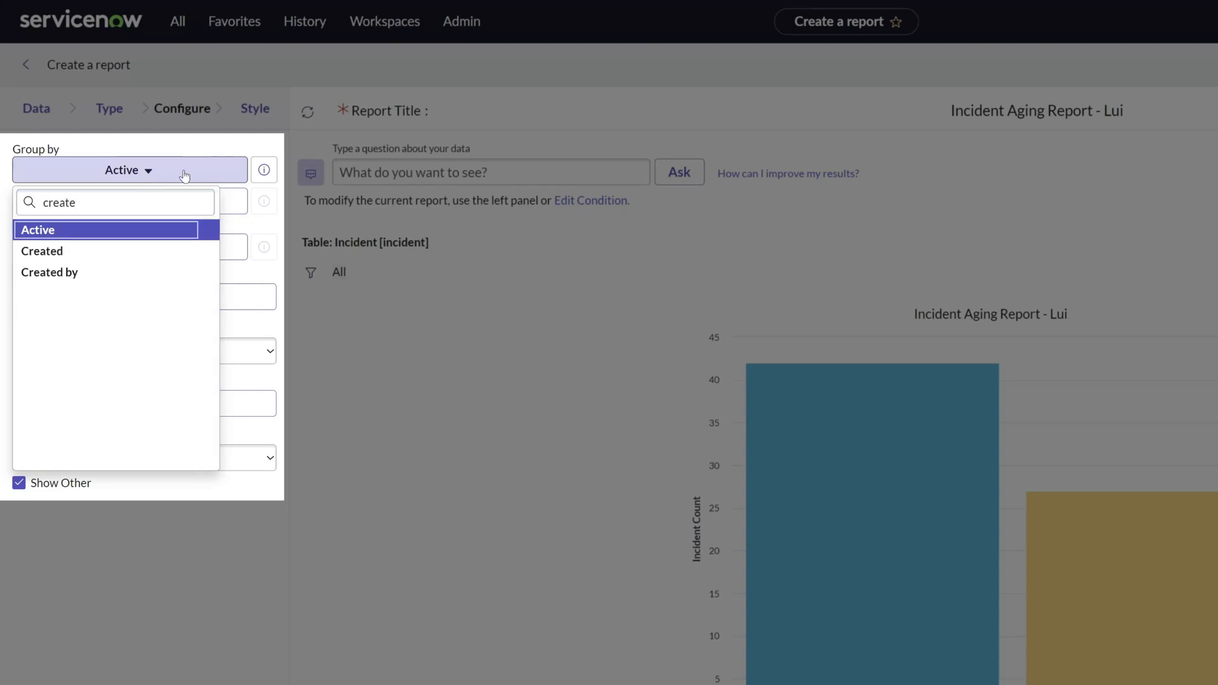
{"action": "mouse_move", "coordinate": [74, 251]}
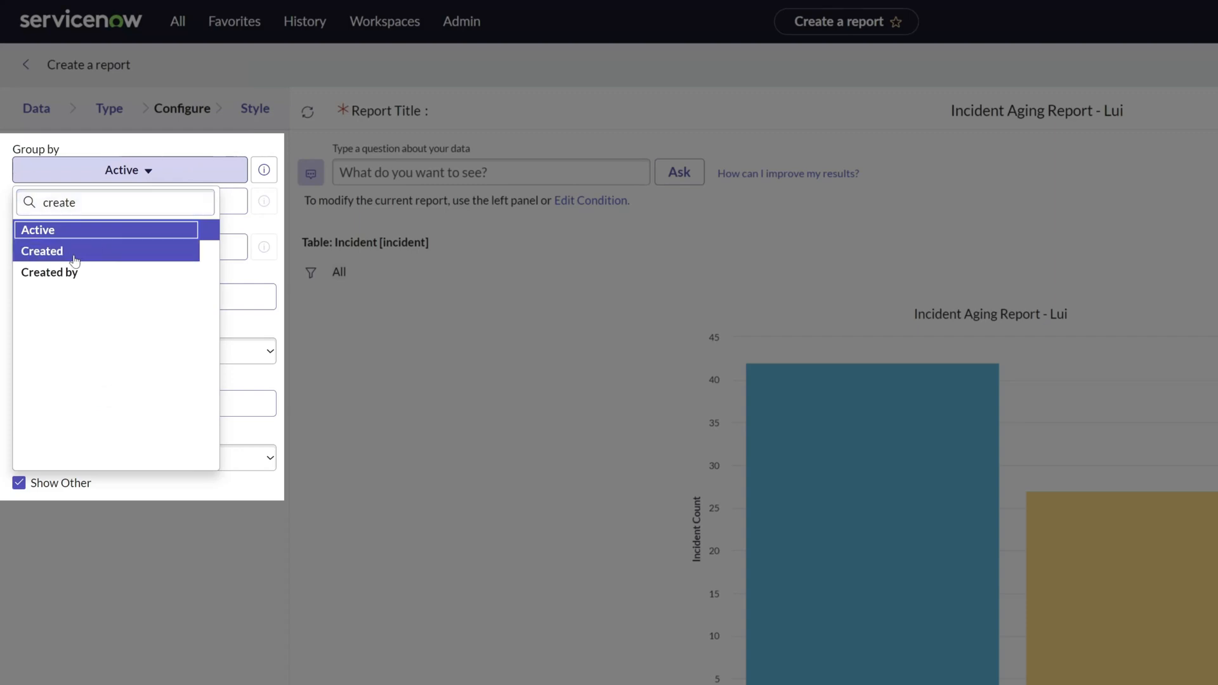
{"action": "left_click", "coordinate": [42, 250]}
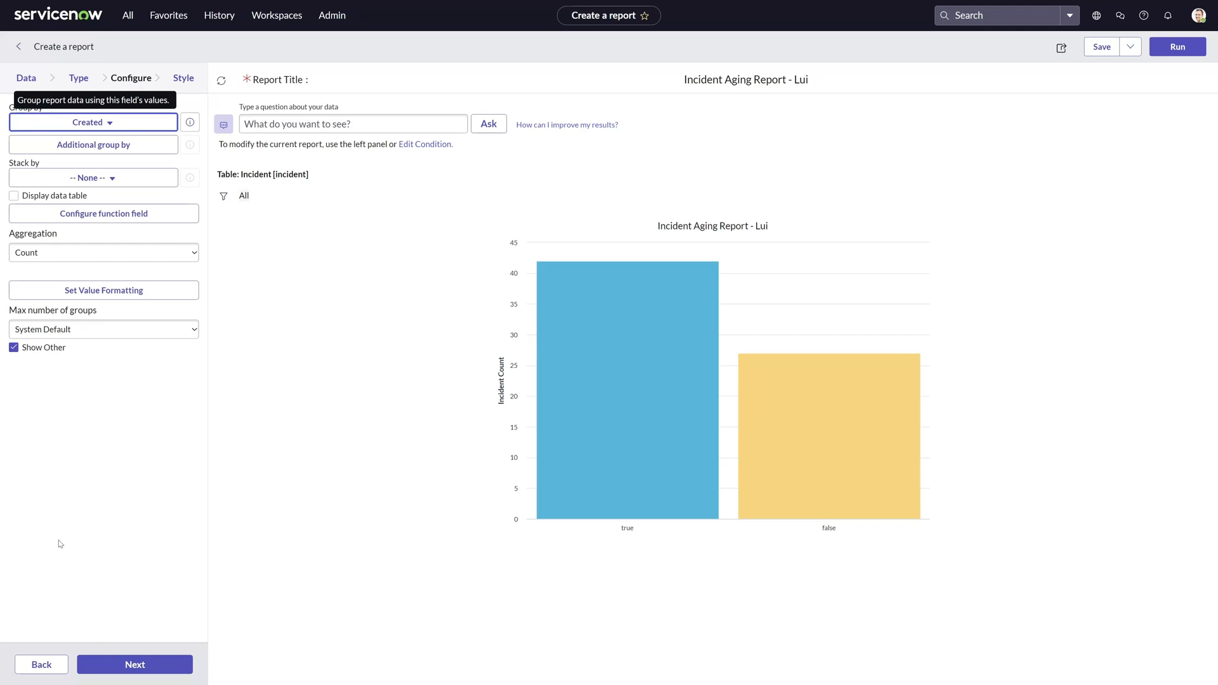
{"action": "mouse_move", "coordinate": [1177, 47]}
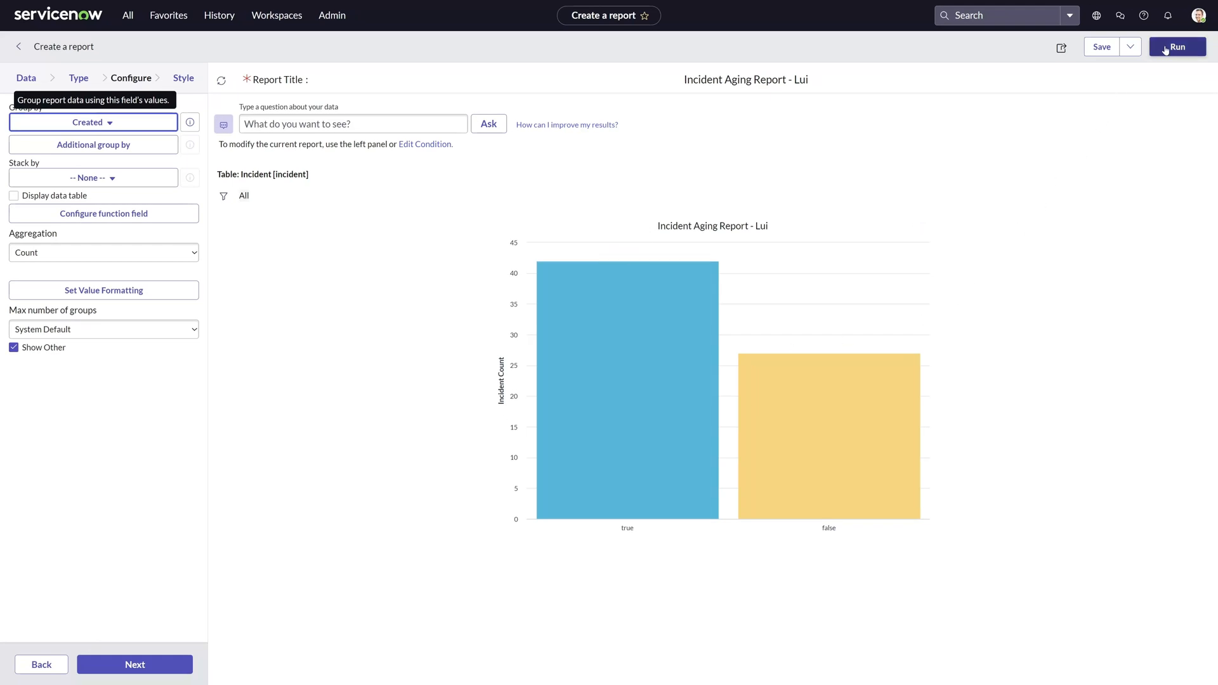
{"action": "mouse_move", "coordinate": [851, 172]}
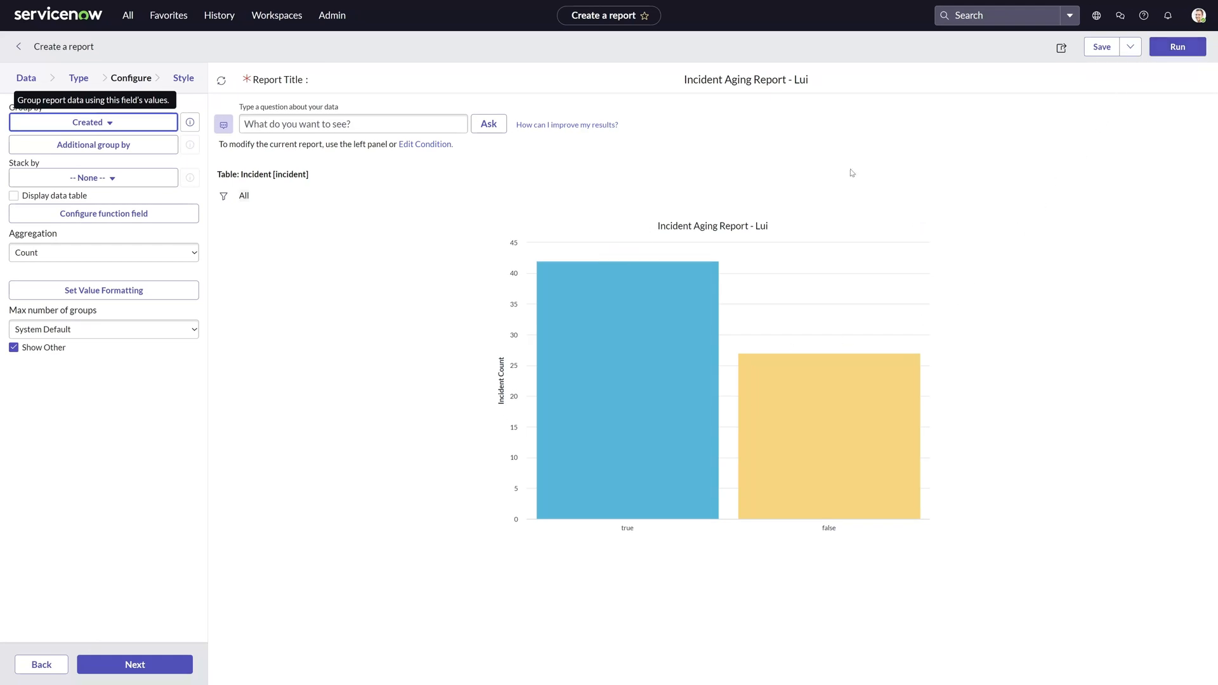
{"action": "left_click", "coordinate": [1177, 47]}
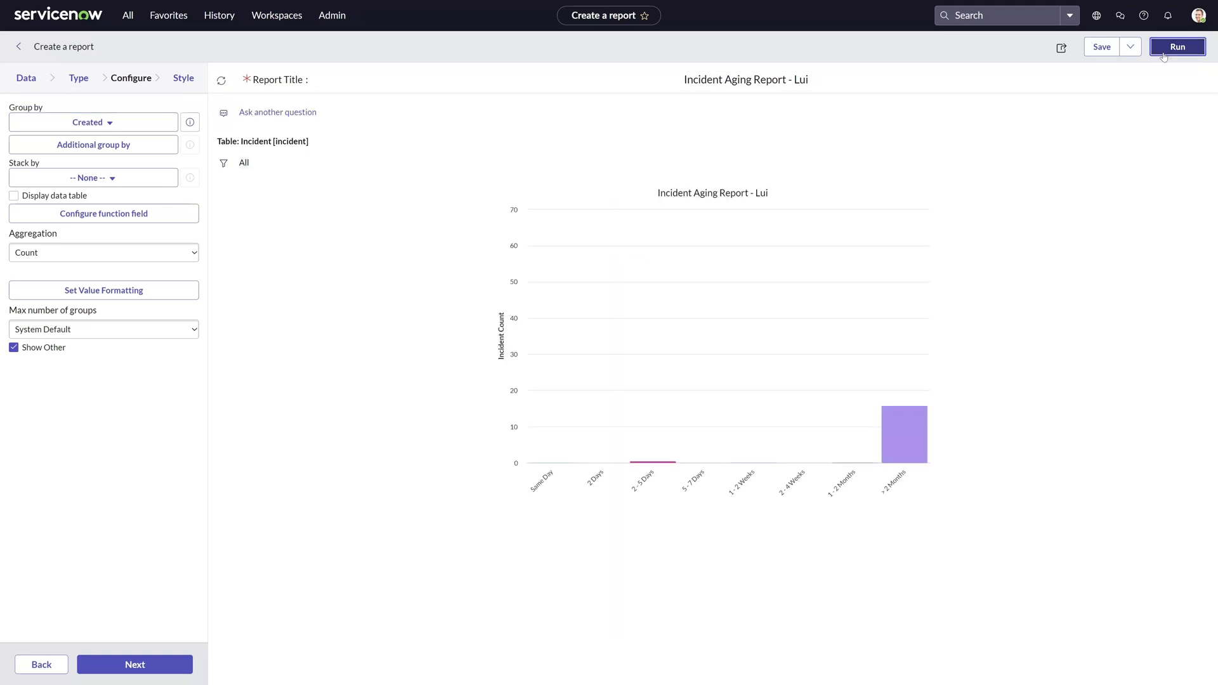
{"action": "left_click", "coordinate": [1177, 47]}
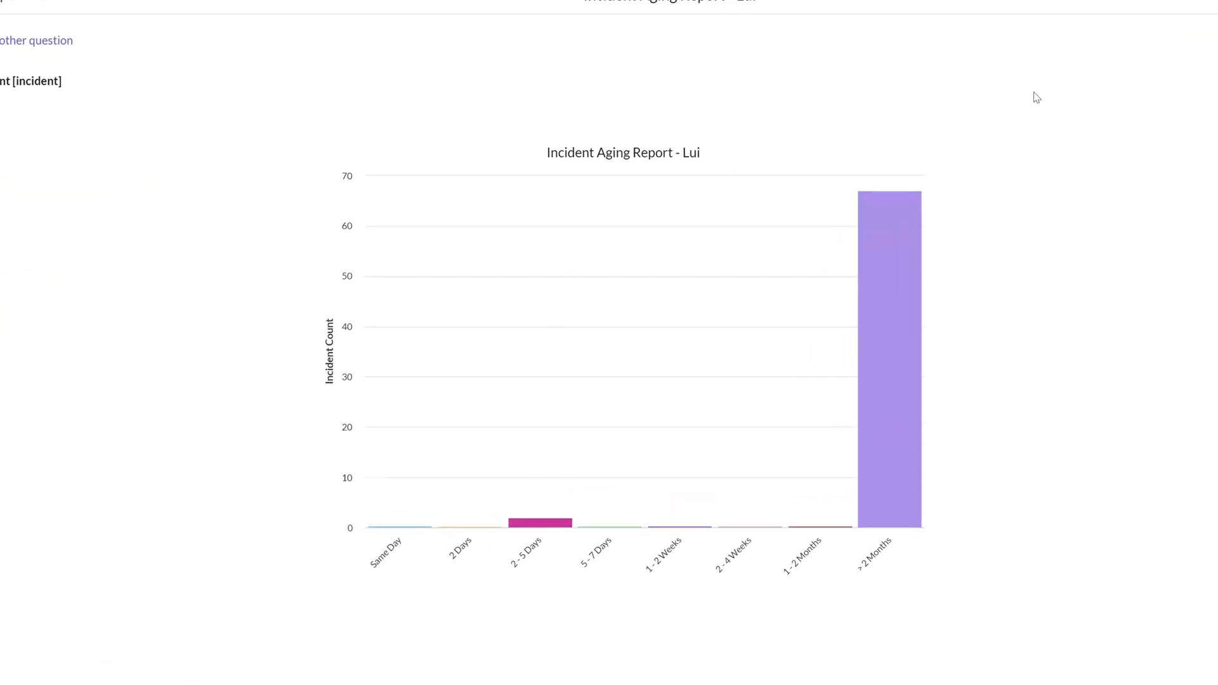
{"action": "mouse_move", "coordinate": [892, 599]}
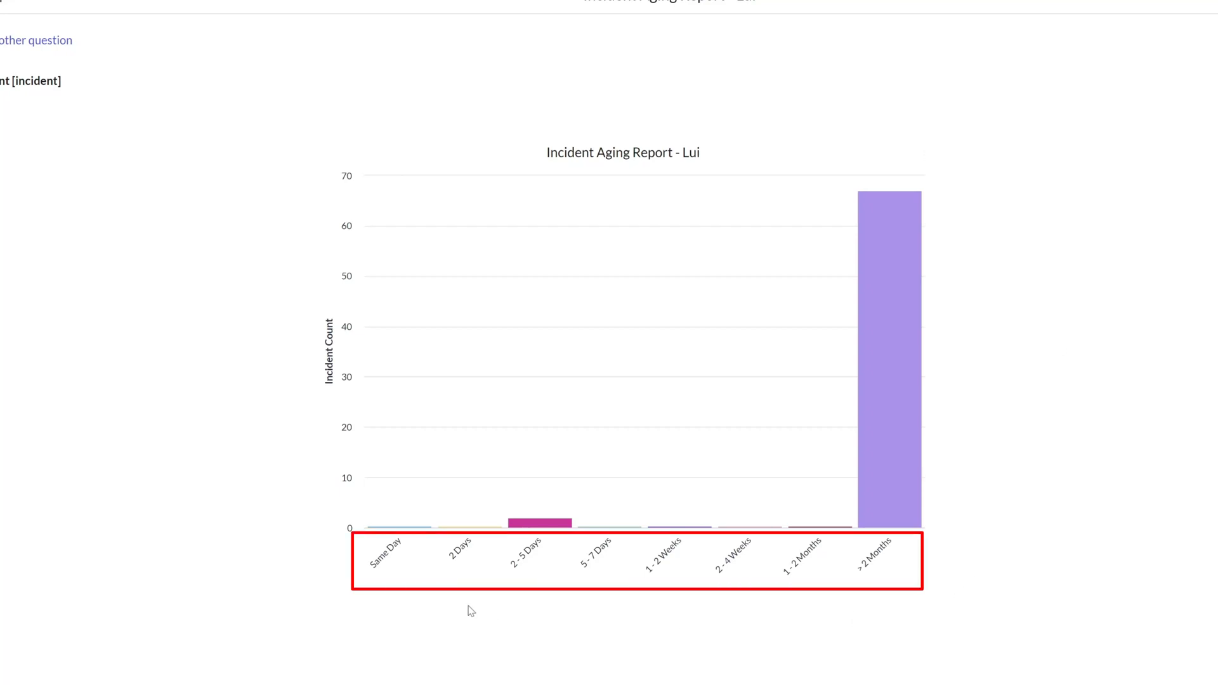
{"action": "mouse_move", "coordinate": [532, 602]}
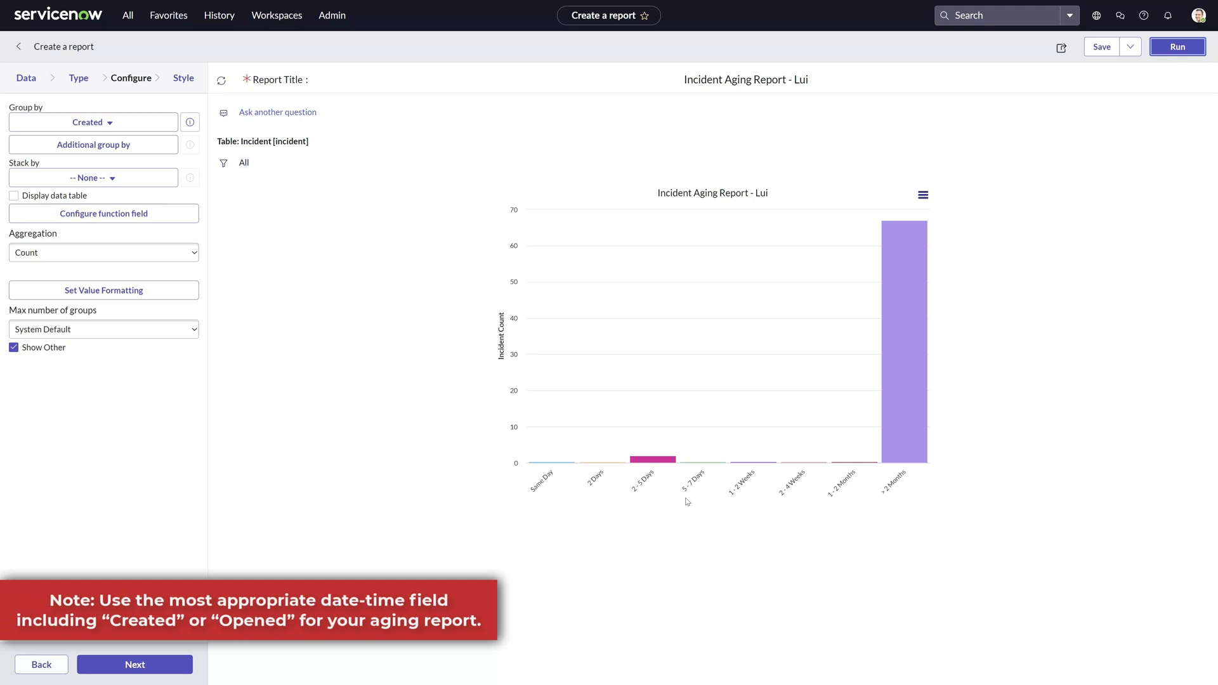
Regroup the chart by the Opened date instead of Created
{"action": "left_click", "coordinate": [92, 121]}
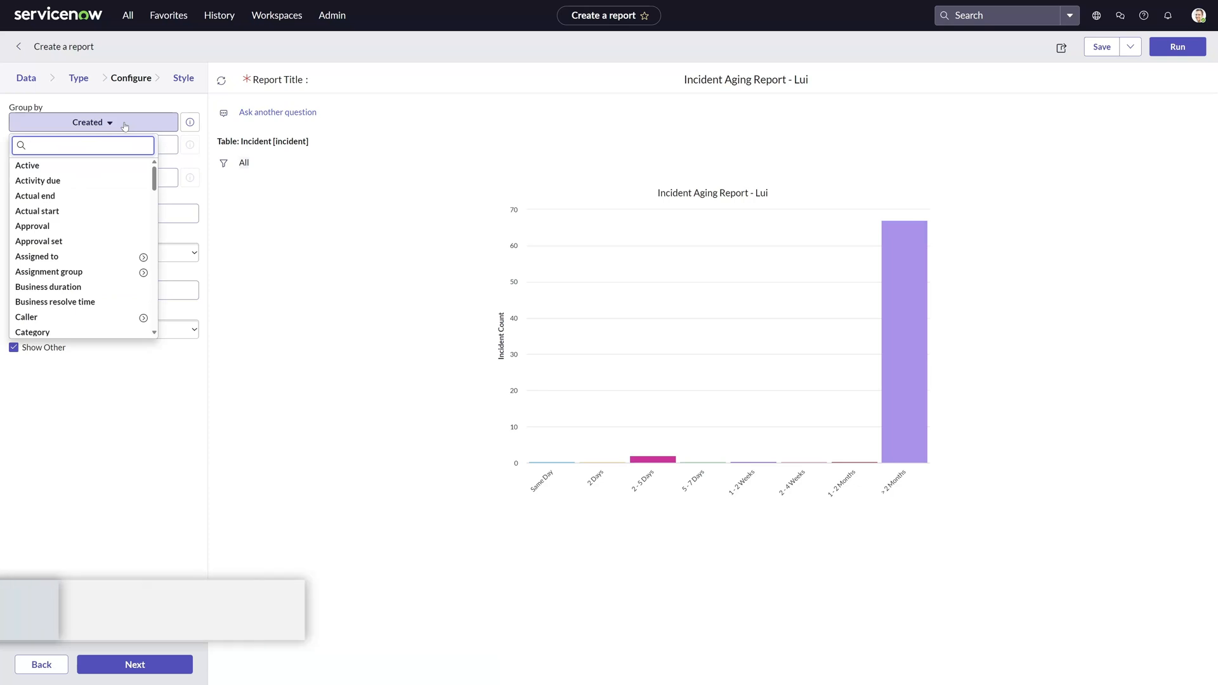
{"action": "type", "text": "open"}
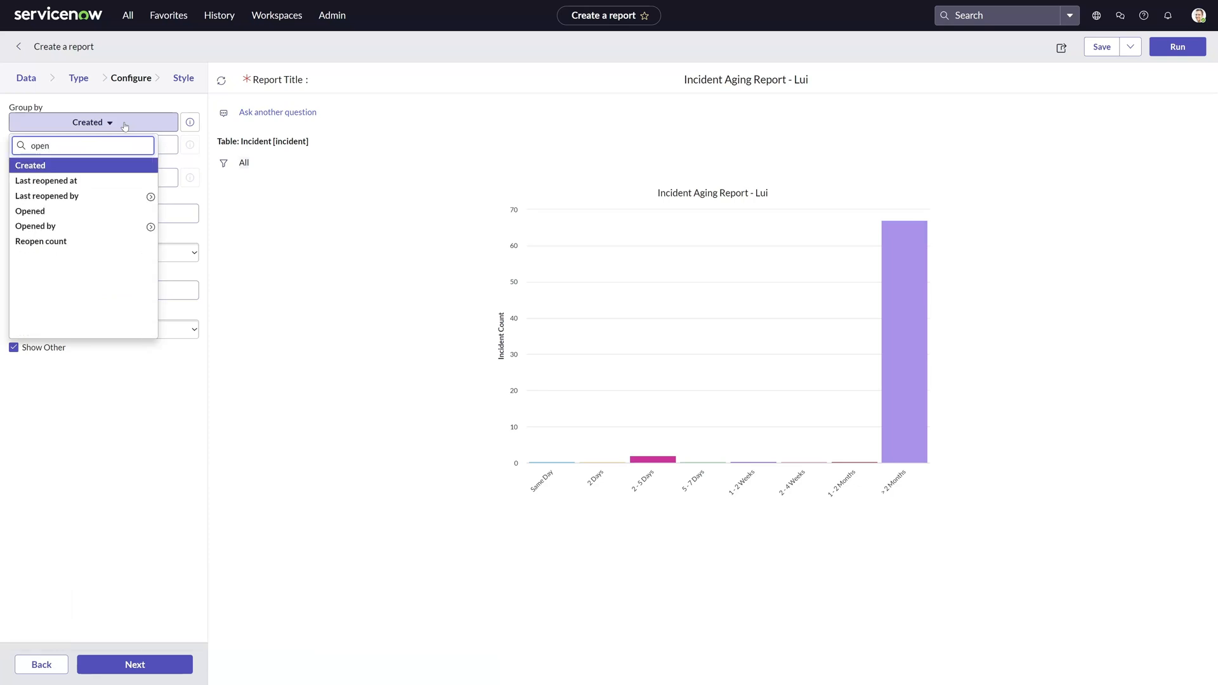
{"action": "mouse_move", "coordinate": [62, 211]}
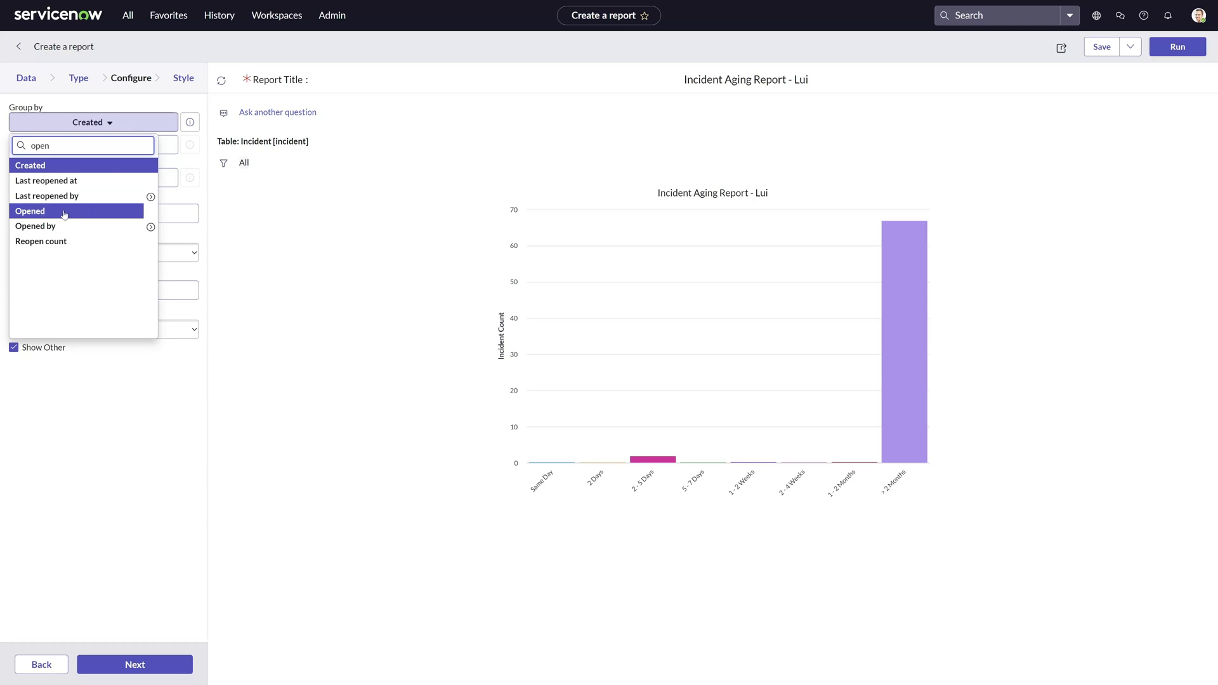
{"action": "left_click", "coordinate": [29, 210]}
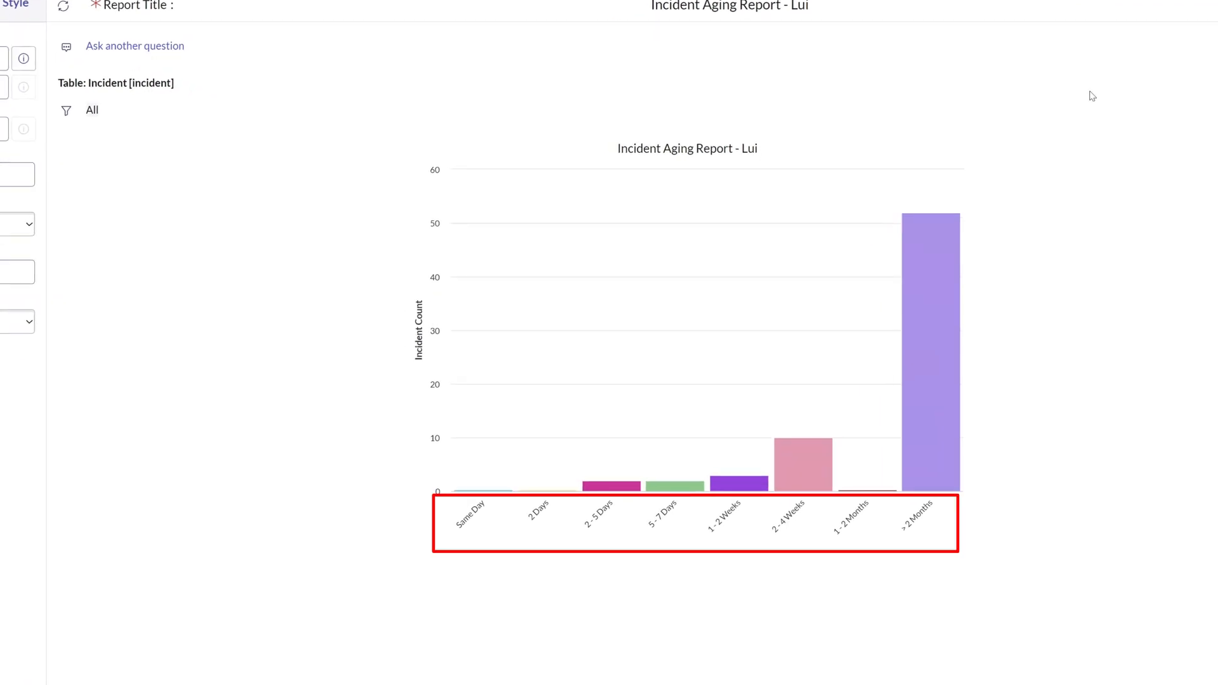
{"action": "mouse_move", "coordinate": [625, 542]}
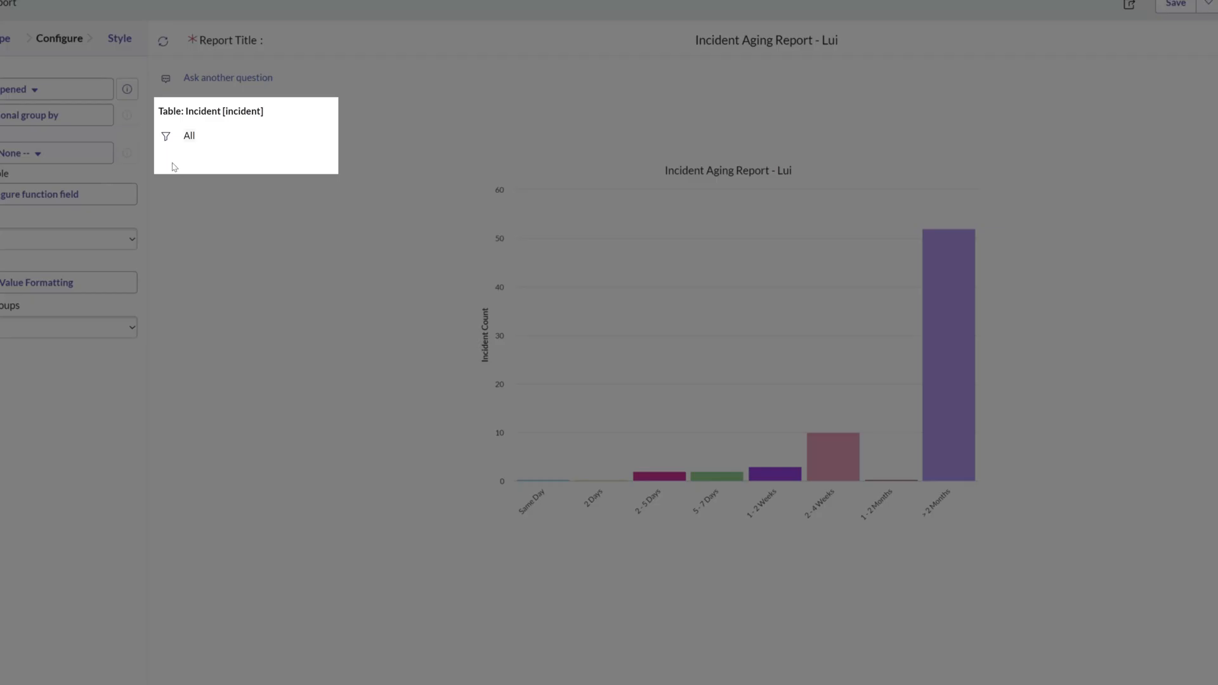
{"action": "mouse_move", "coordinate": [165, 135]}
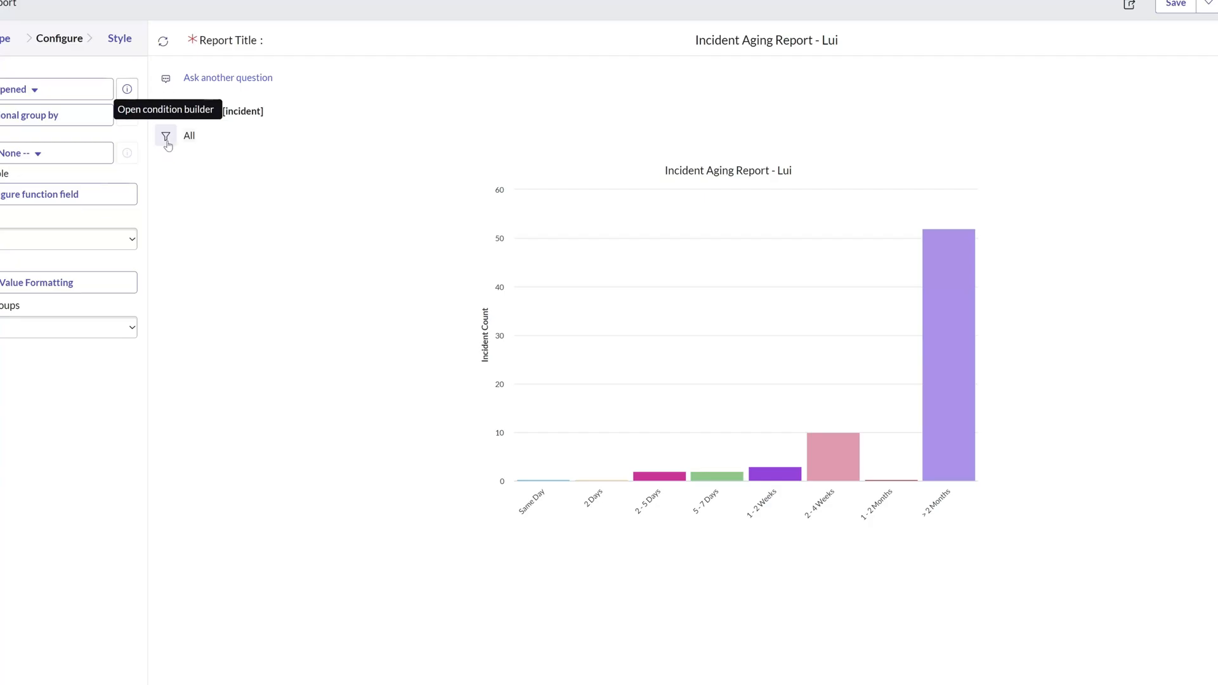
Filter on State is not one of Resolved, Closed, Canceled and rerun the chart
{"action": "left_click", "coordinate": [165, 136]}
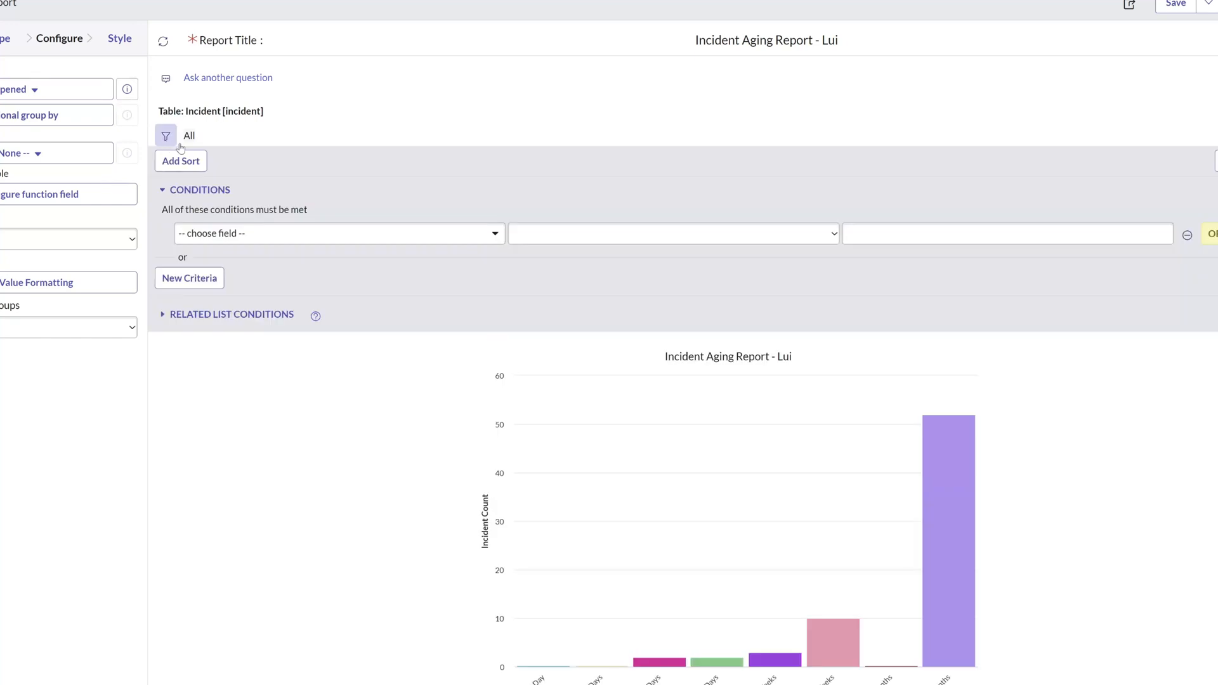
{"action": "mouse_move", "coordinate": [283, 155]}
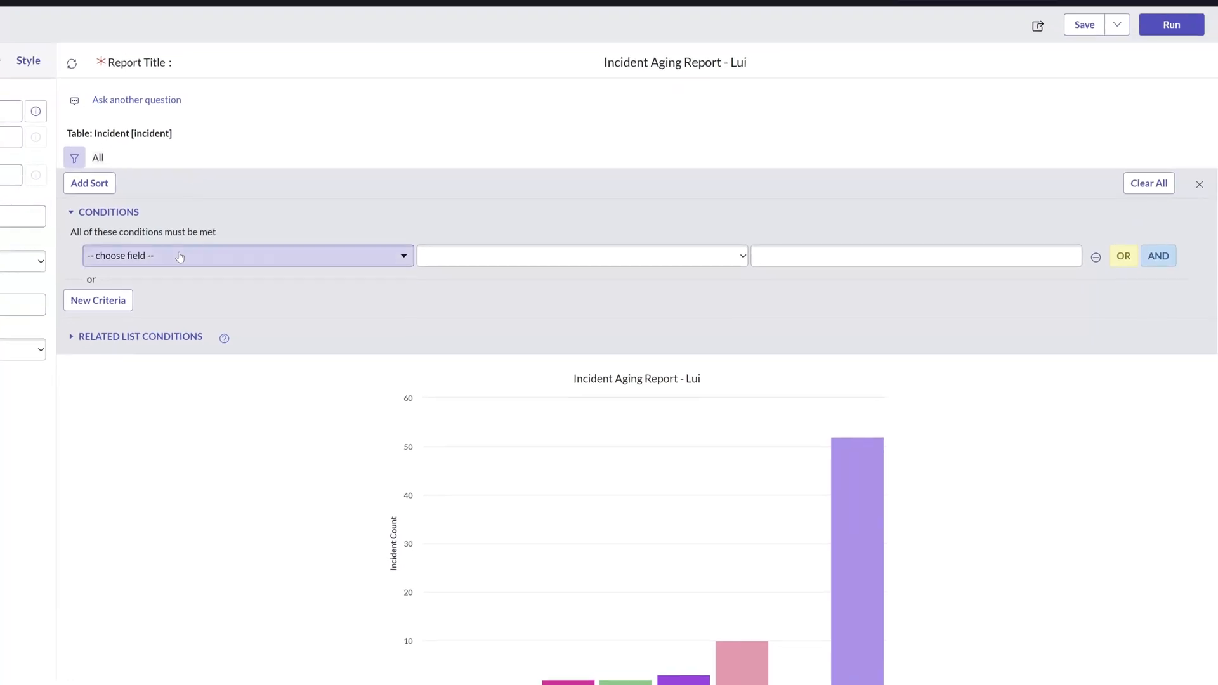
{"action": "type", "text": "sta"}
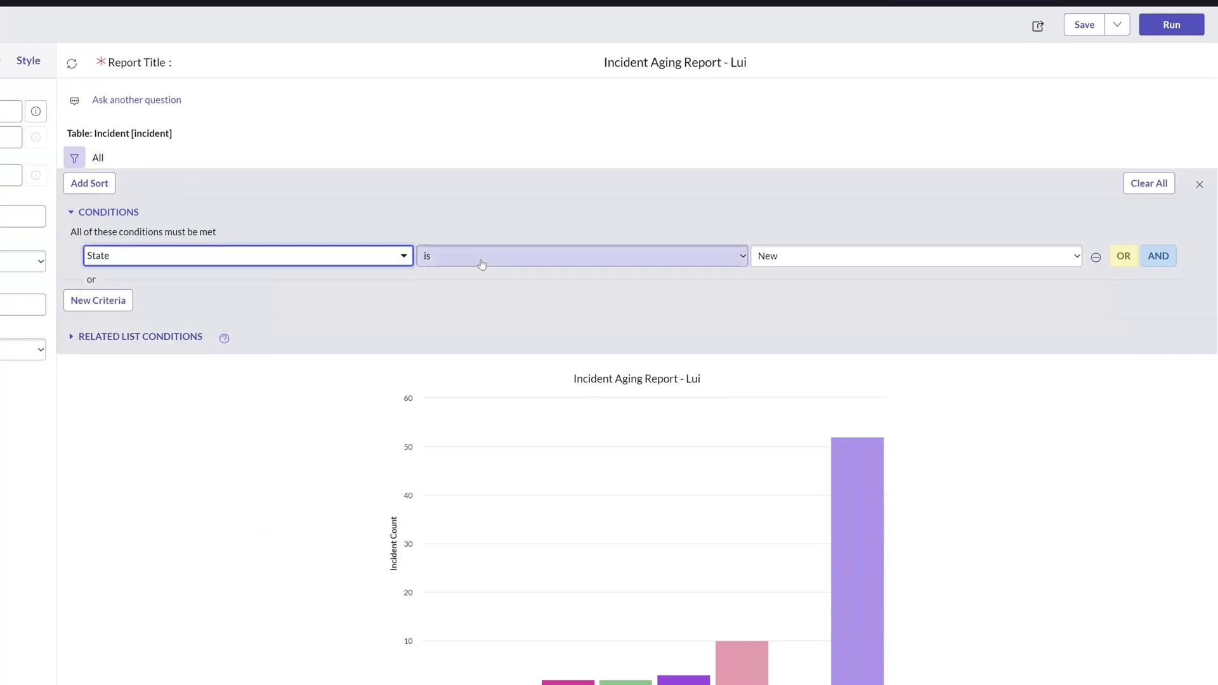
{"action": "left_click", "coordinate": [579, 256]}
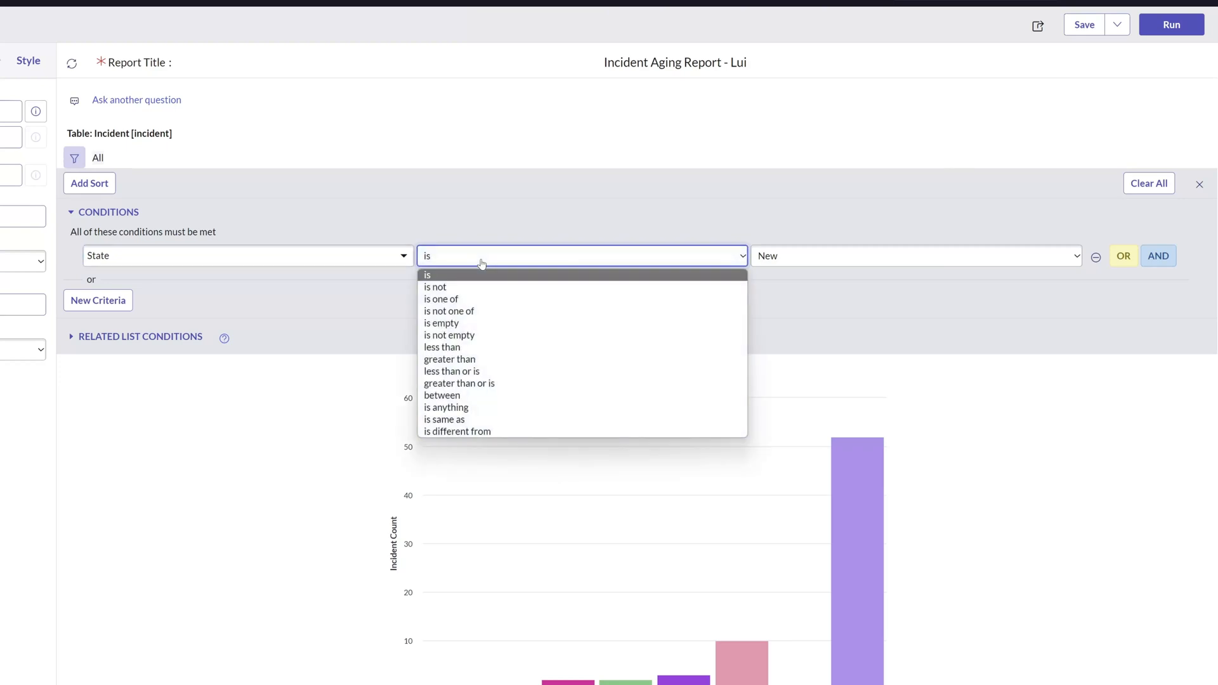
{"action": "left_click", "coordinate": [448, 311]}
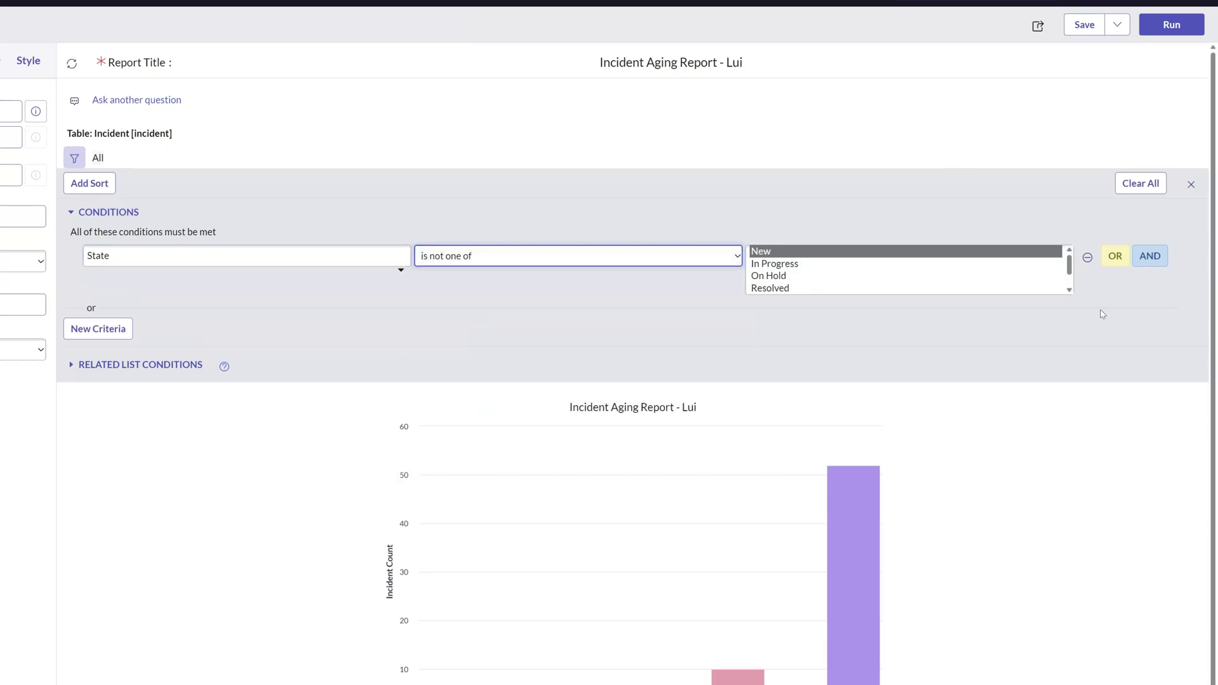
{"action": "scroll", "scroll_direction": "down", "scroll_amount": 3}
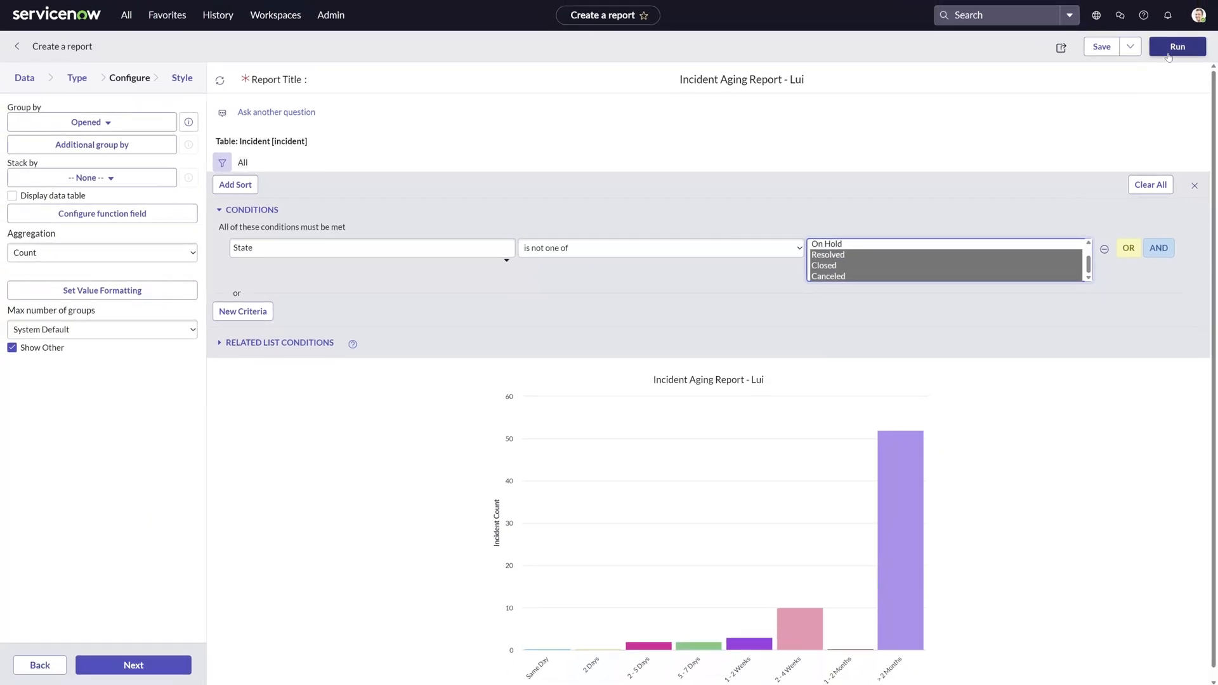
{"action": "left_click", "coordinate": [1177, 47]}
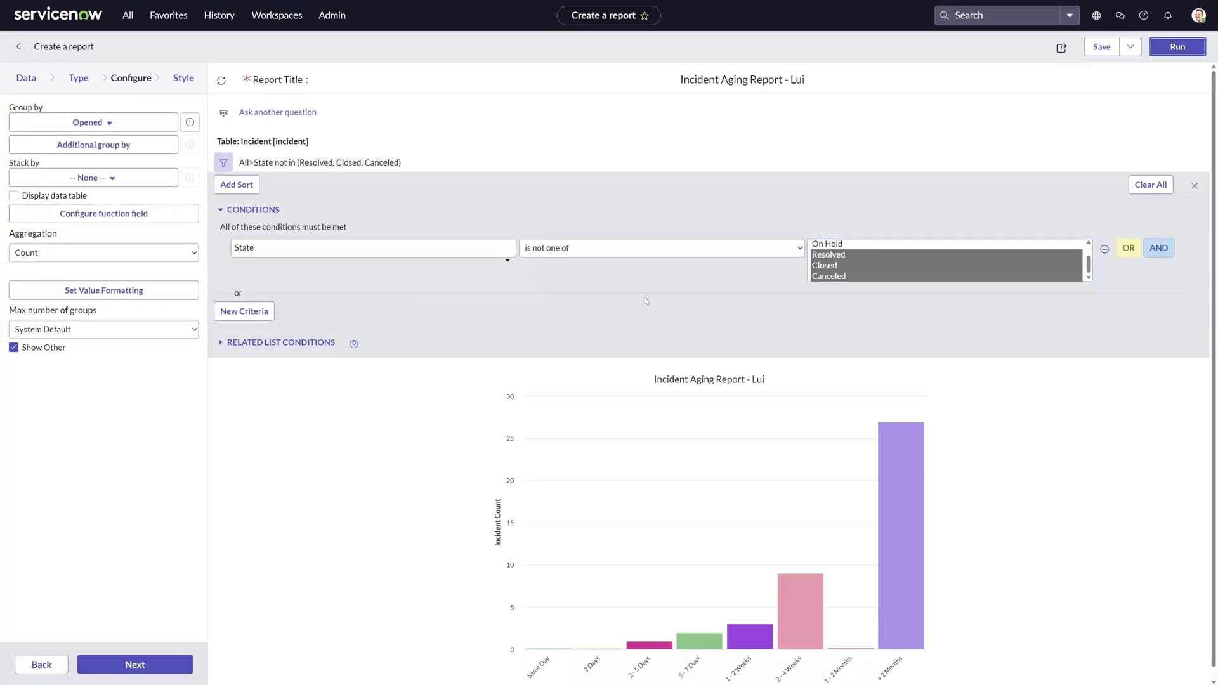
{"action": "scroll", "scroll_direction": "up", "scroll_amount": 3}
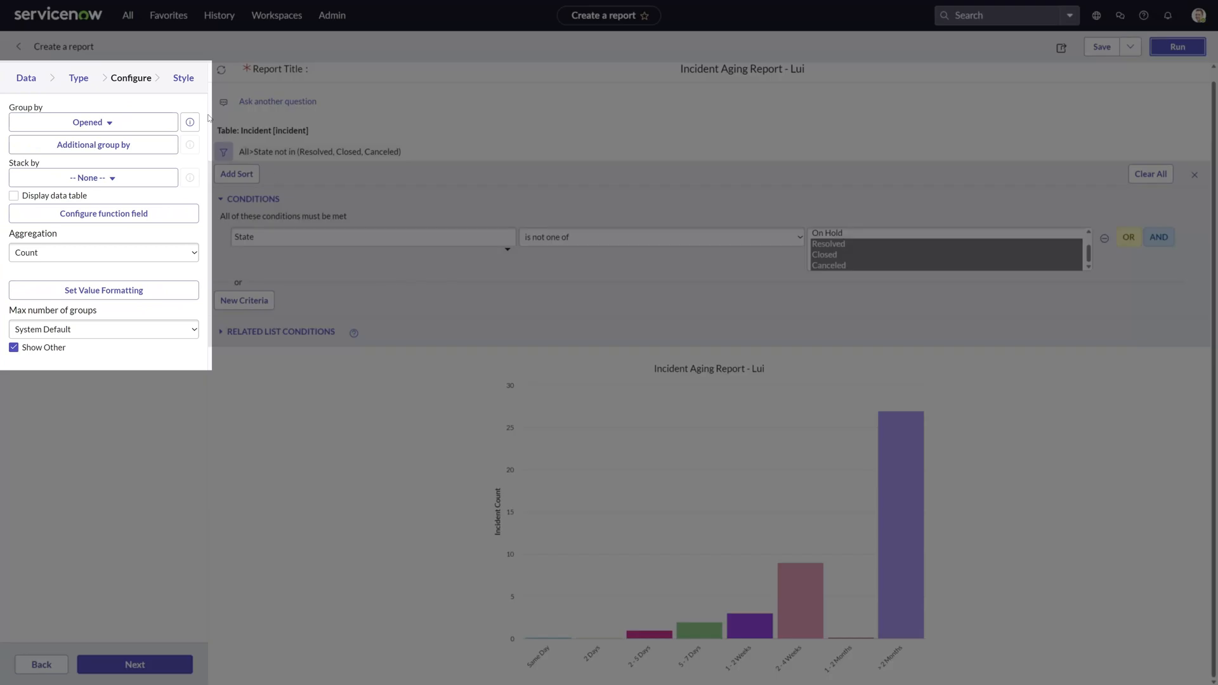
Style the chart with one color and data labels on the bars, then rerun it
{"action": "left_click", "coordinate": [183, 77]}
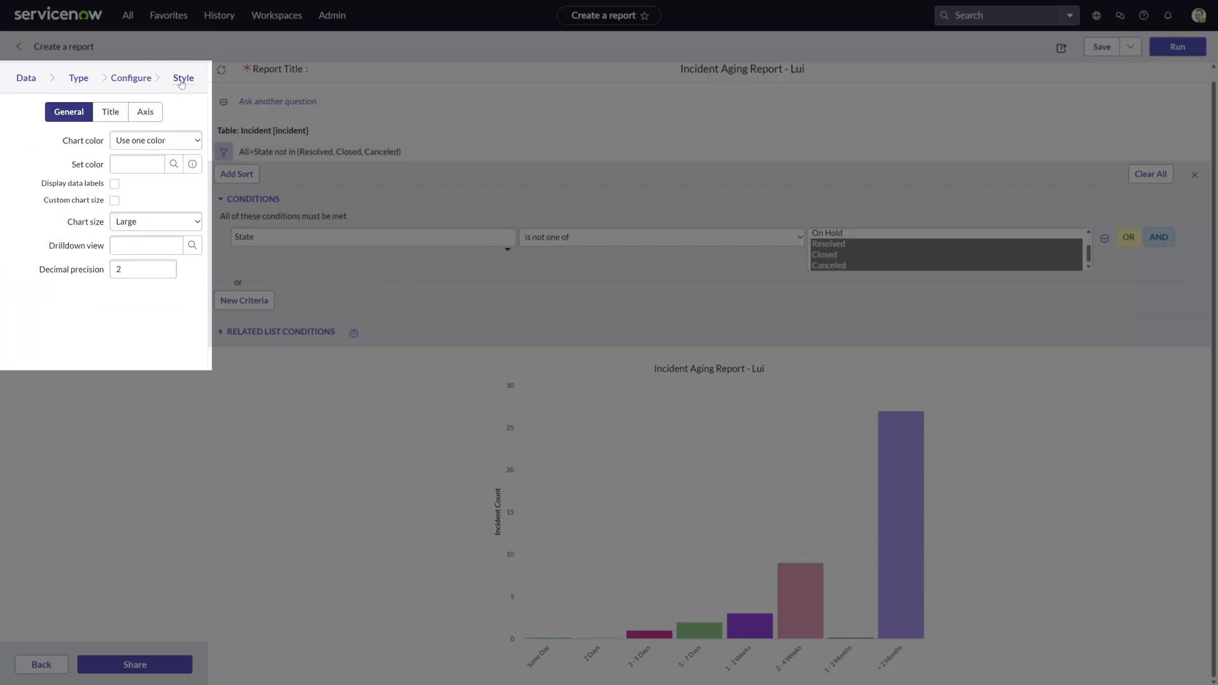
{"action": "mouse_move", "coordinate": [179, 112]}
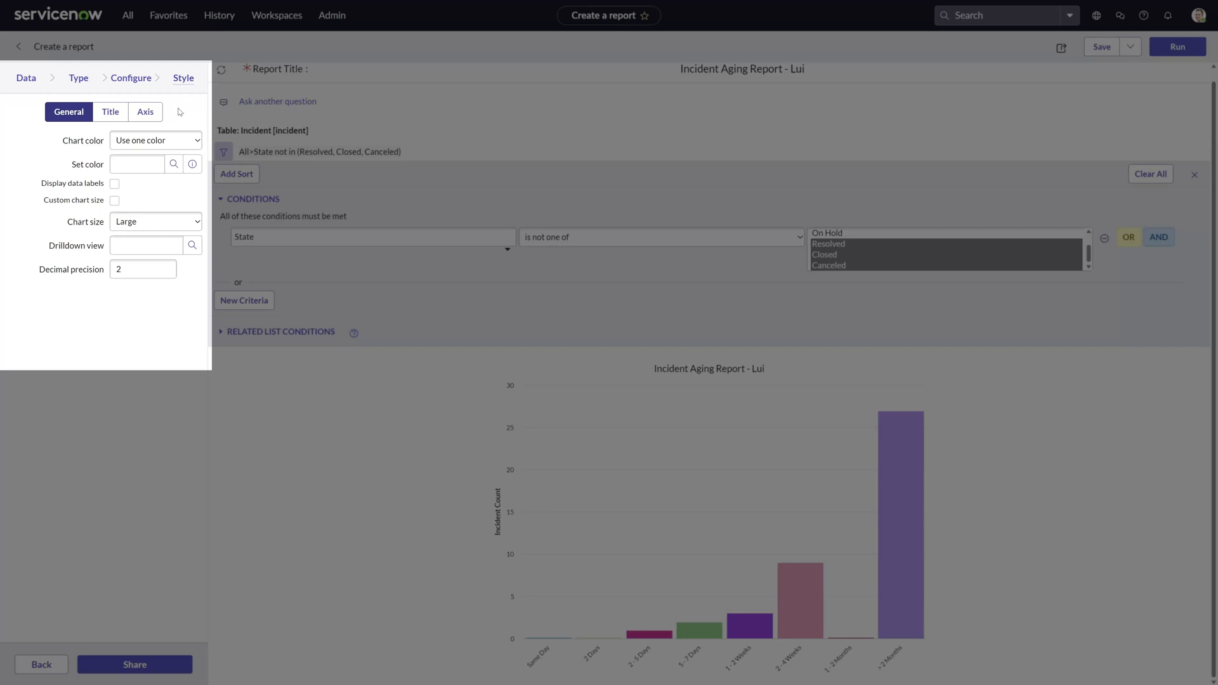
{"action": "mouse_move", "coordinate": [180, 122]}
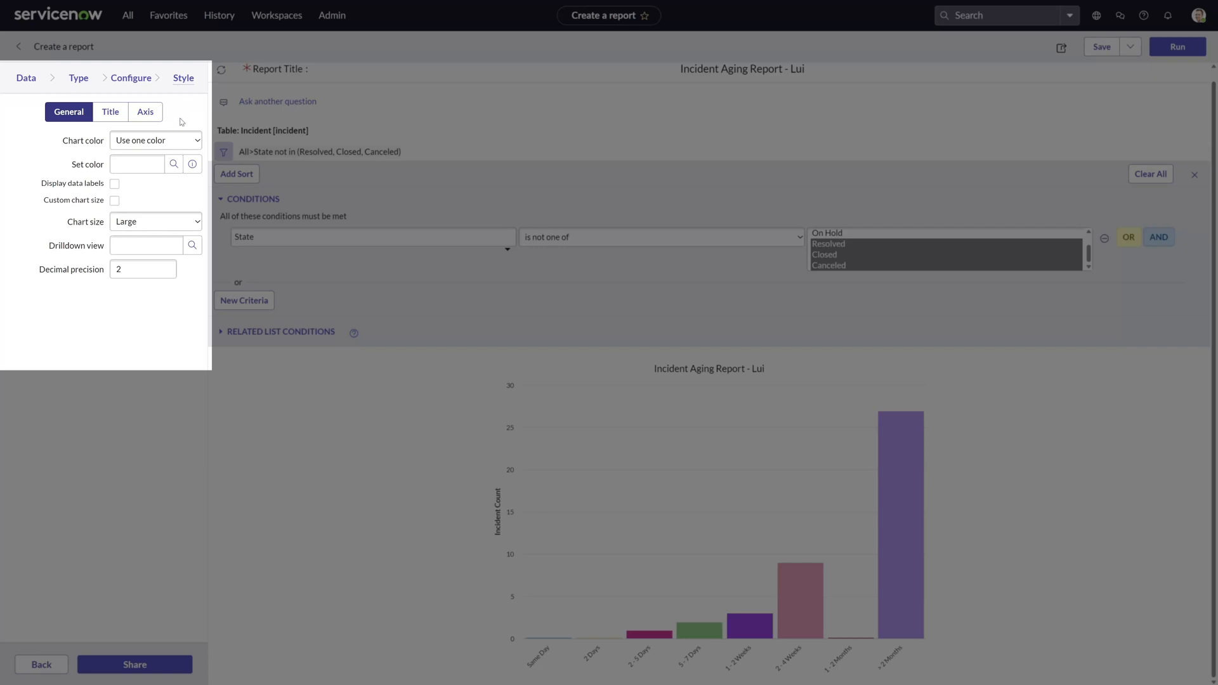
{"action": "left_click", "coordinate": [155, 141]}
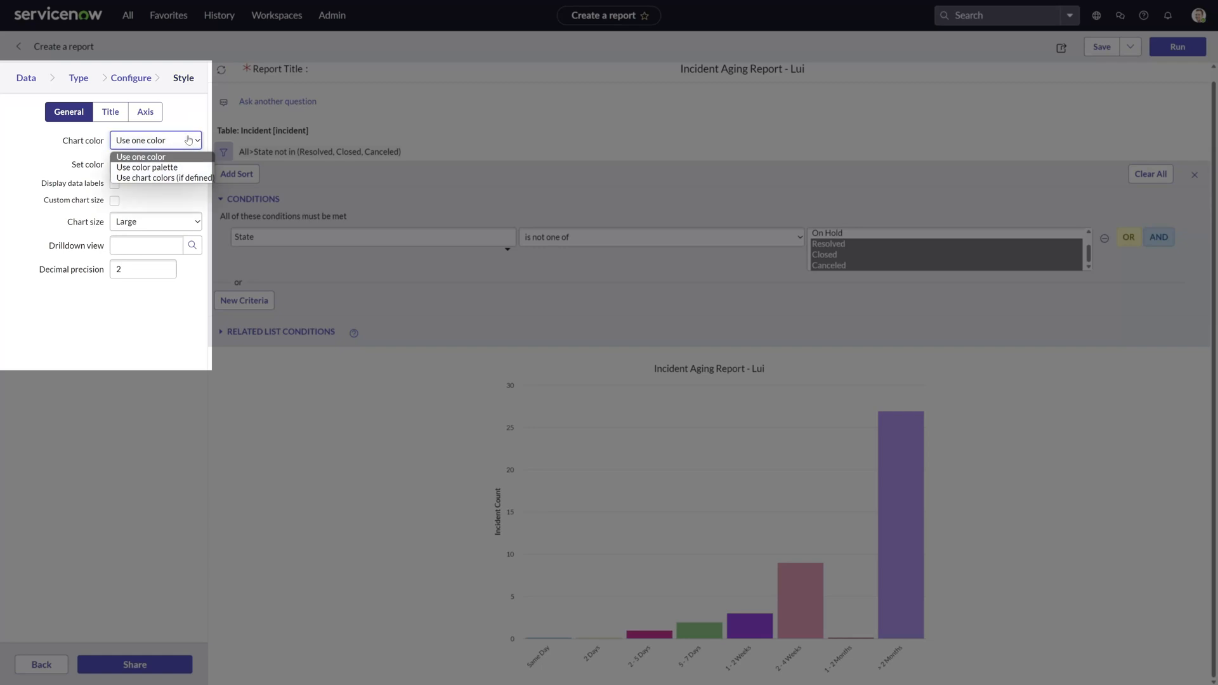
{"action": "left_click", "coordinate": [155, 140]}
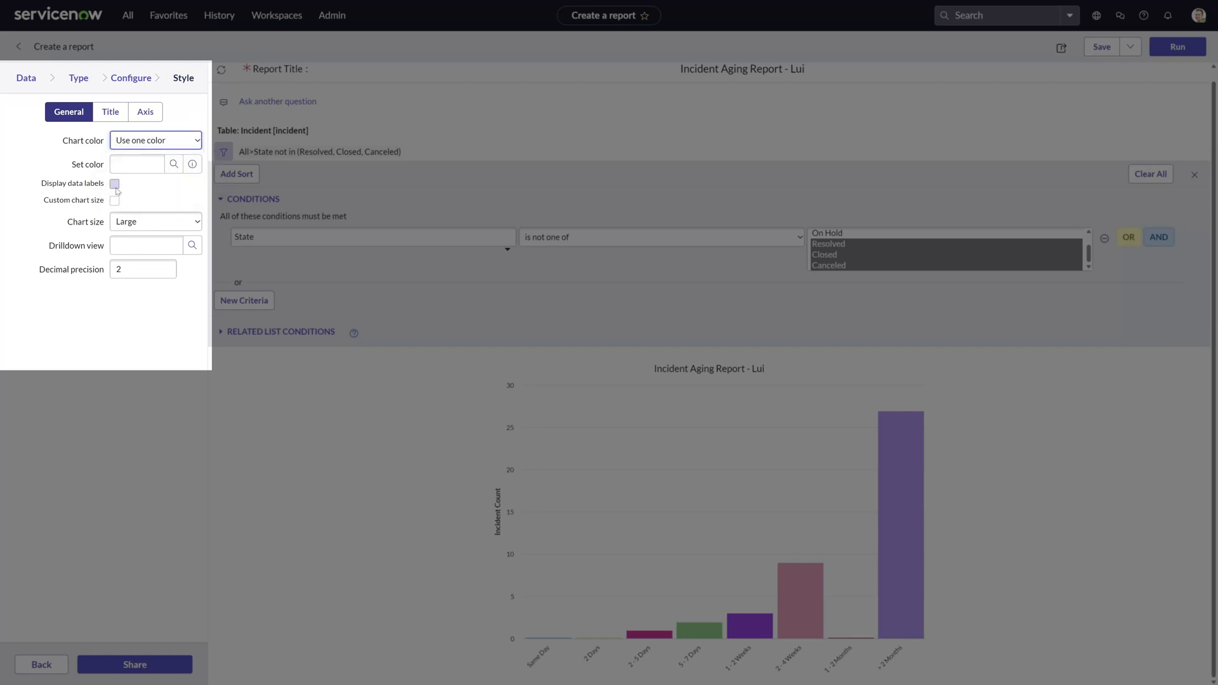
{"action": "left_click", "coordinate": [114, 183]}
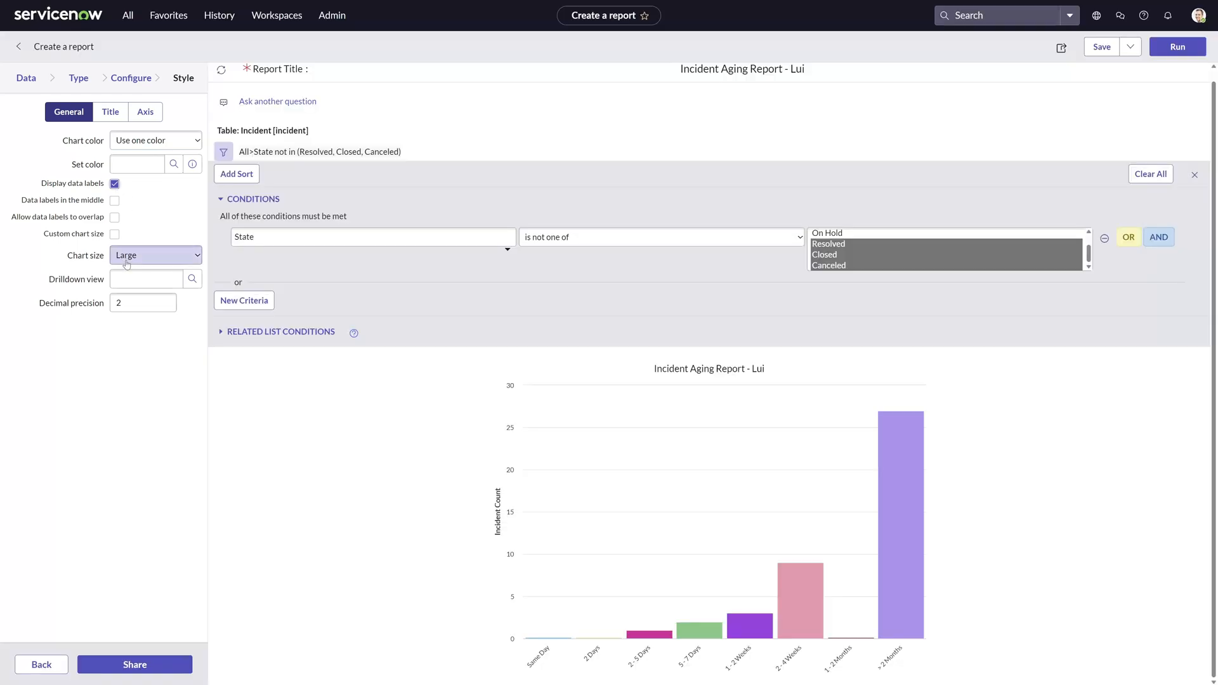
{"action": "mouse_move", "coordinate": [144, 302]}
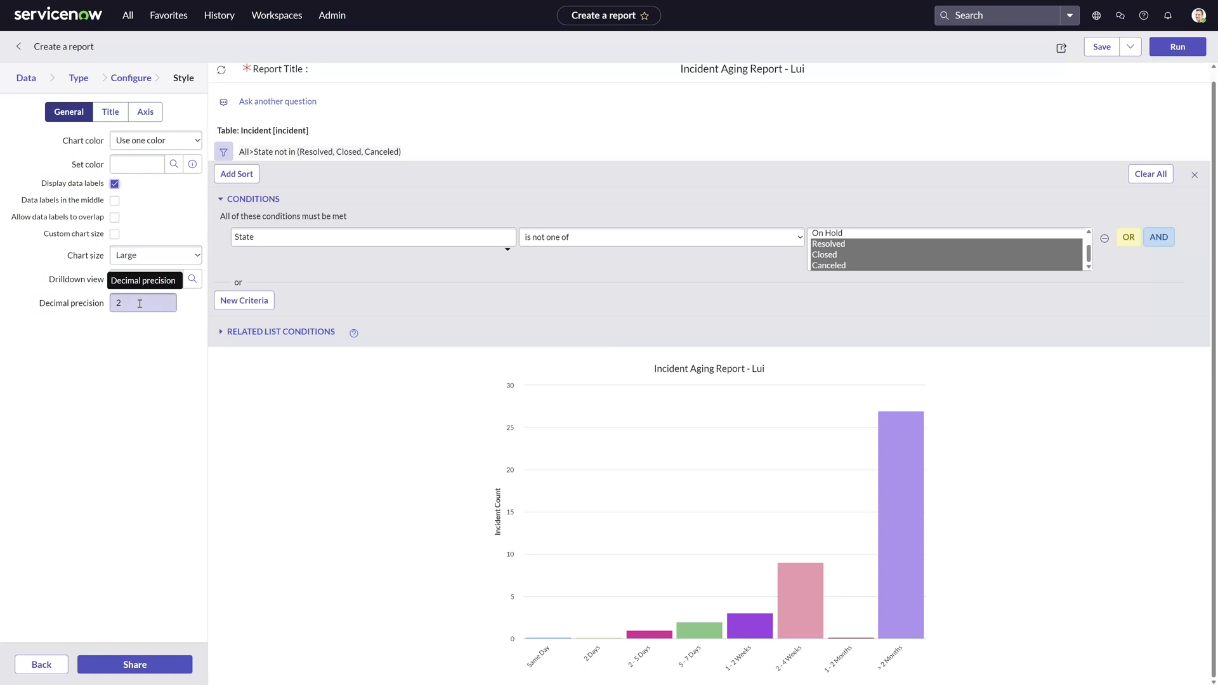
{"action": "mouse_move", "coordinate": [586, 369]}
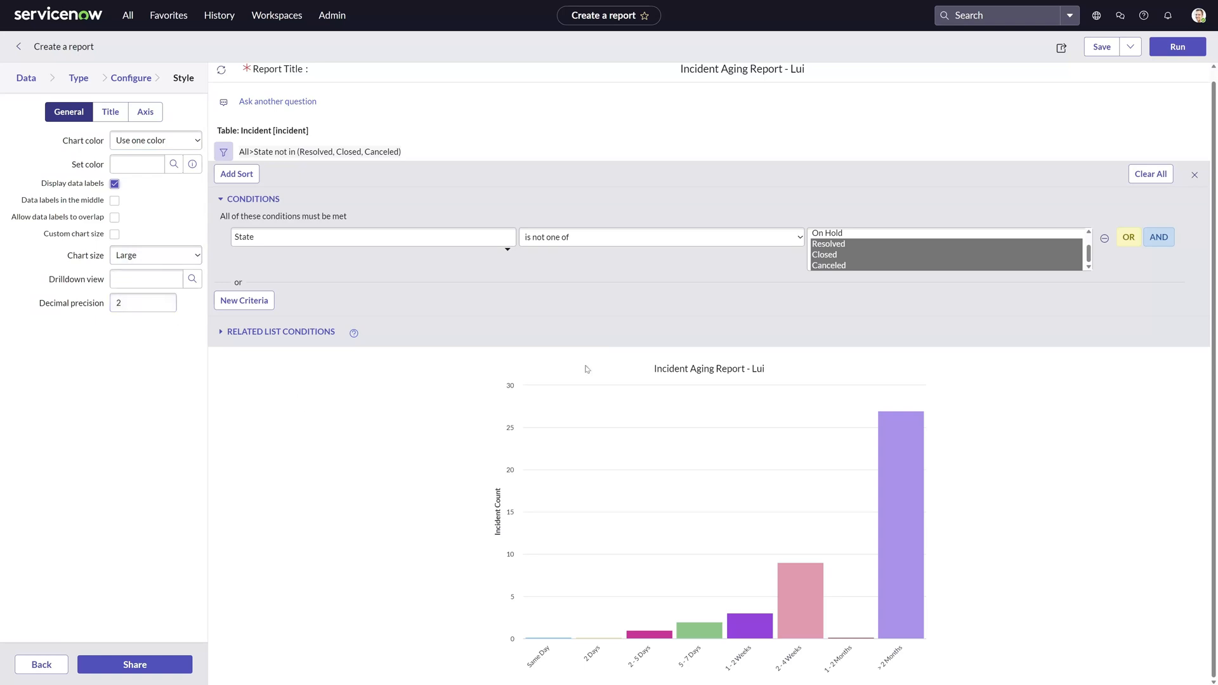
{"action": "left_click", "coordinate": [1178, 47]}
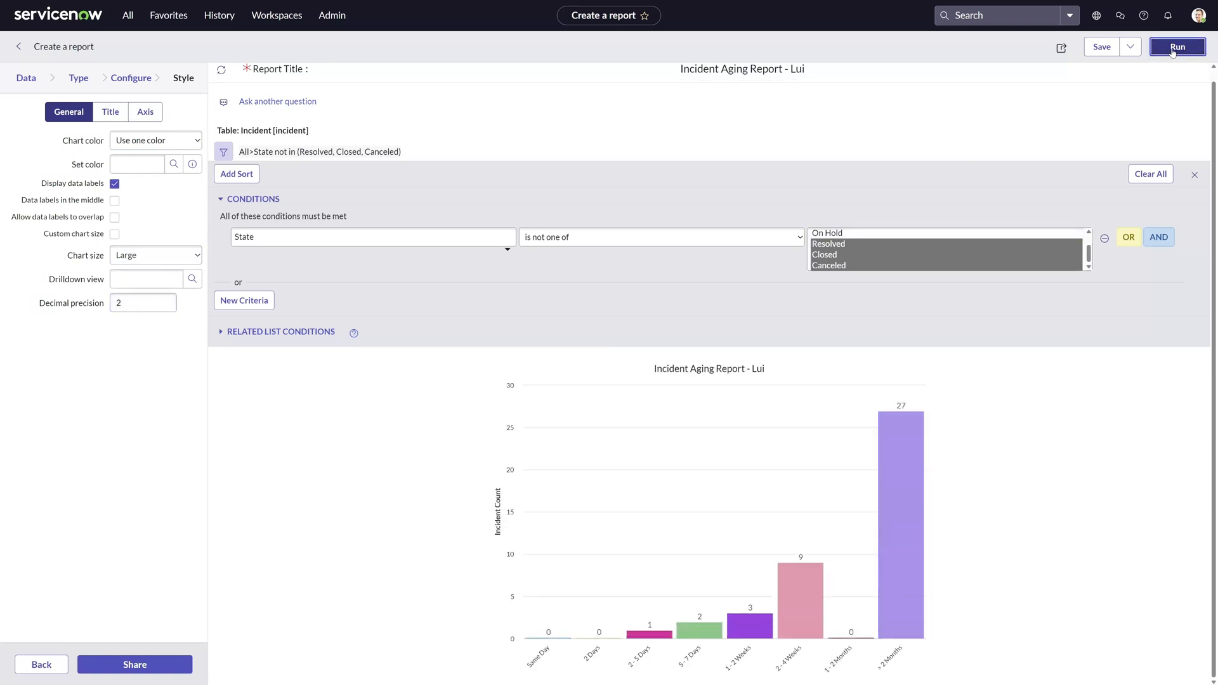
{"action": "mouse_move", "coordinate": [950, 453]}
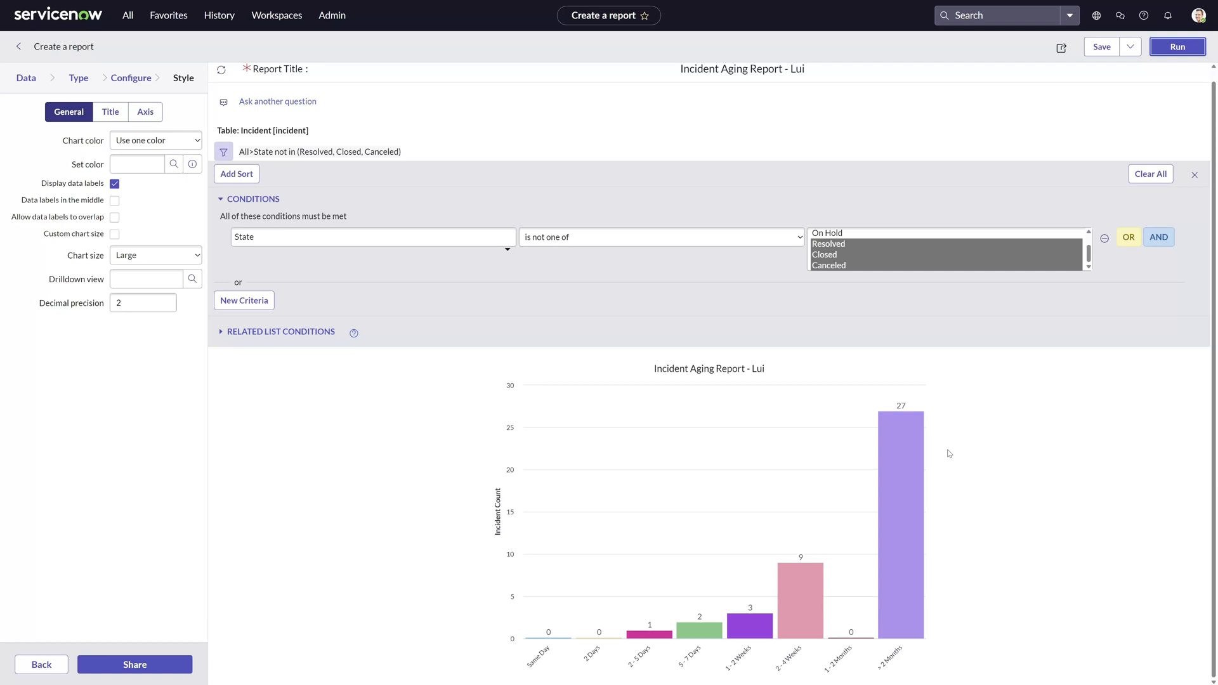
{"action": "mouse_move", "coordinate": [1013, 278]}
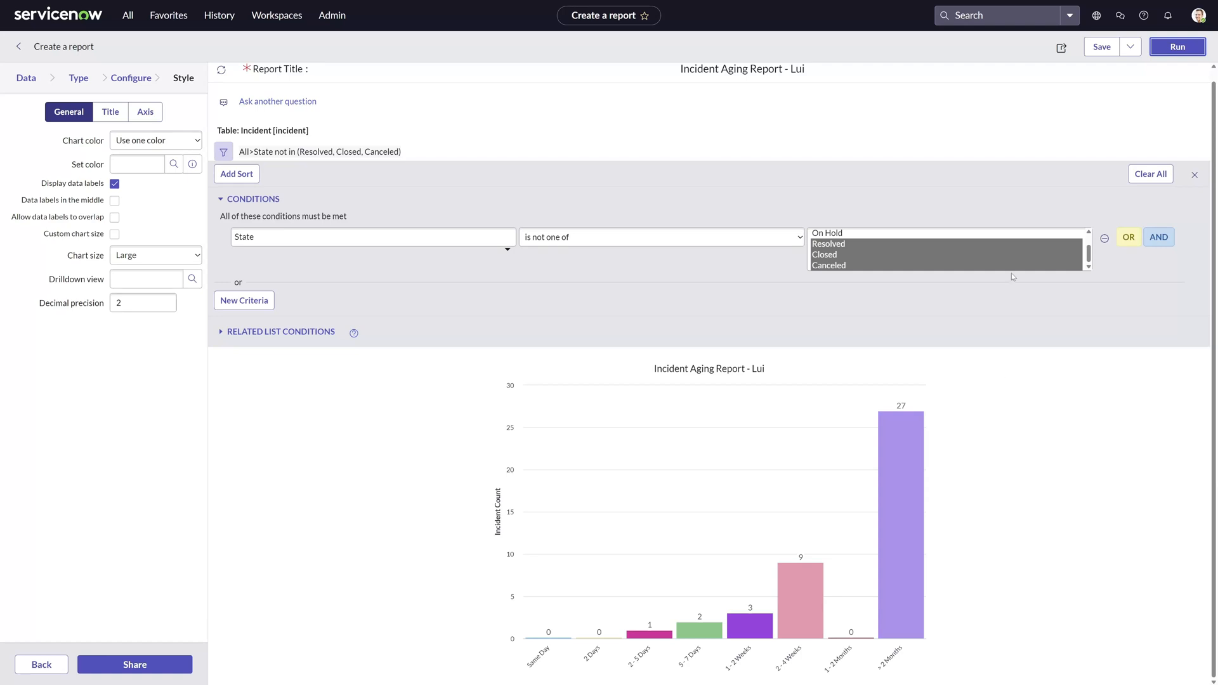
Save the Incident Aging Report and dismiss the report-created notice
{"action": "left_click", "coordinate": [1100, 47]}
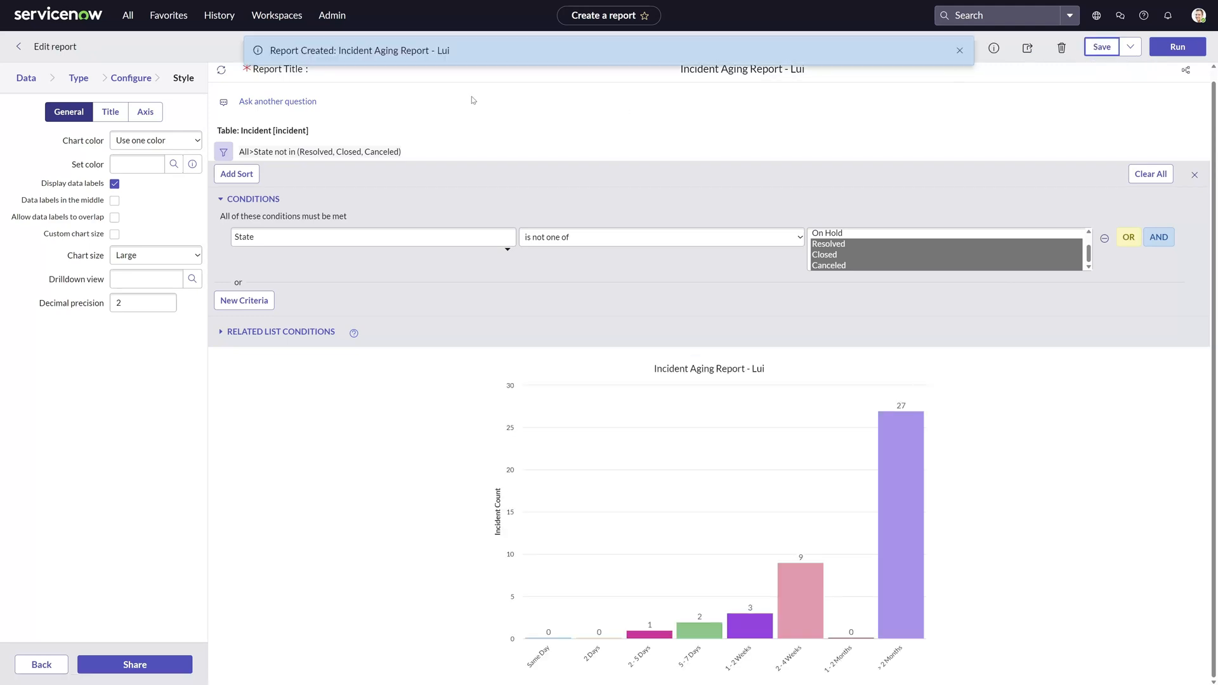
{"action": "left_click", "coordinate": [960, 50]}
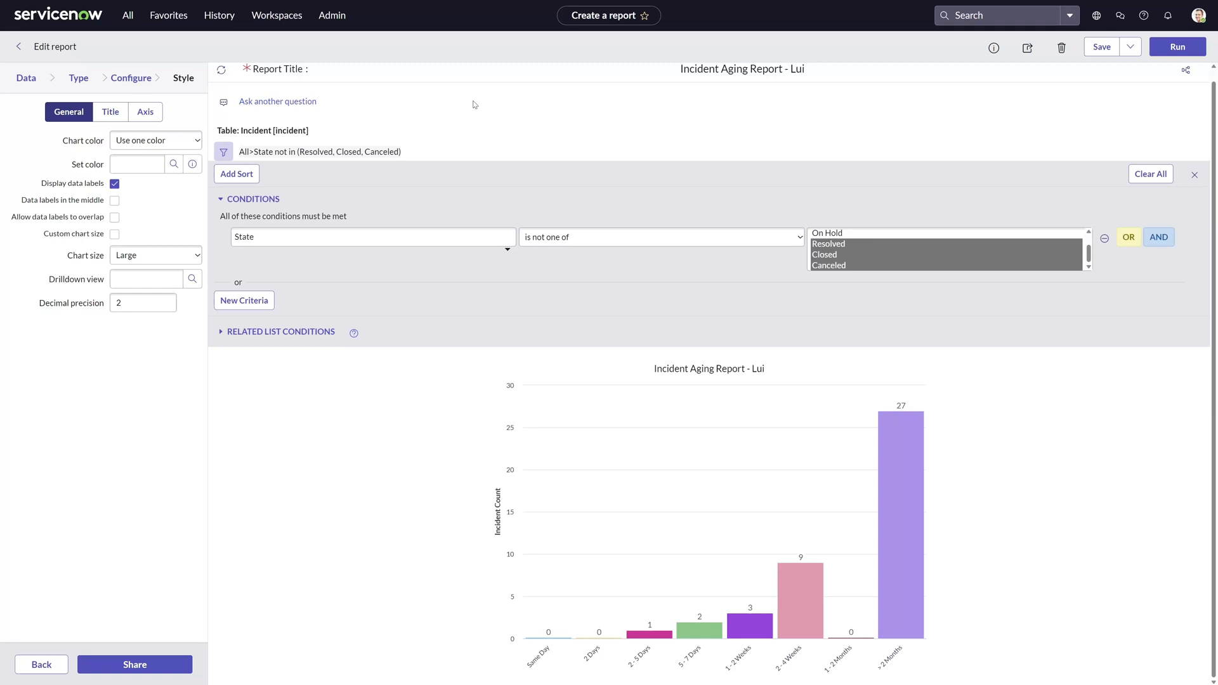
{"action": "mouse_move", "coordinate": [877, 518]}
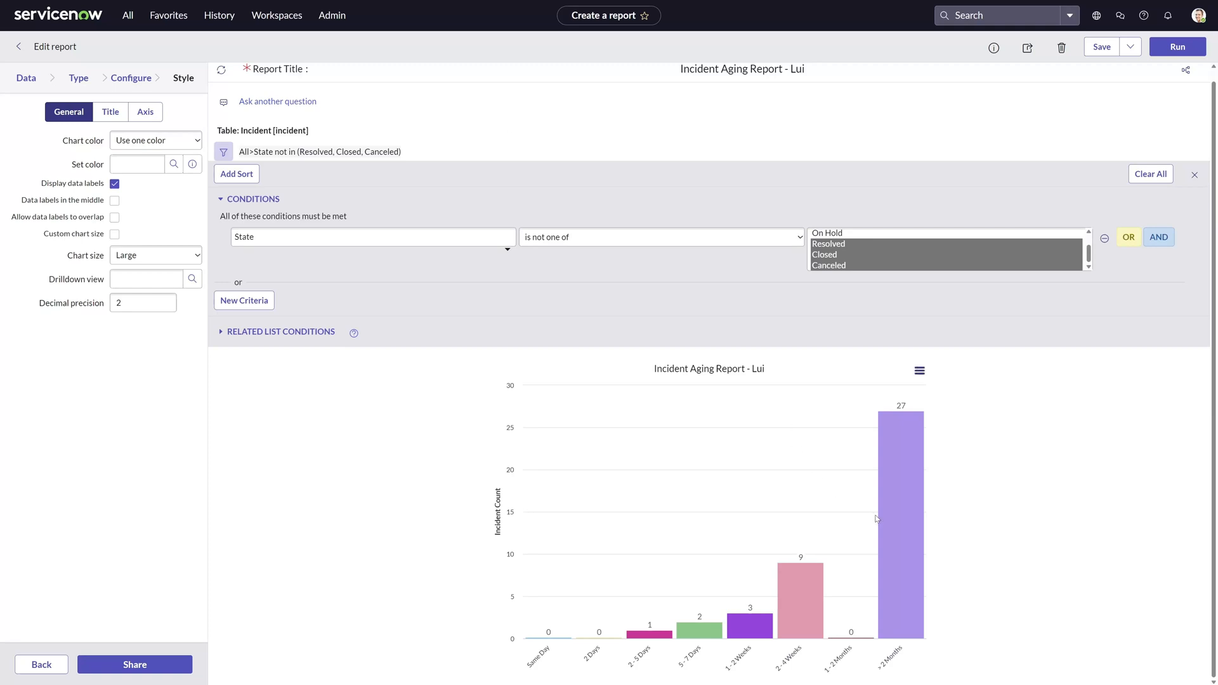
{"action": "mouse_move", "coordinate": [800, 607]}
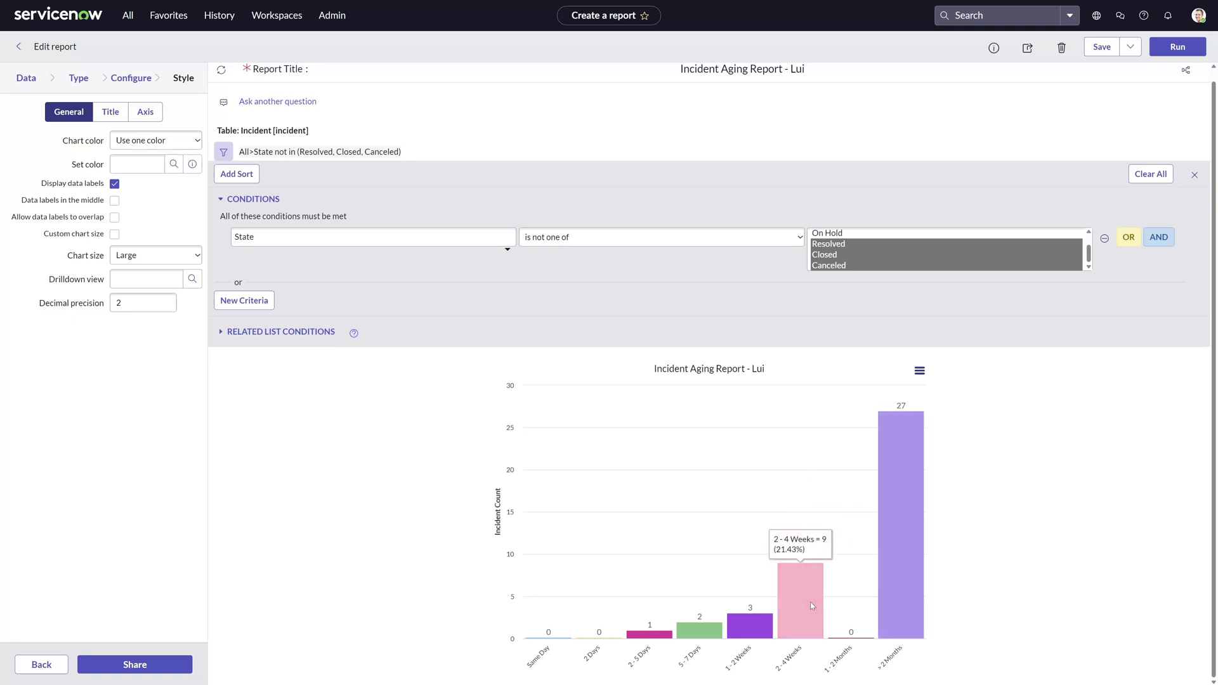
{"action": "mouse_move", "coordinate": [901, 588]}
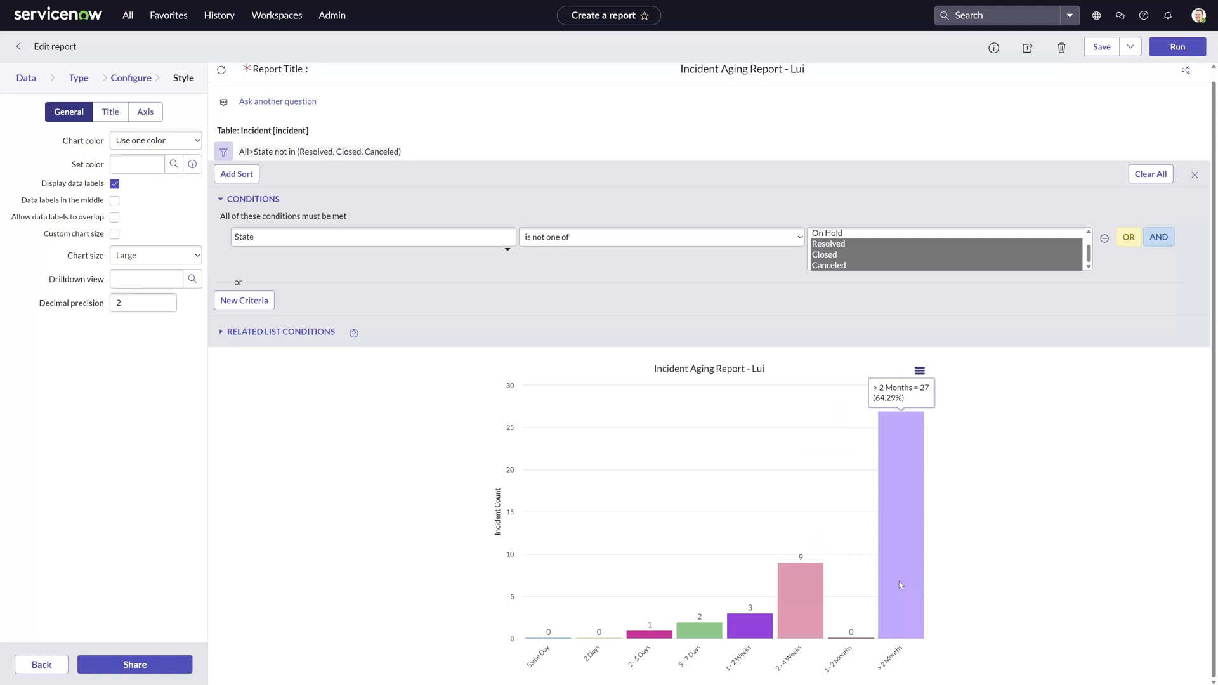
{"action": "mouse_move", "coordinate": [899, 567]}
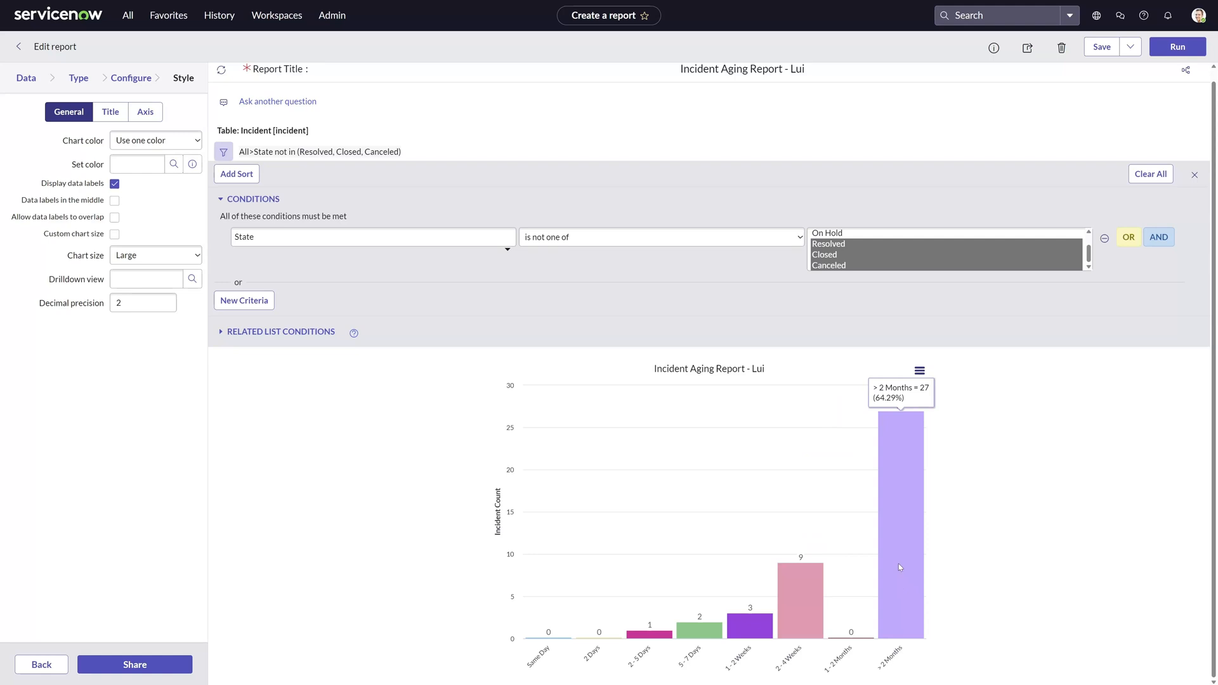
Drill into the 27 incidents behind the > 2 Months bar
{"action": "left_click", "coordinate": [900, 505]}
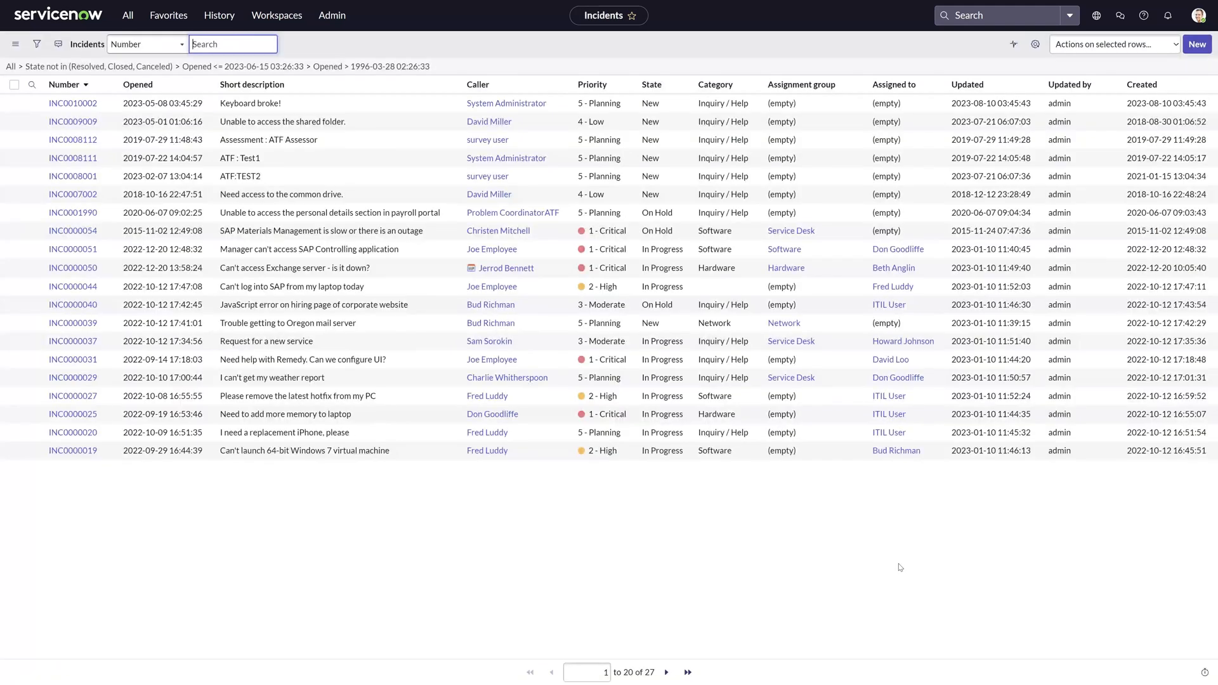
{"action": "mouse_move", "coordinate": [892, 567]}
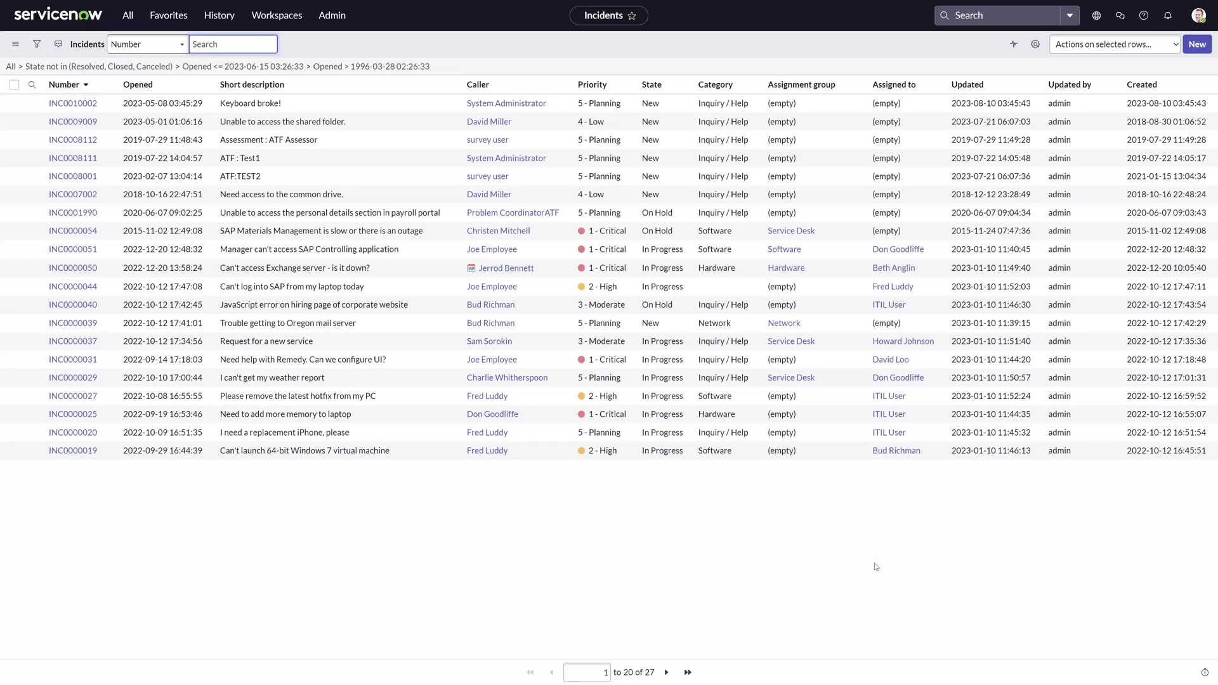
{"action": "mouse_move", "coordinate": [812, 561]}
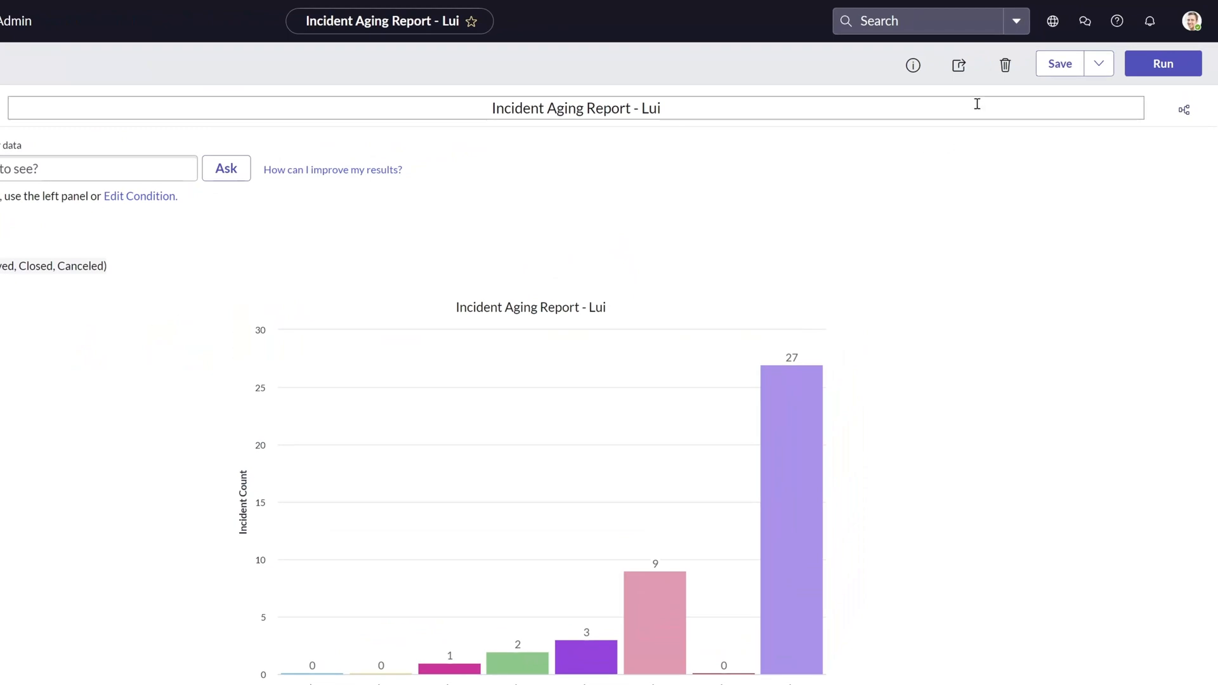
{"action": "mouse_move", "coordinate": [959, 64]}
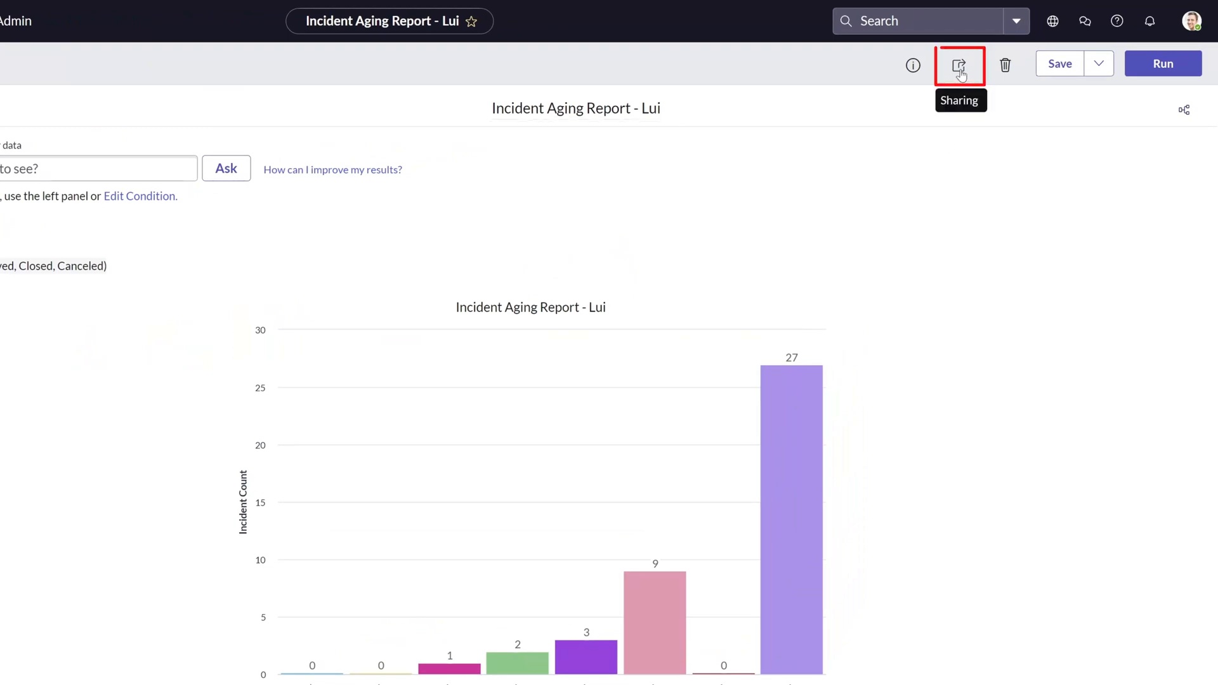
Show the report's sharing options beside the chart
{"action": "left_click", "coordinate": [960, 65]}
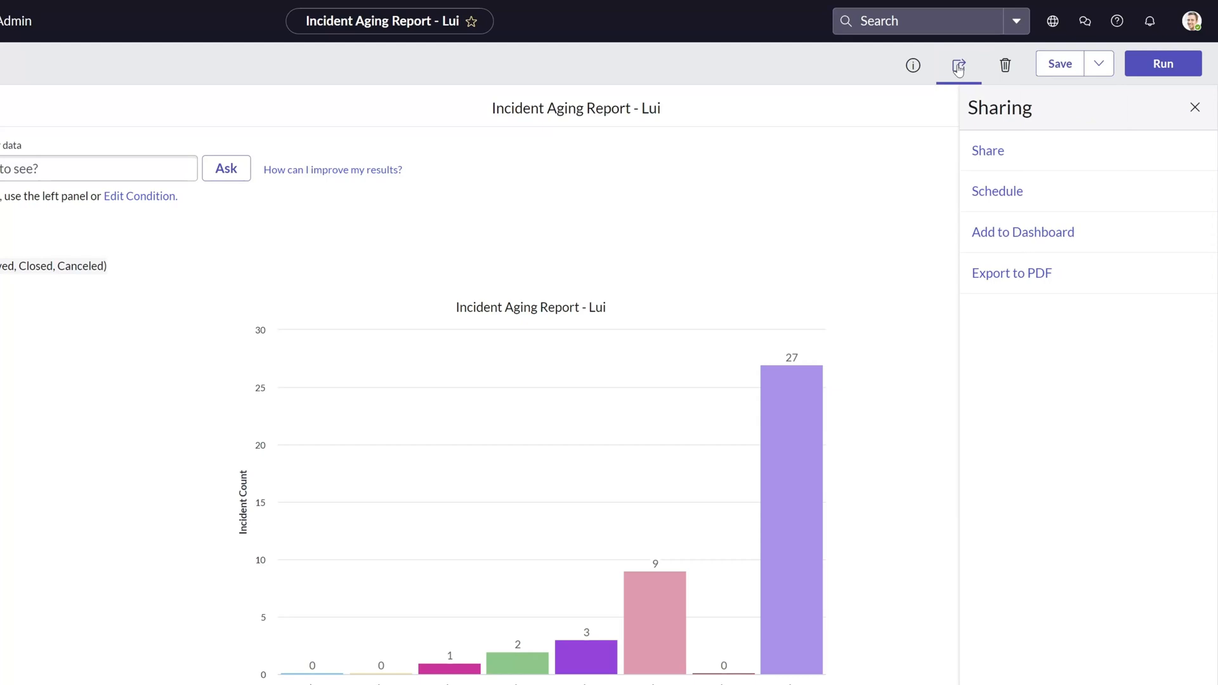
{"action": "mouse_move", "coordinate": [997, 127]}
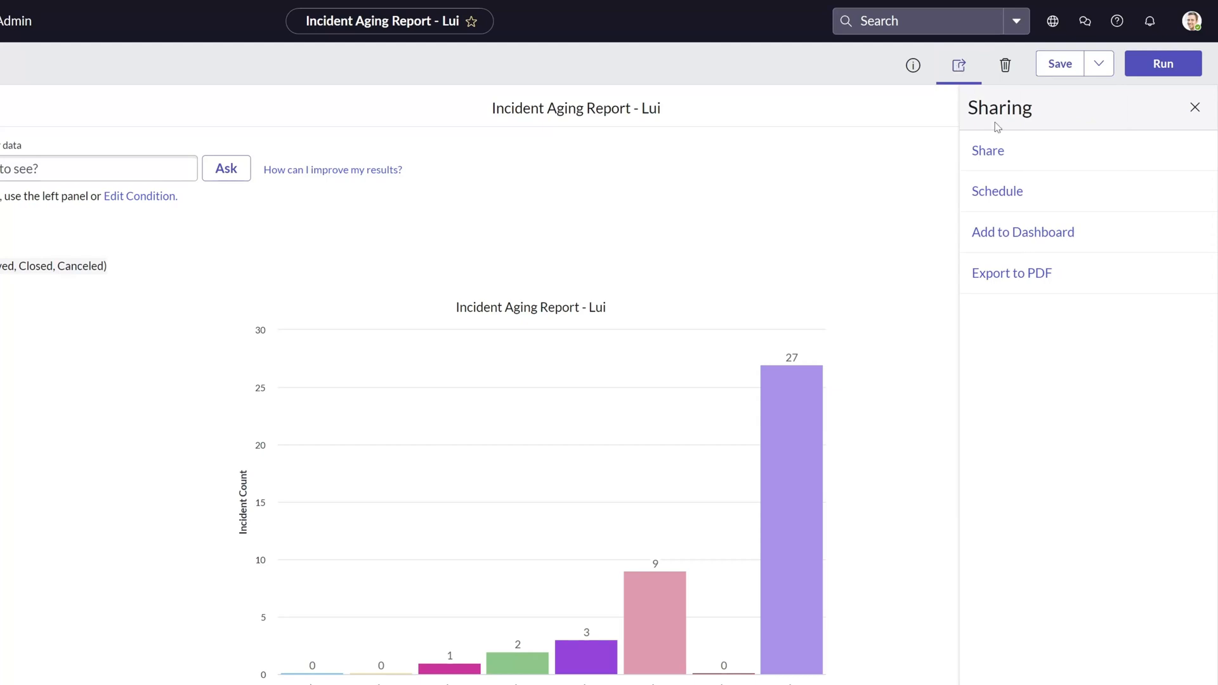
{"action": "mouse_move", "coordinate": [1024, 162]}
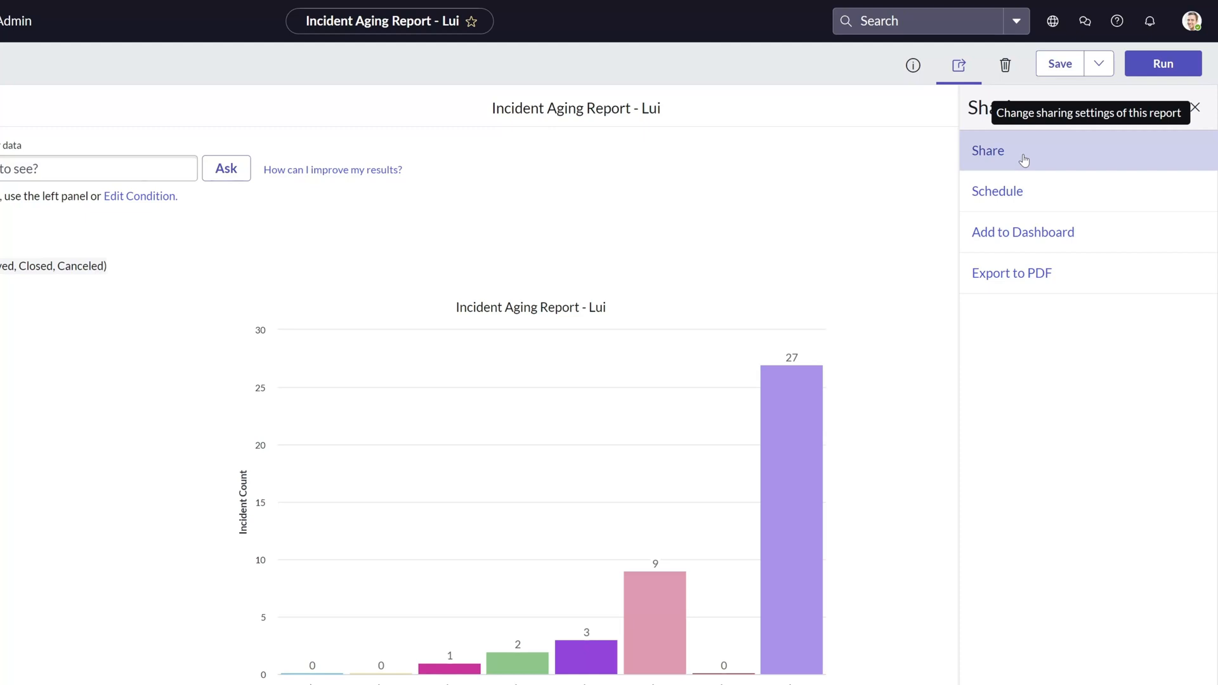
Share the report with Everyone, entering ITIL as a required role
{"action": "left_click", "coordinate": [987, 151]}
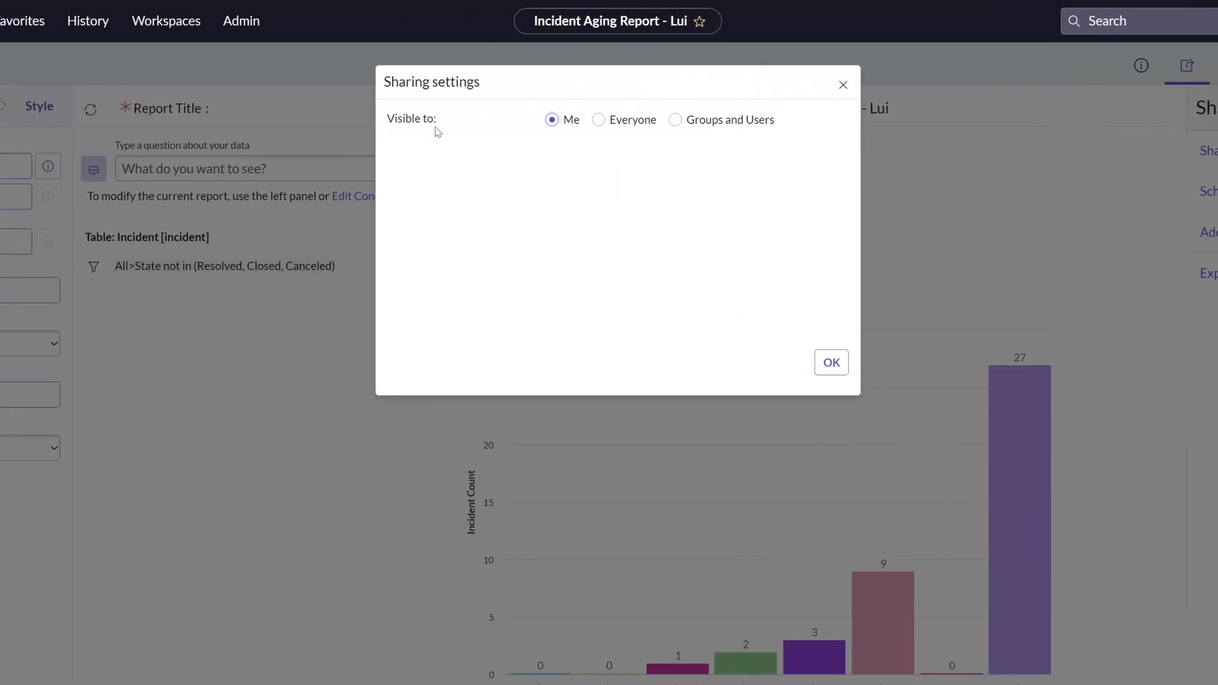
{"action": "mouse_move", "coordinate": [544, 131]}
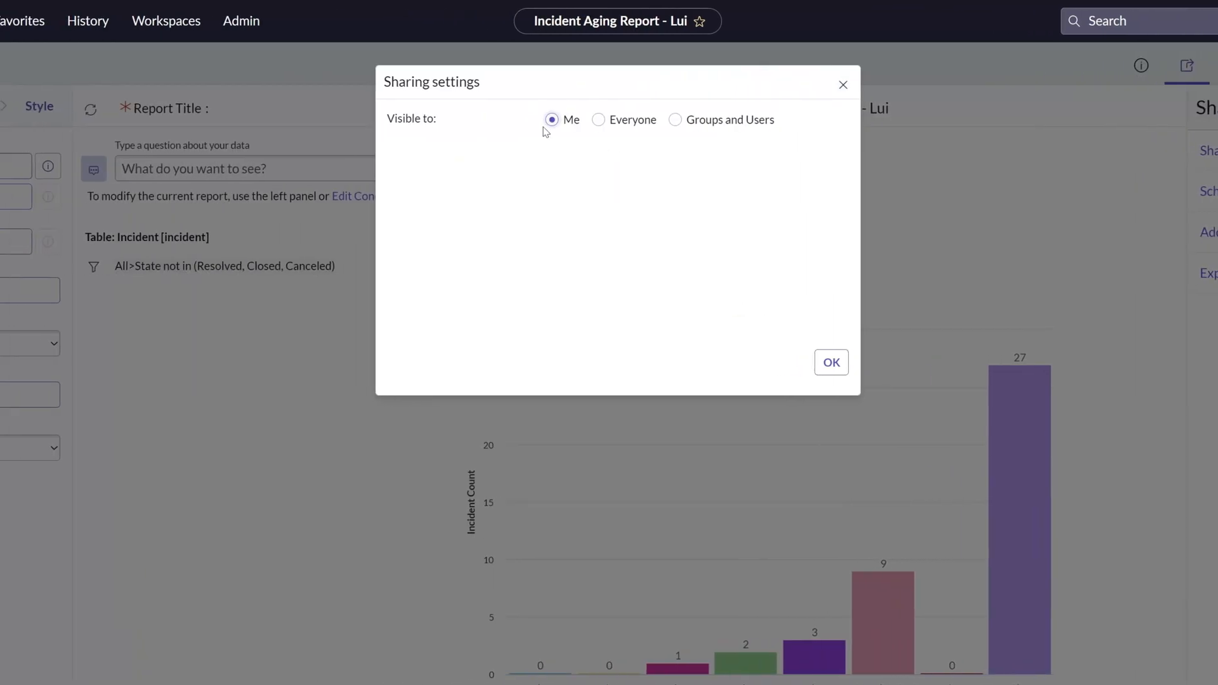
{"action": "mouse_move", "coordinate": [597, 119]}
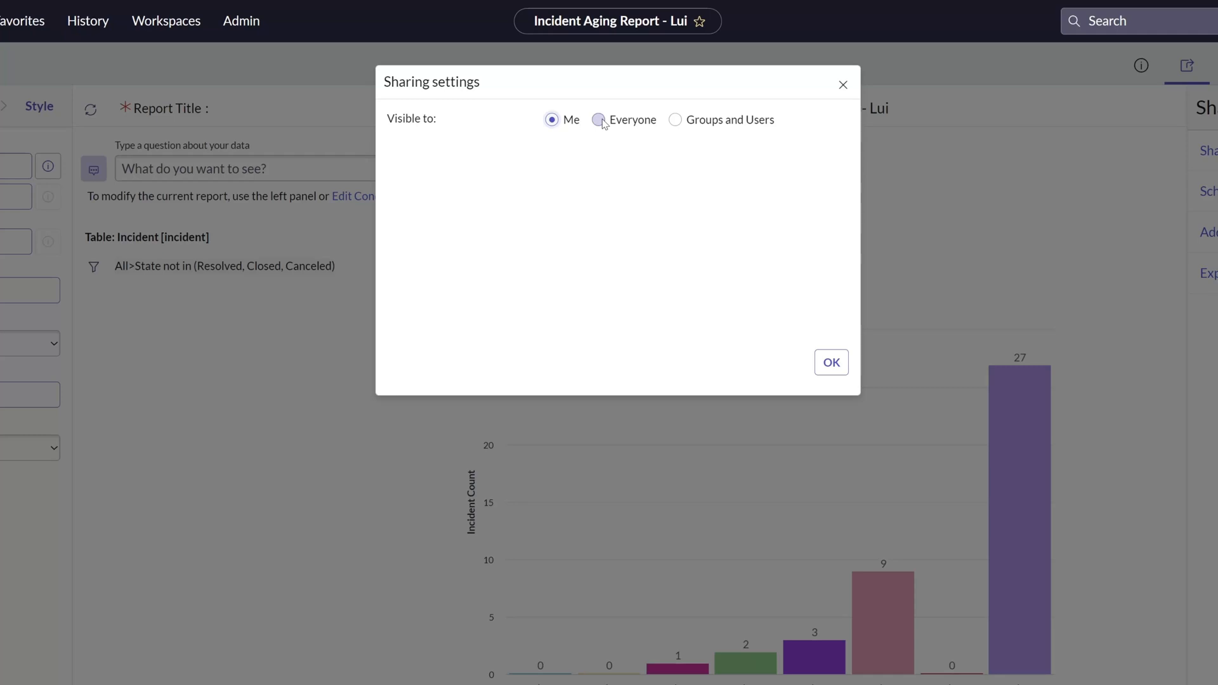
{"action": "left_click", "coordinate": [599, 119]}
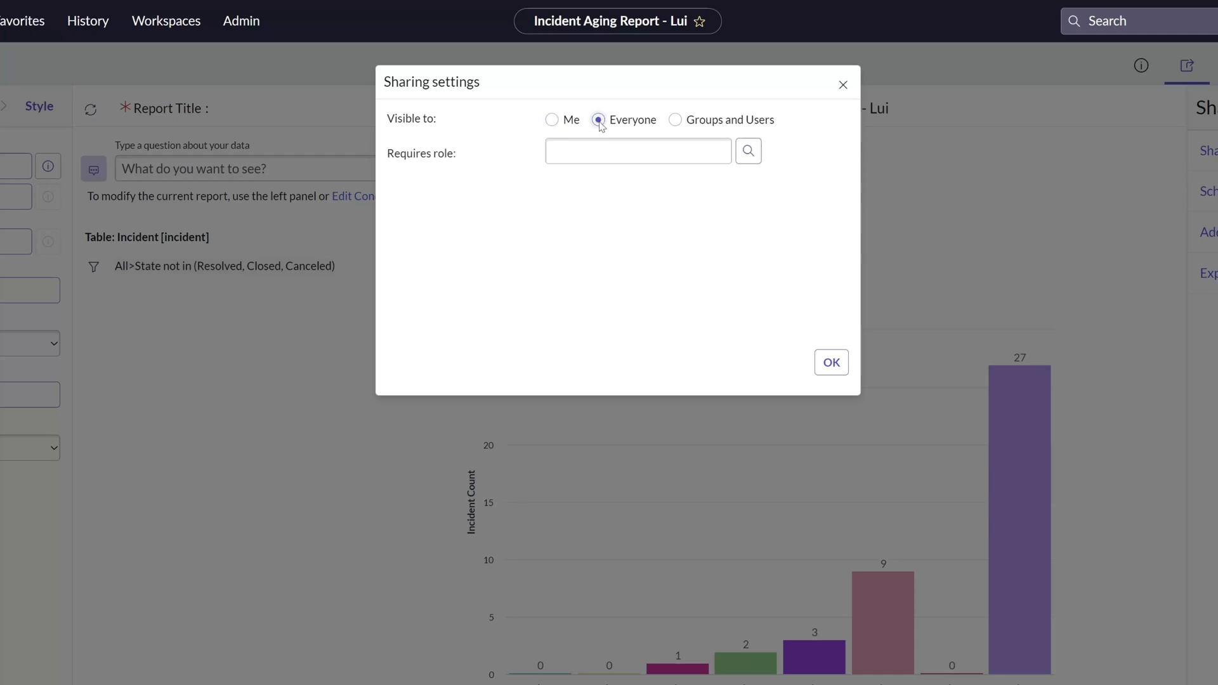
{"action": "left_click", "coordinate": [637, 151]}
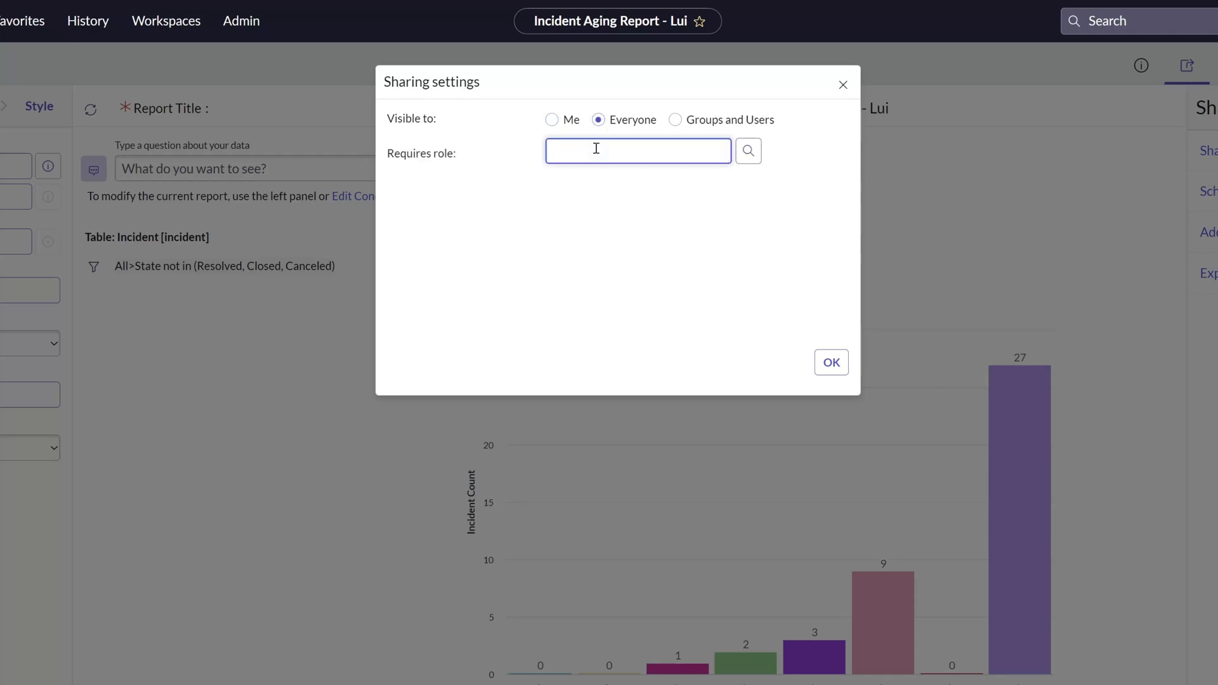
{"action": "type", "text": "ITIL"}
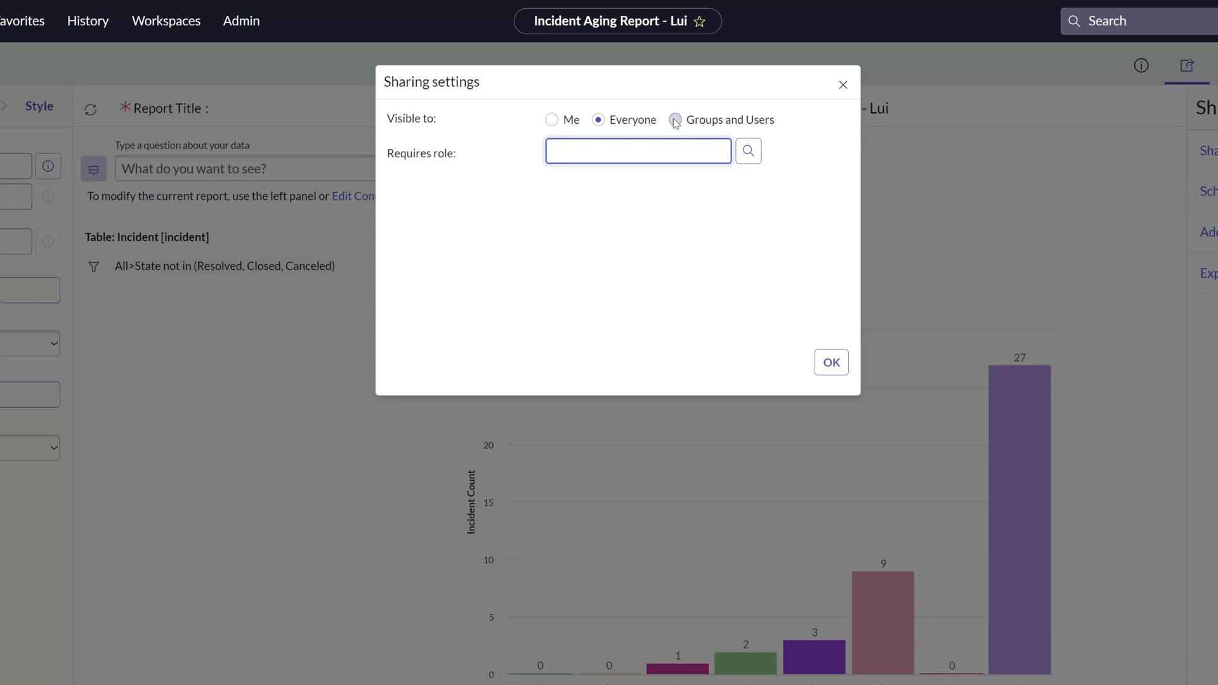
Try limiting visibility to Groups and Users, then switch back to Everyone
{"action": "left_click", "coordinate": [674, 119]}
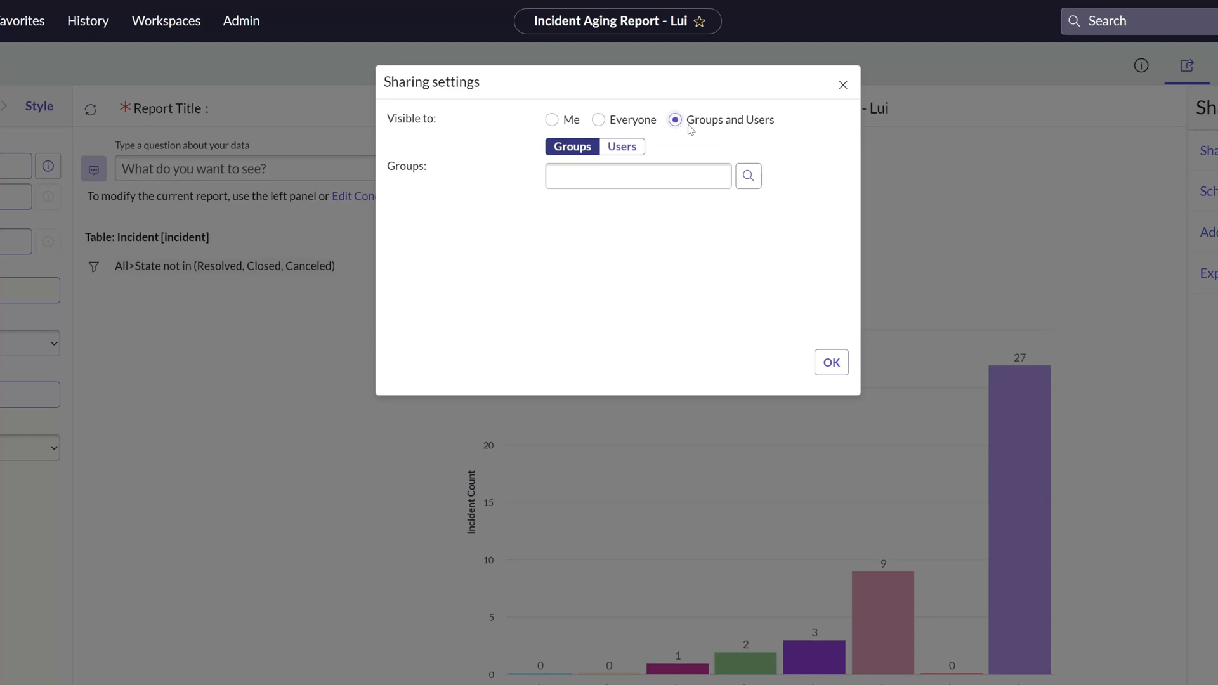
{"action": "mouse_move", "coordinate": [697, 137]}
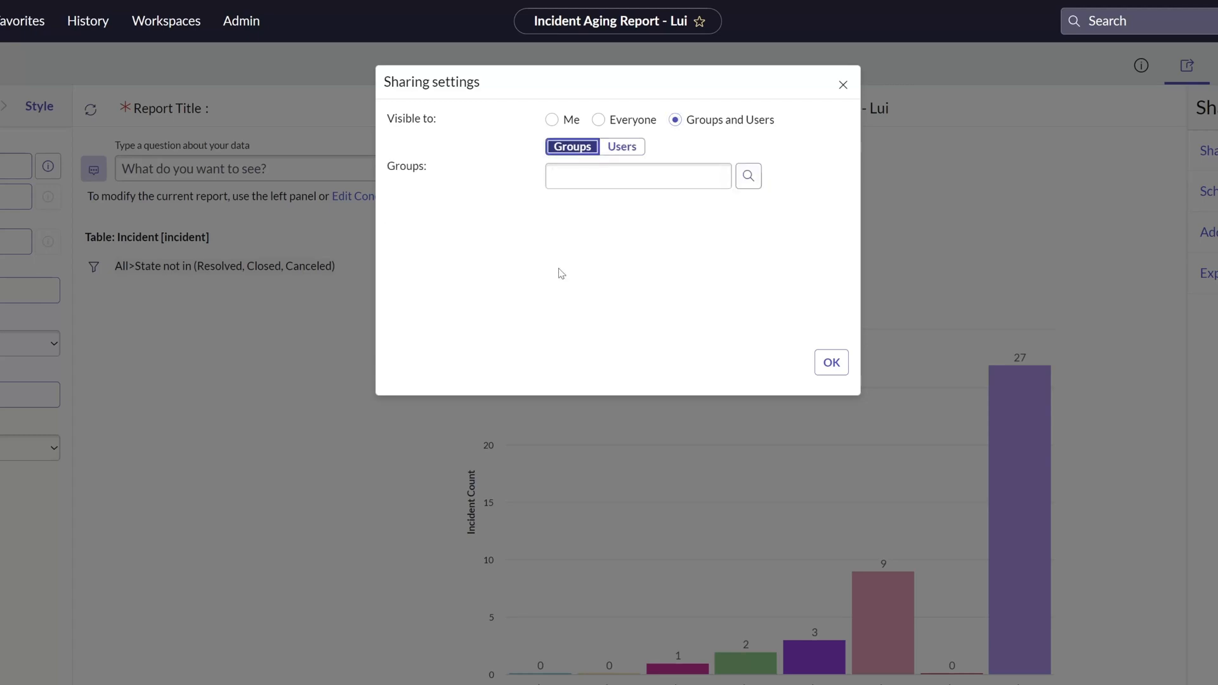
{"action": "mouse_move", "coordinate": [621, 147]}
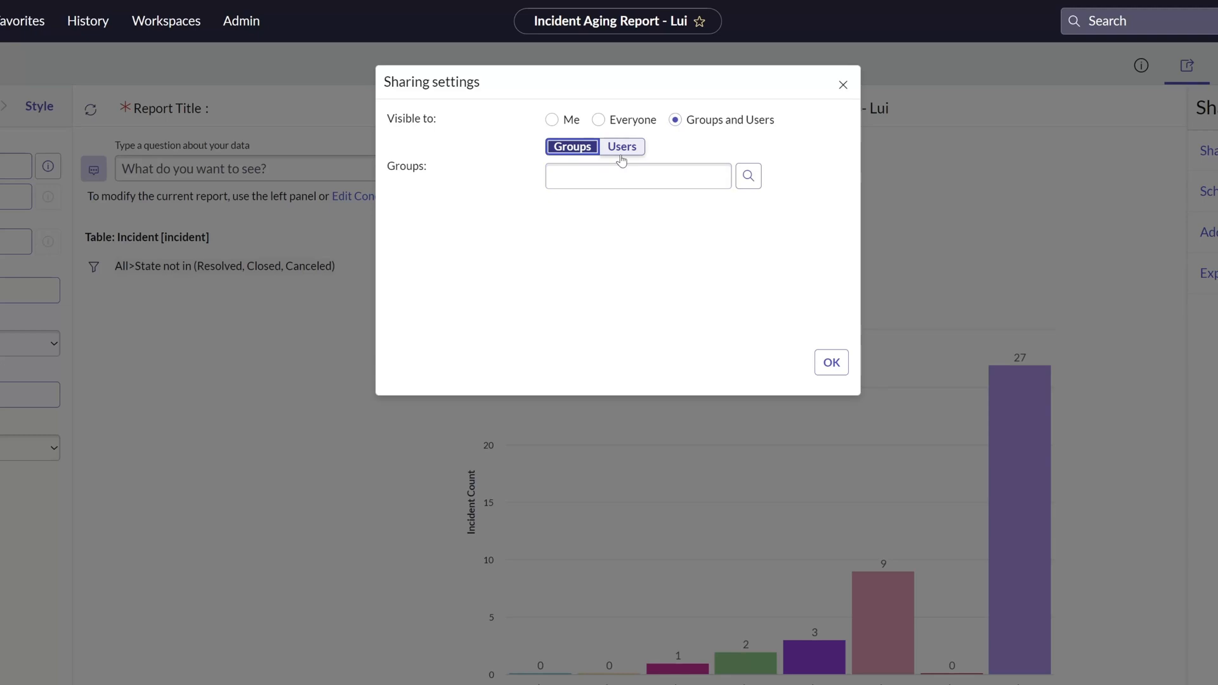
{"action": "mouse_move", "coordinate": [698, 299]}
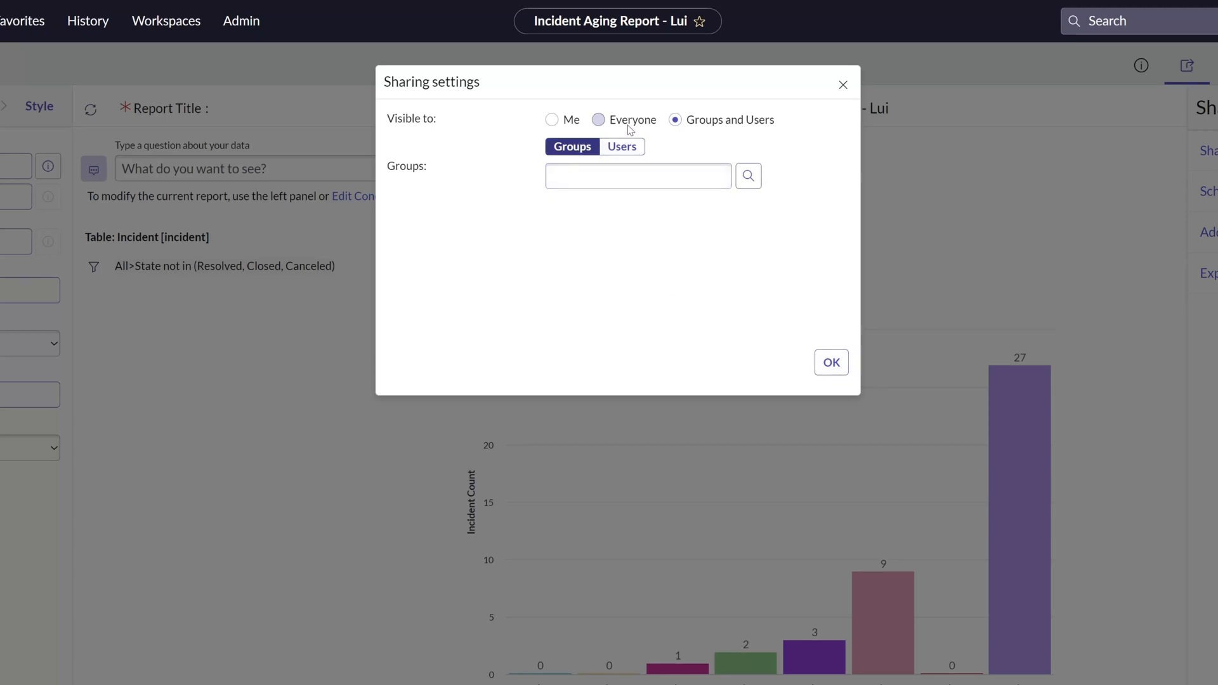
{"action": "left_click", "coordinate": [599, 119]}
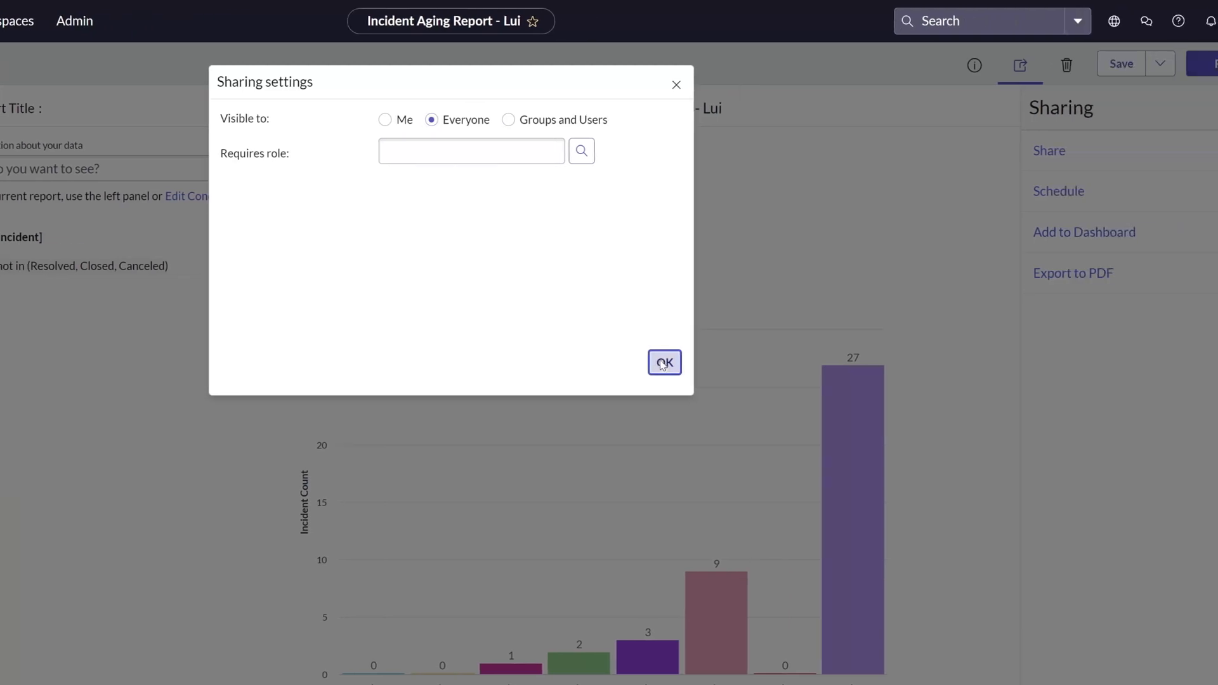
Confirm the sharing settings and bring up the report's scheduled-email form
{"action": "left_click", "coordinate": [664, 362]}
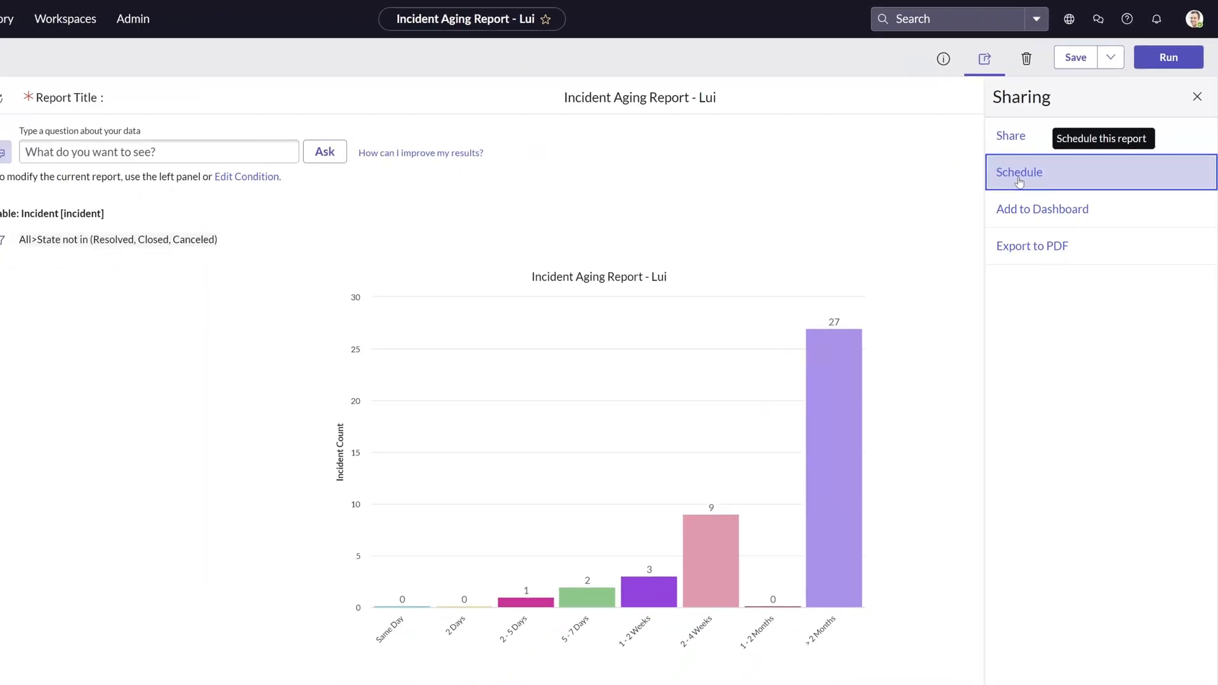
{"action": "left_click", "coordinate": [1018, 171]}
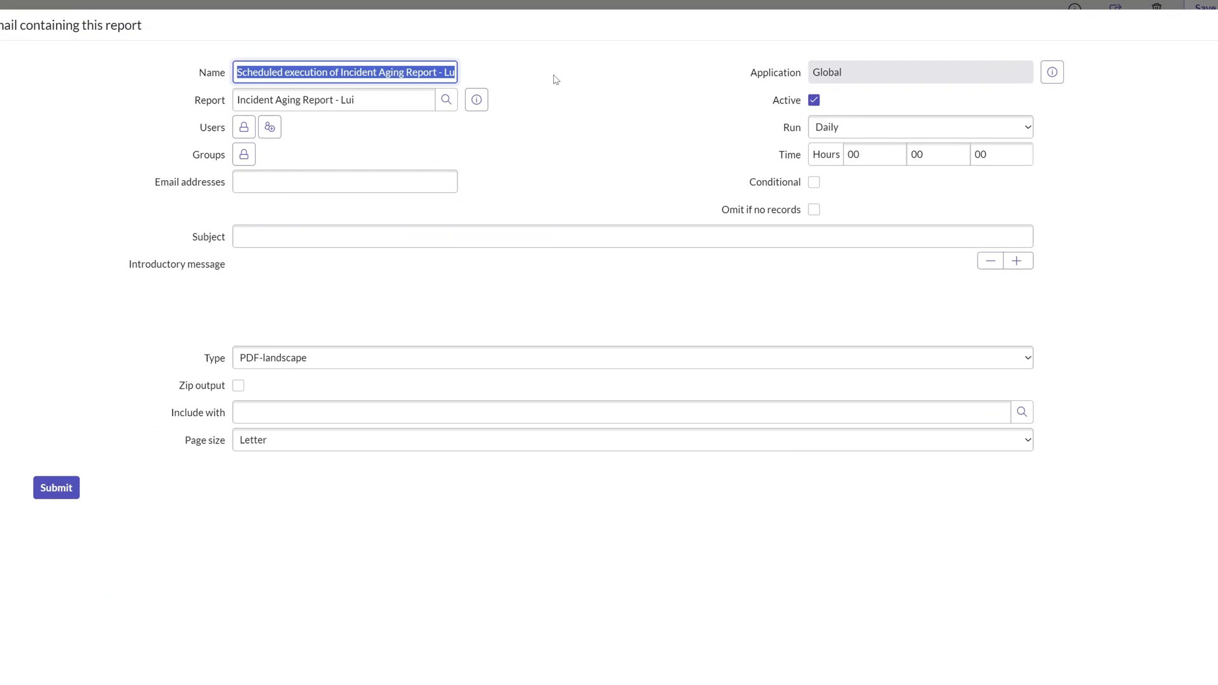
{"action": "left_click", "coordinate": [1016, 260]}
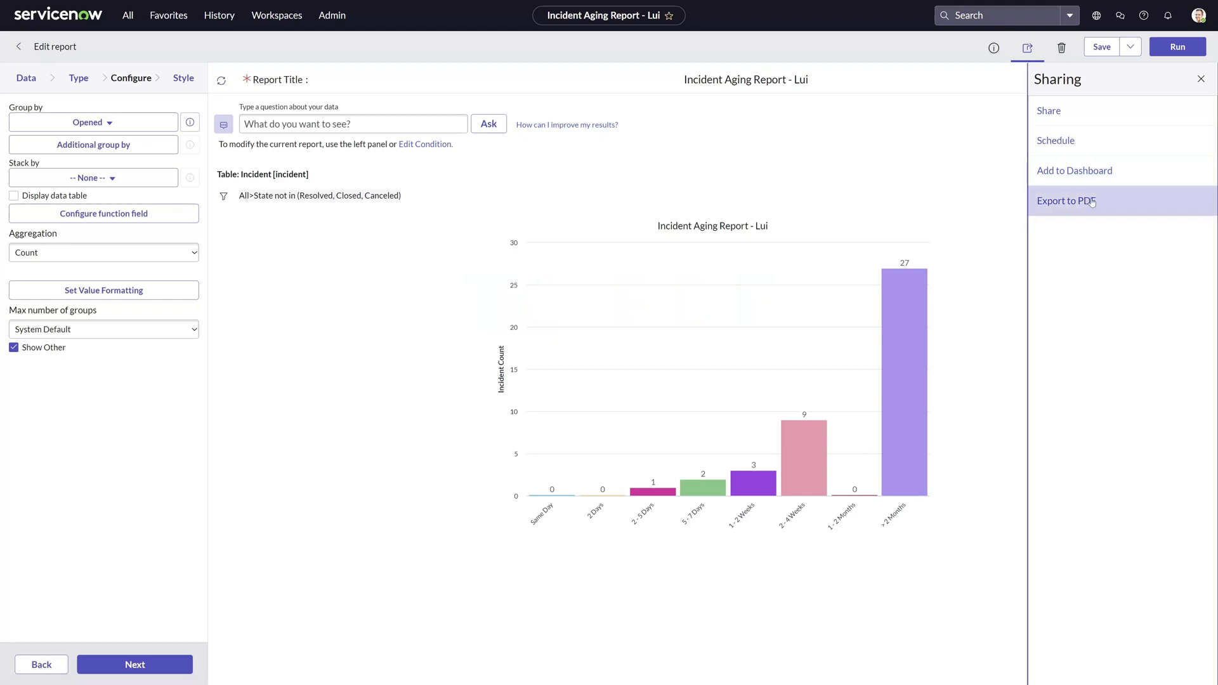
Show the Export to PDF options, set to portrait and generate now
{"action": "left_click", "coordinate": [1065, 200]}
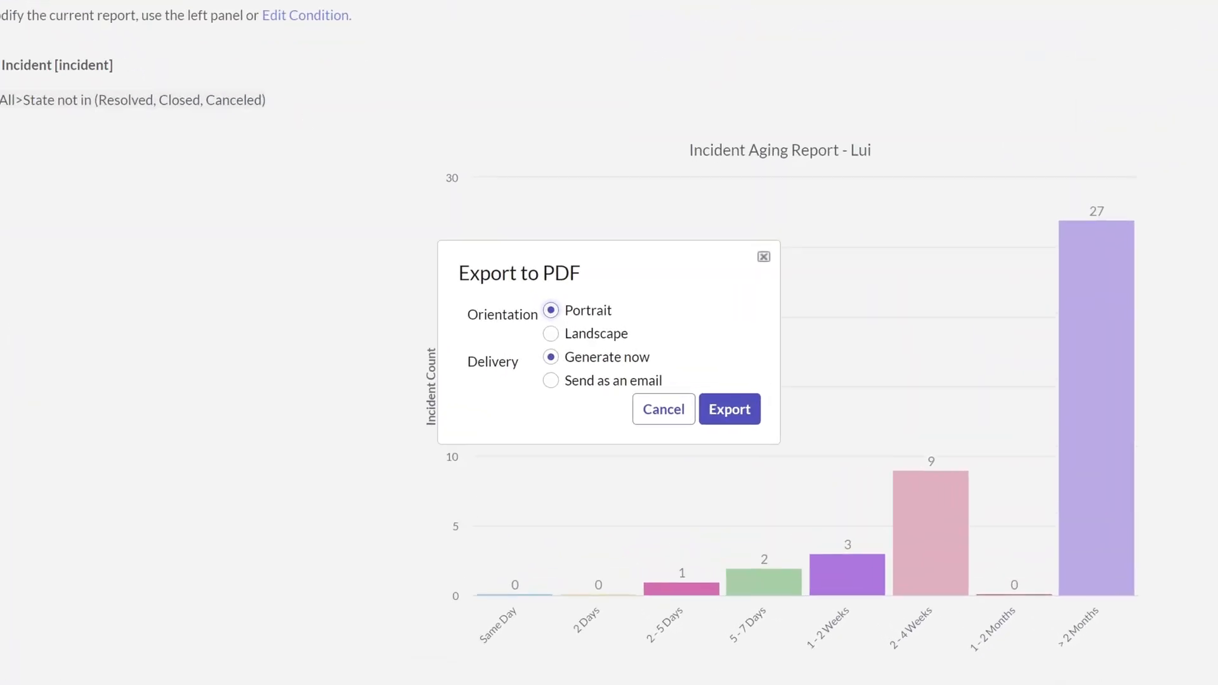
{"action": "mouse_move", "coordinate": [743, 254]}
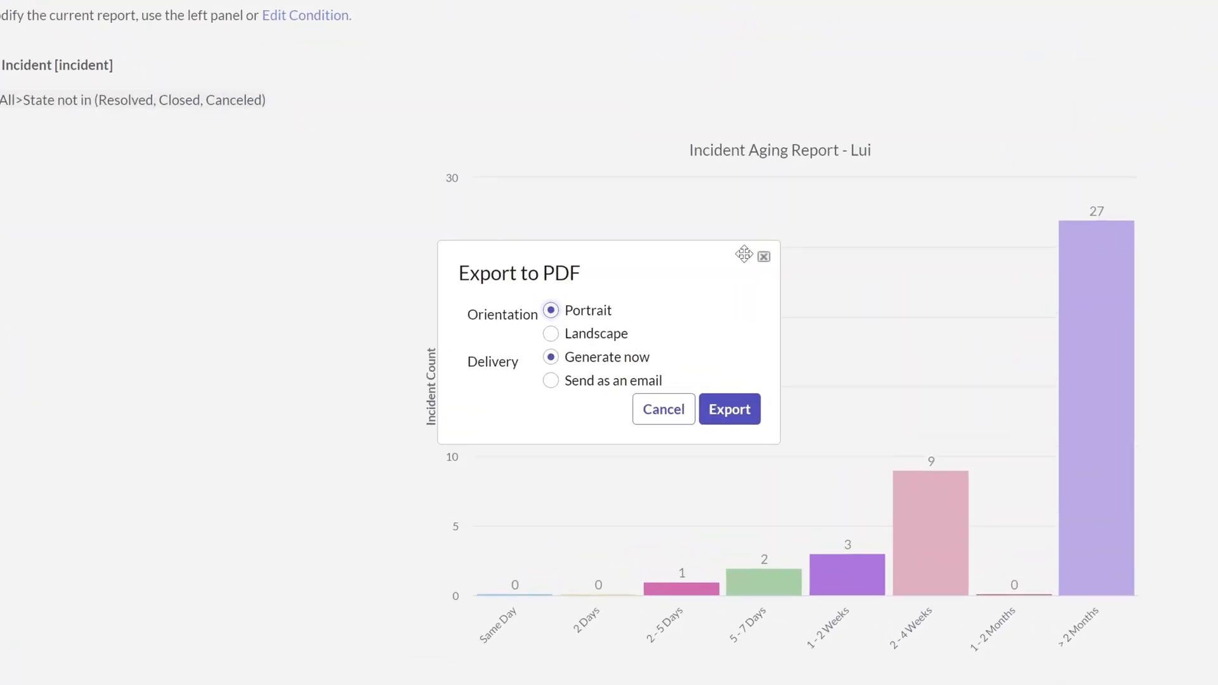
{"action": "mouse_move", "coordinate": [697, 297]}
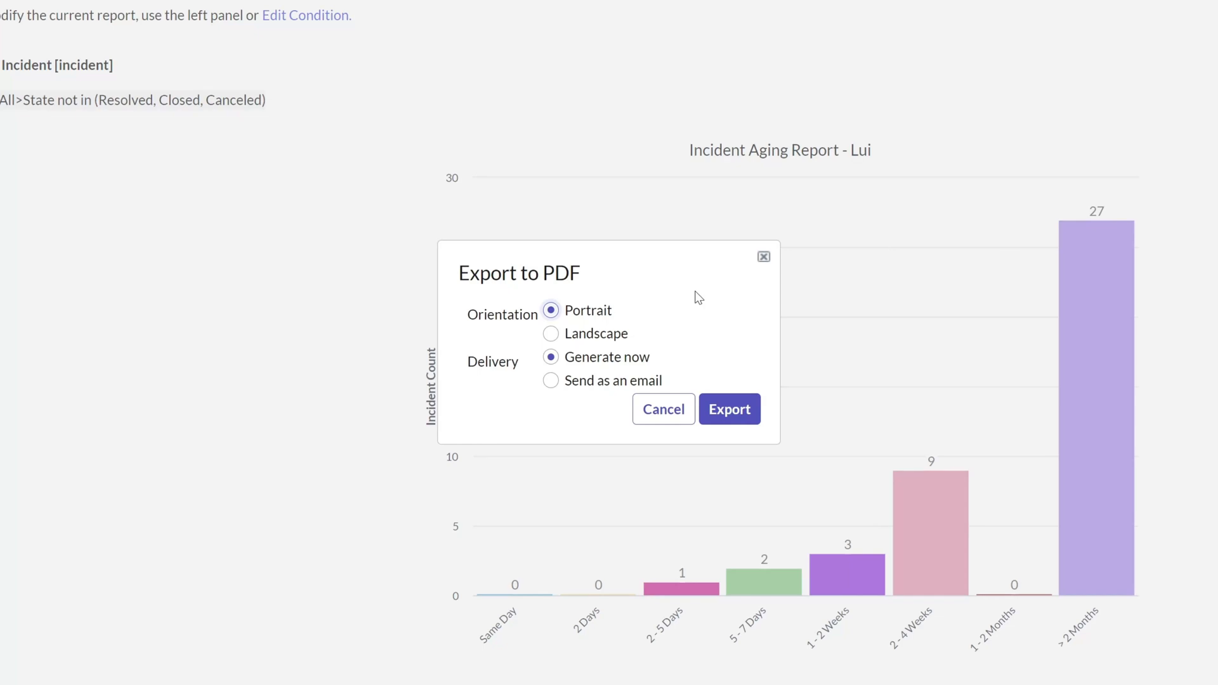